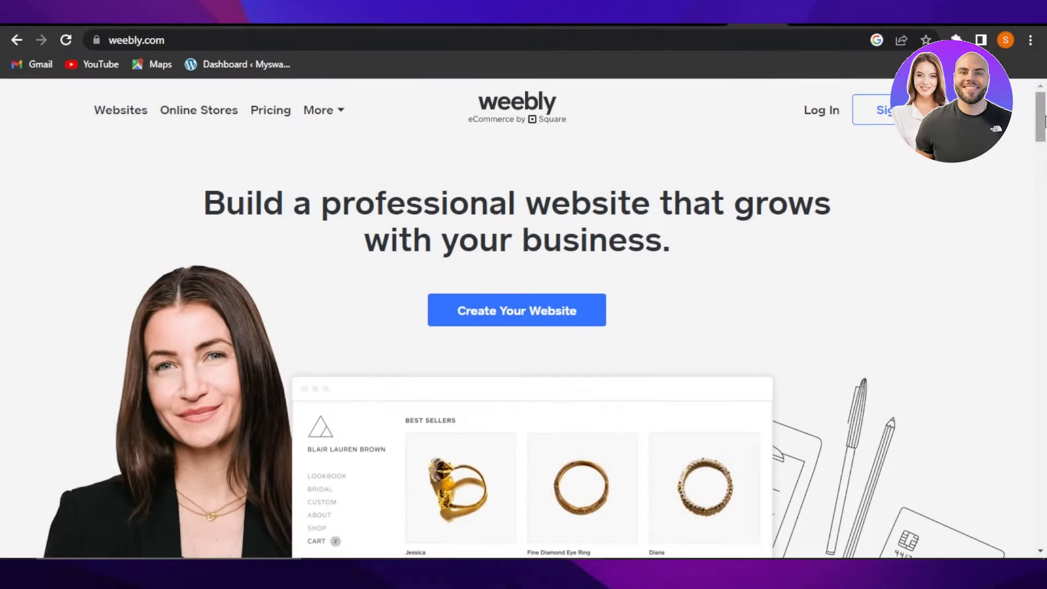
# Step: Bring up Weebly's empty sign-up form with name, email, password and locale fields
pyautogui.scroll(-3)
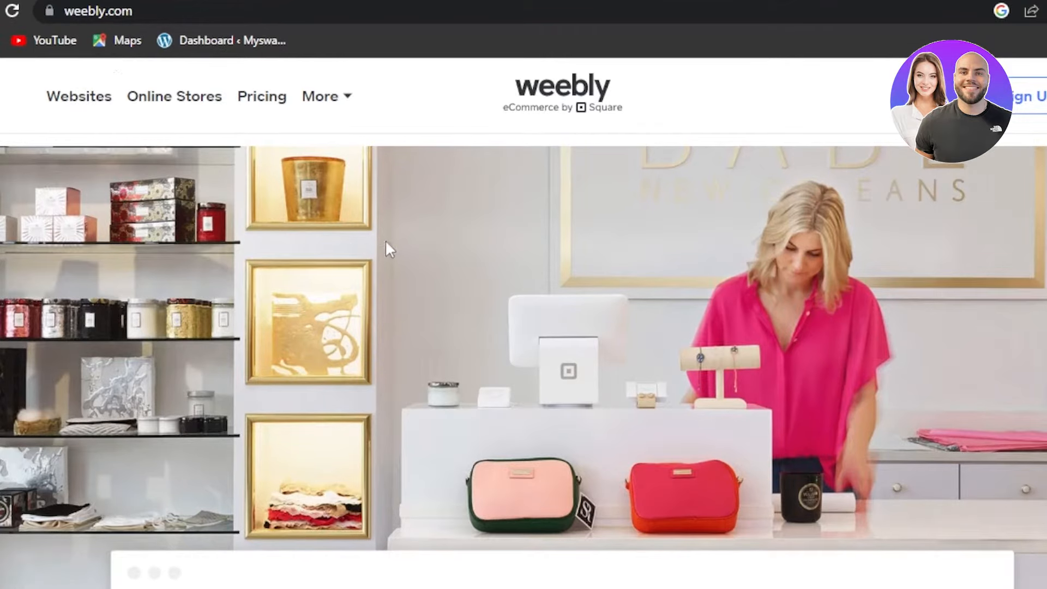
pyautogui.scroll(-3)
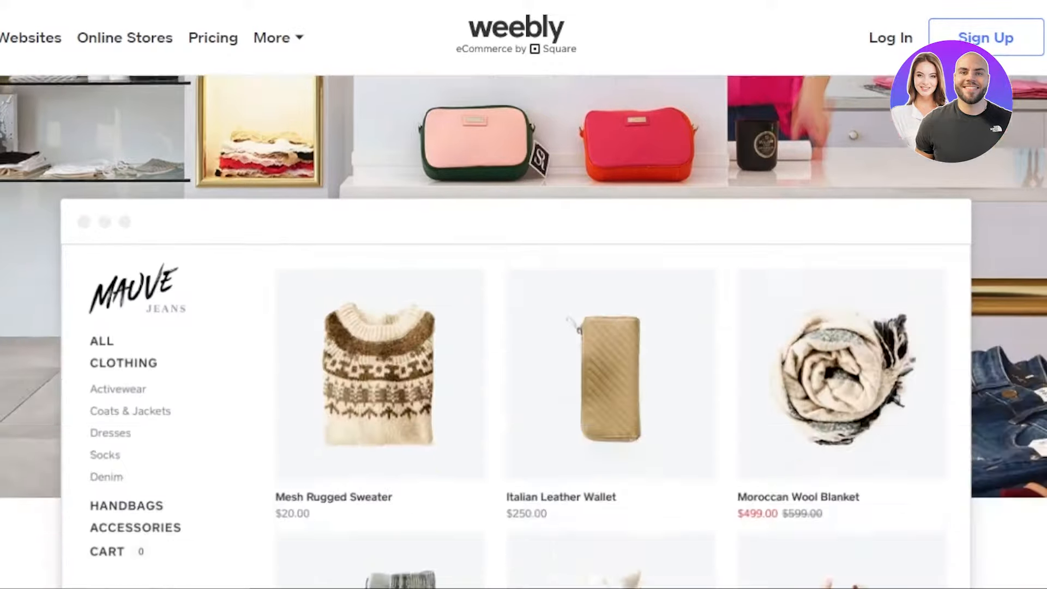
pyautogui.scroll(-3)
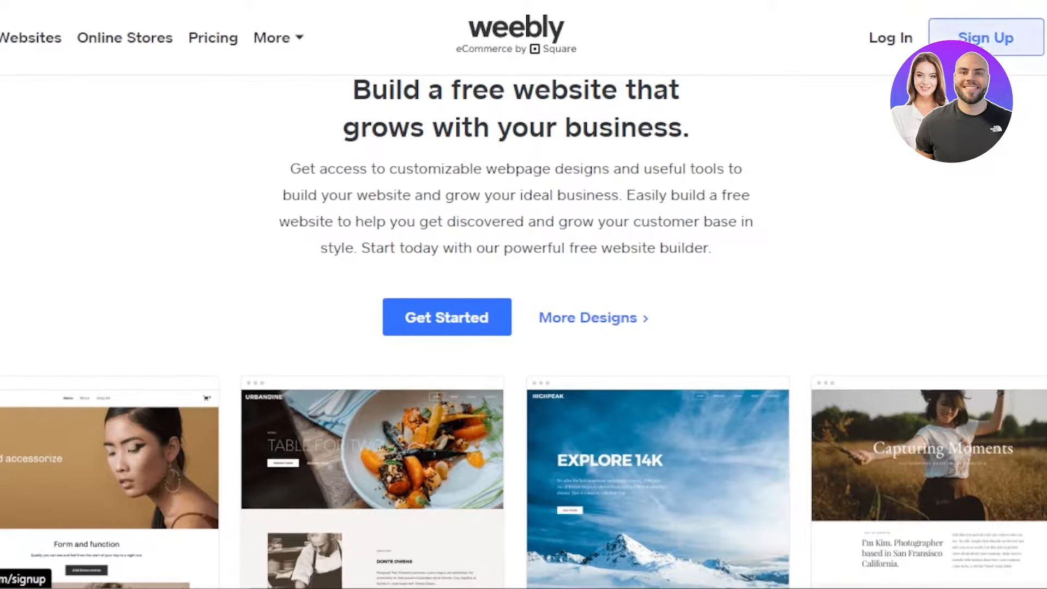
pyautogui.click(984, 37)
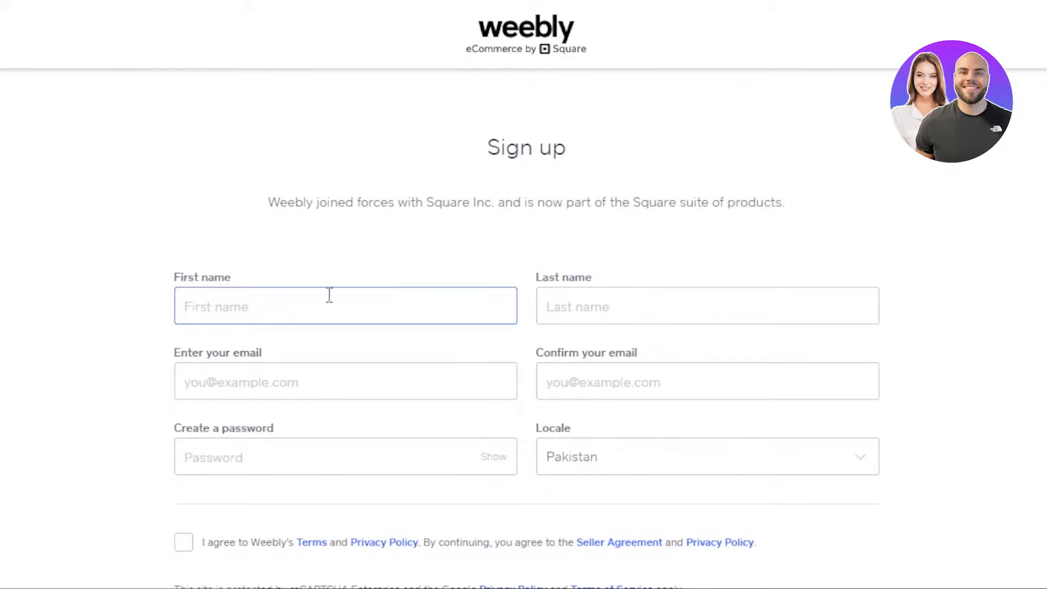
pyautogui.moveTo(477, 374)
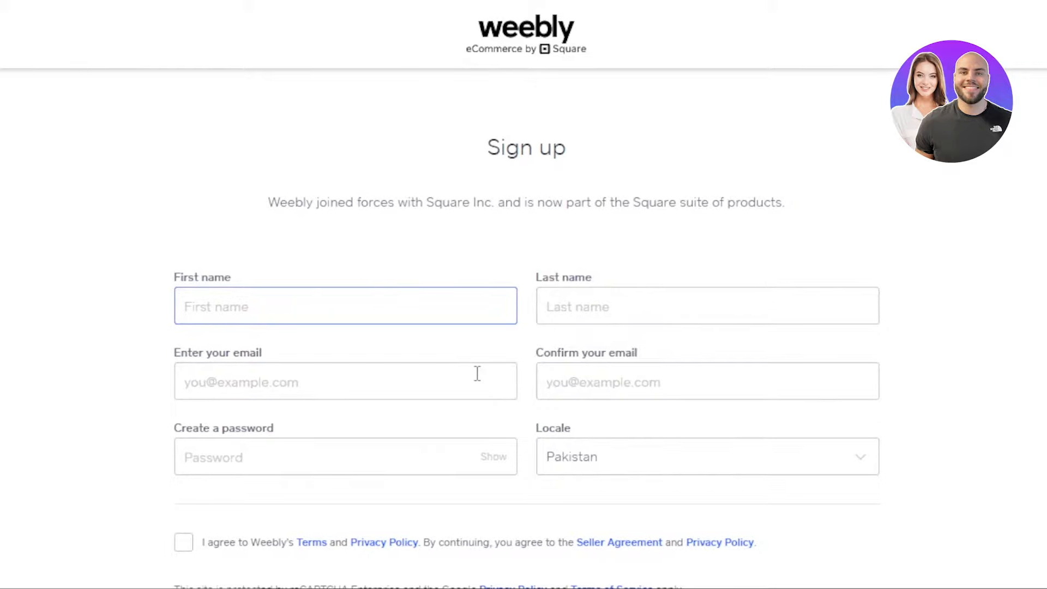
pyautogui.moveTo(480, 479)
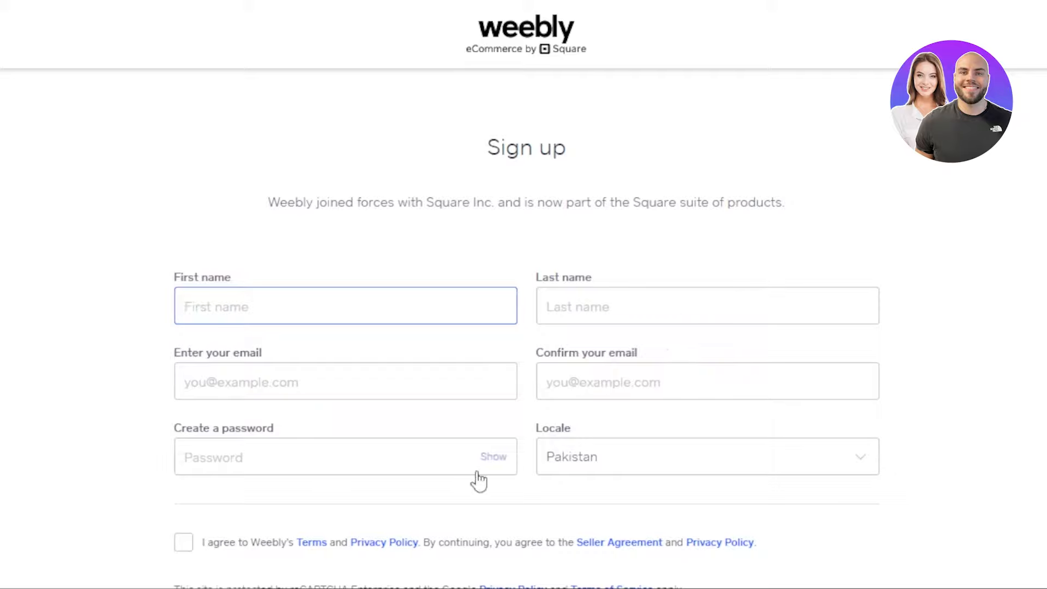
pyautogui.moveTo(632, 430)
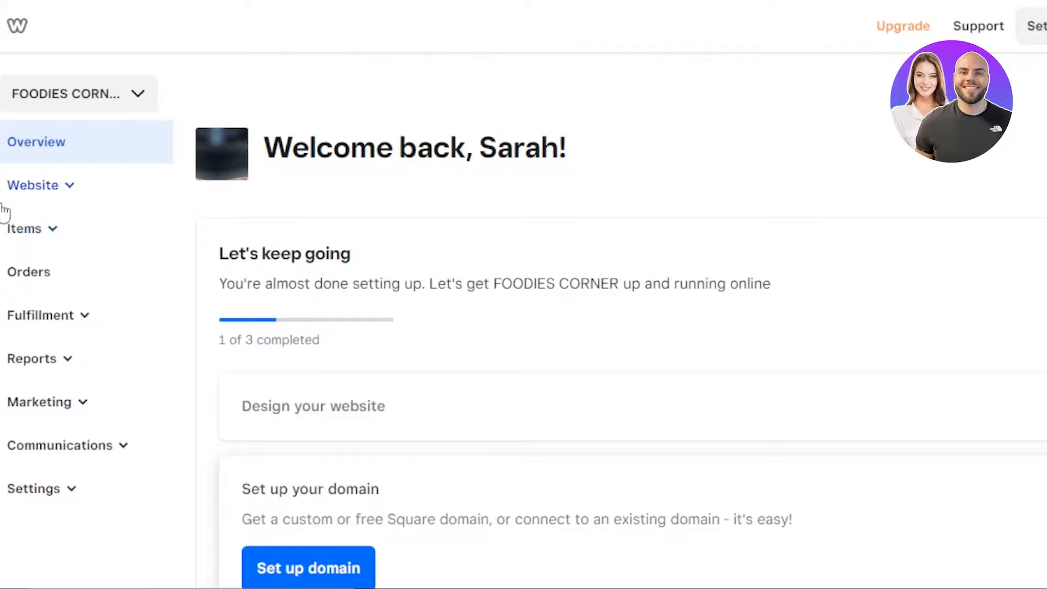
pyautogui.moveTo(101, 235)
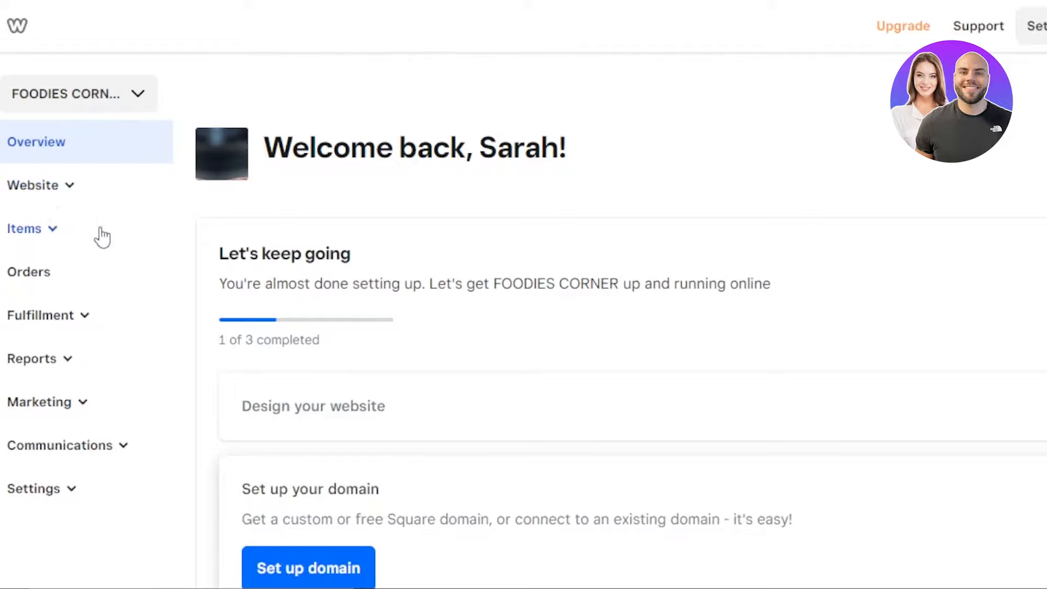
pyautogui.moveTo(53, 315)
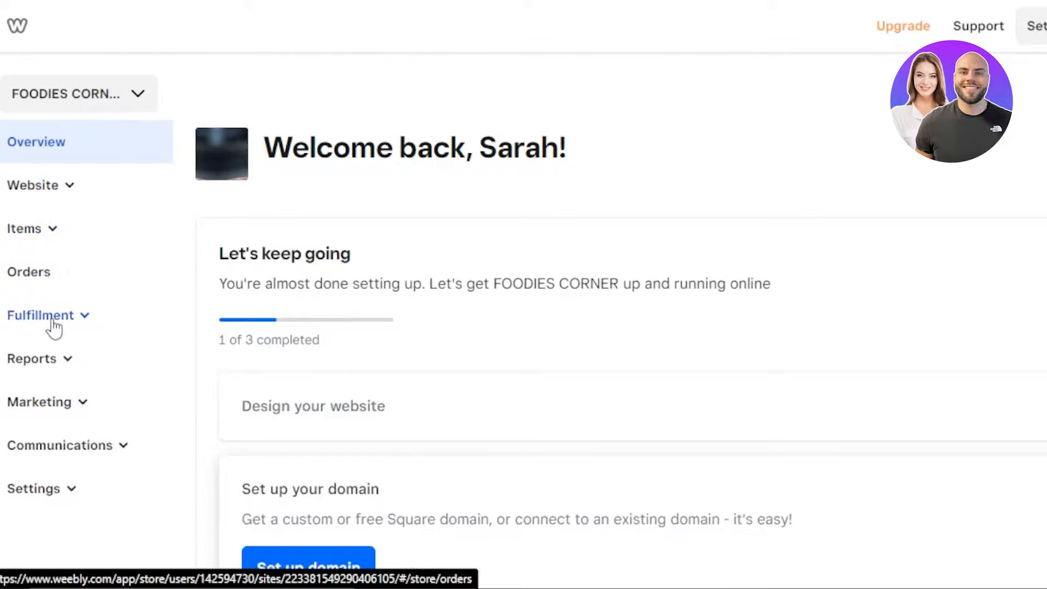
pyautogui.moveTo(41, 401)
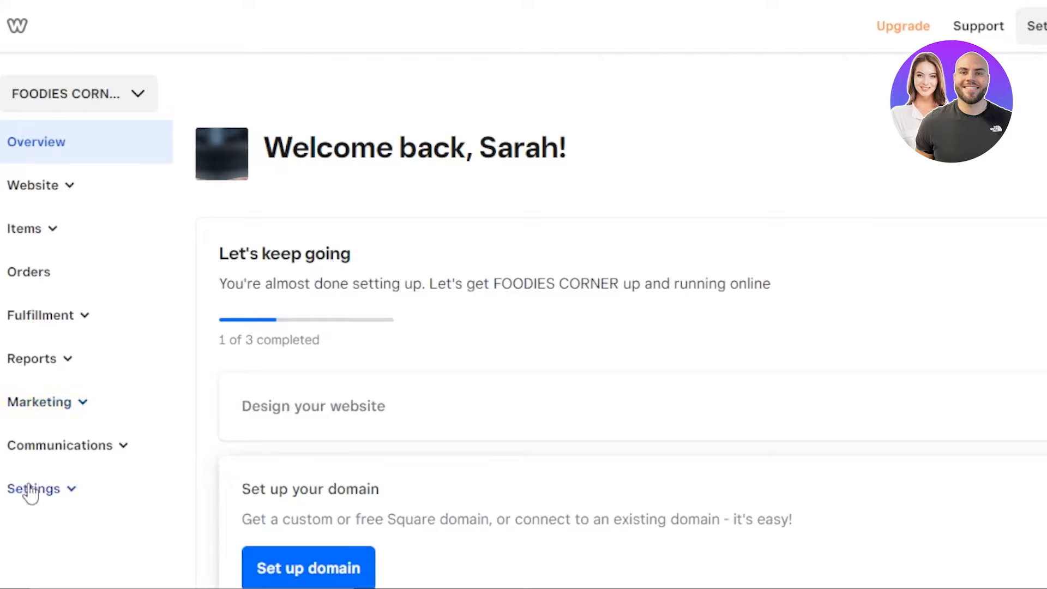
# Step: Expand the Website section in the dashboard sidebar to show Edit Site and Domains
pyautogui.click(33, 186)
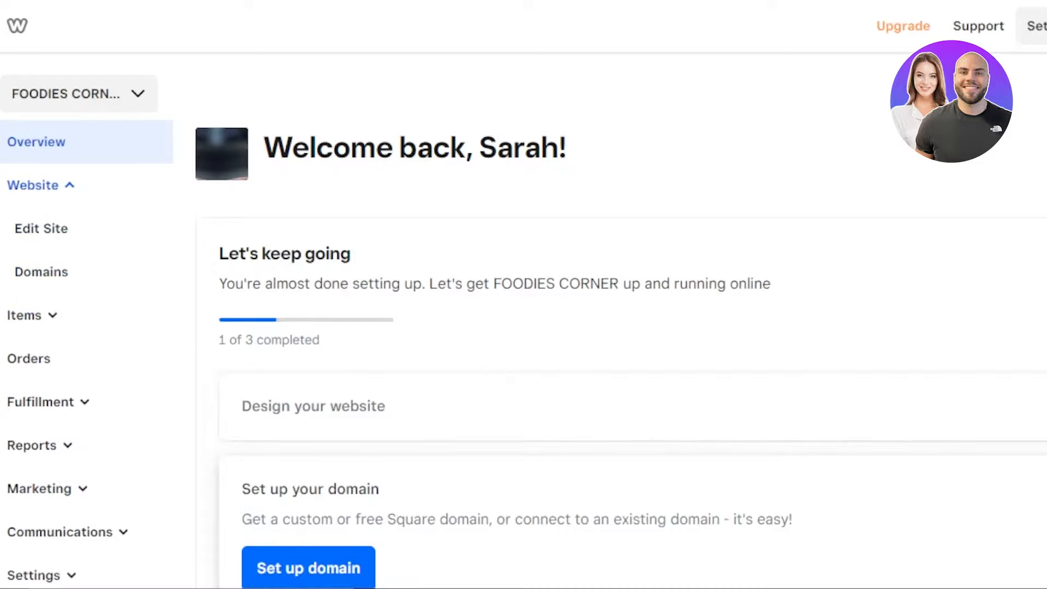
pyautogui.moveTo(163, 73)
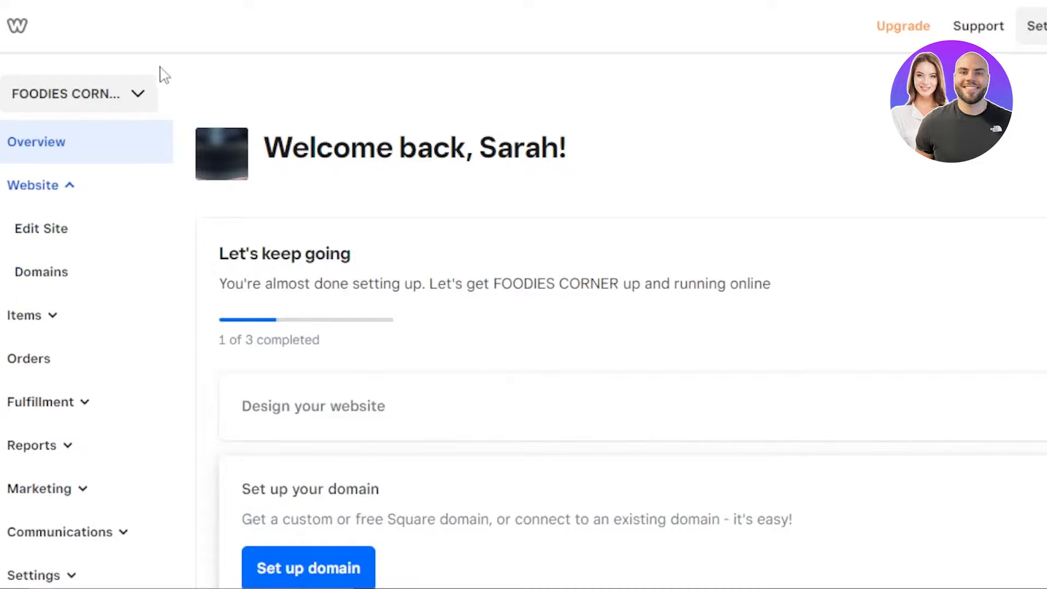
# Step: Add a new site from the site switcher, reaching the website-or-online-store choice
pyautogui.click(77, 94)
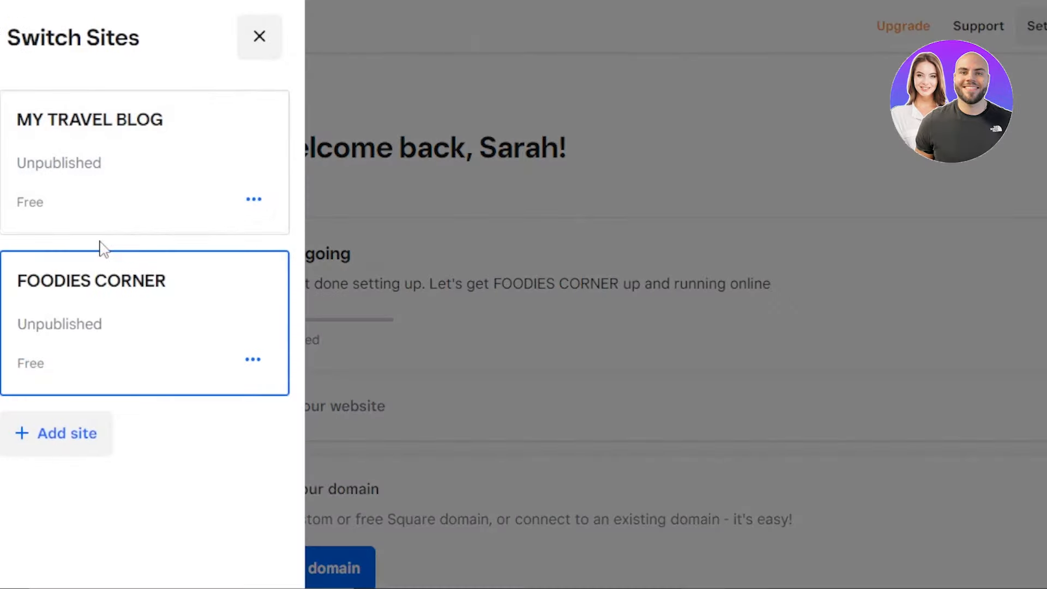
pyautogui.click(67, 433)
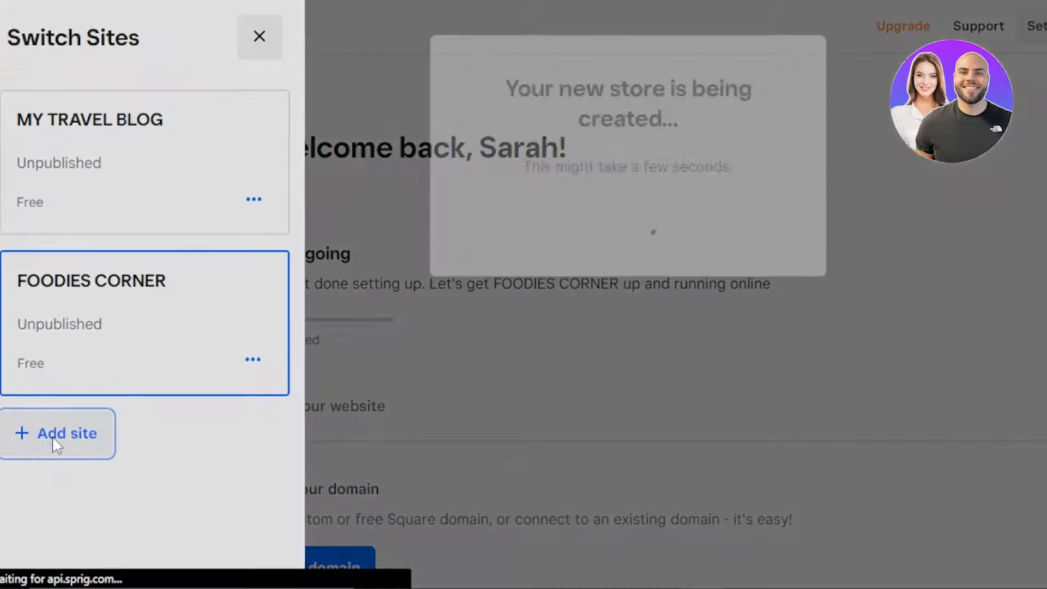
pyautogui.click(57, 433)
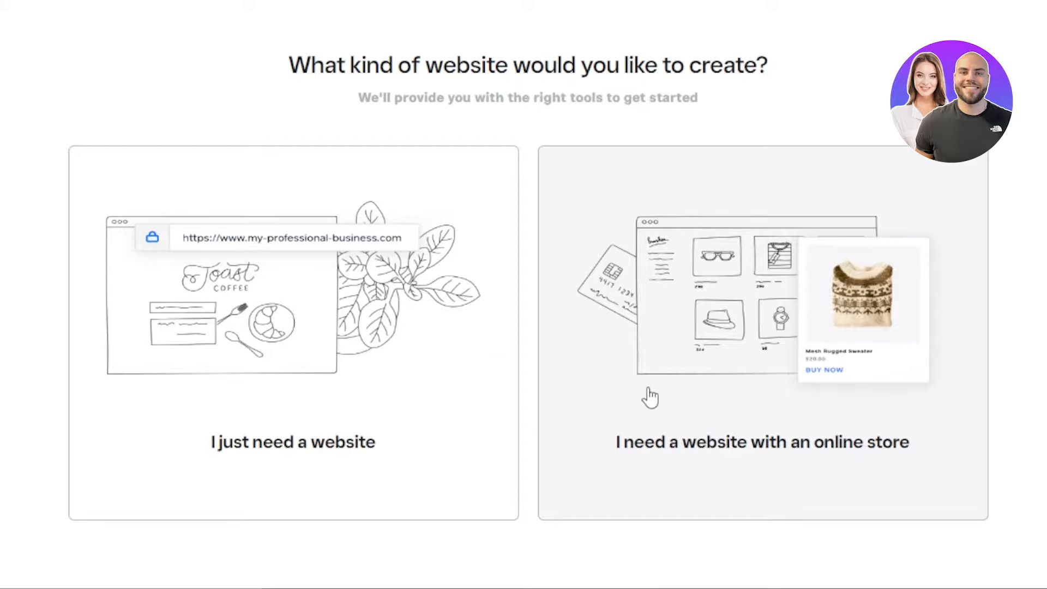
pyautogui.moveTo(324, 227)
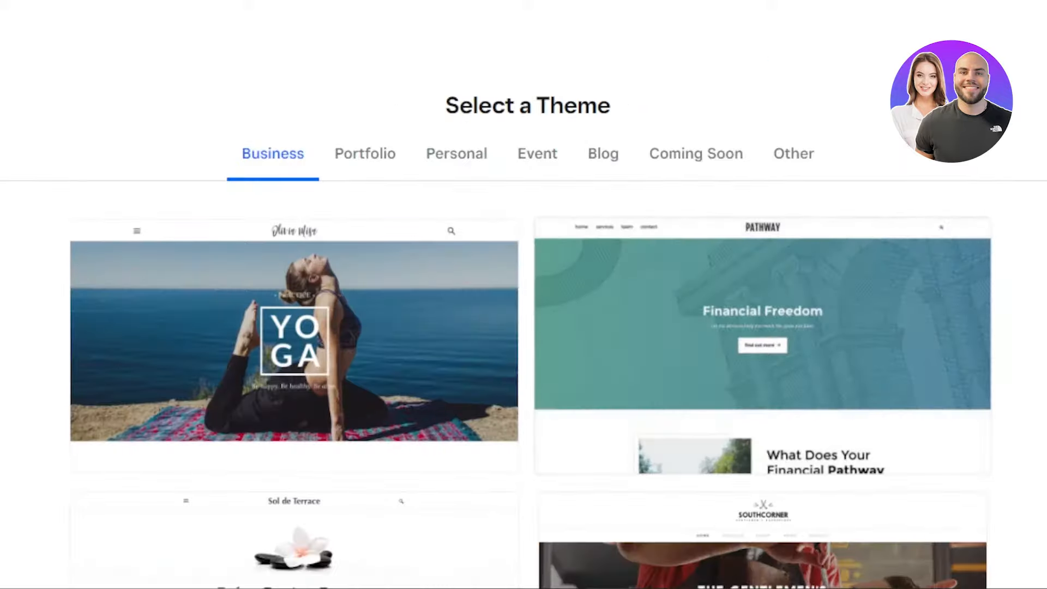
# Step: Browse the Portfolio, Personal and remaining theme categories, then return to Business themes
pyautogui.scroll(-3)
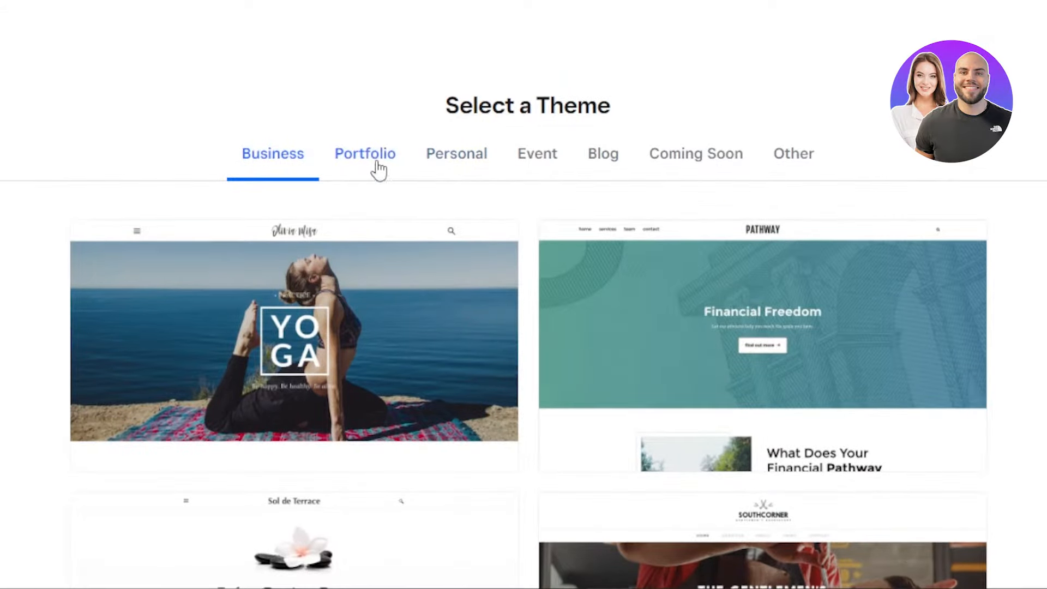
pyautogui.click(456, 153)
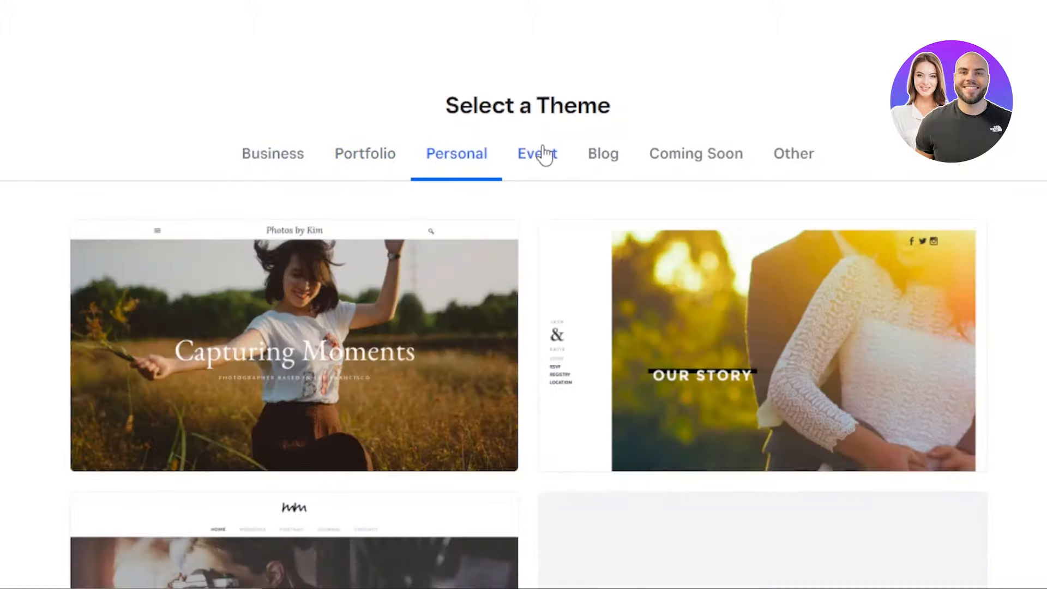
pyautogui.click(601, 154)
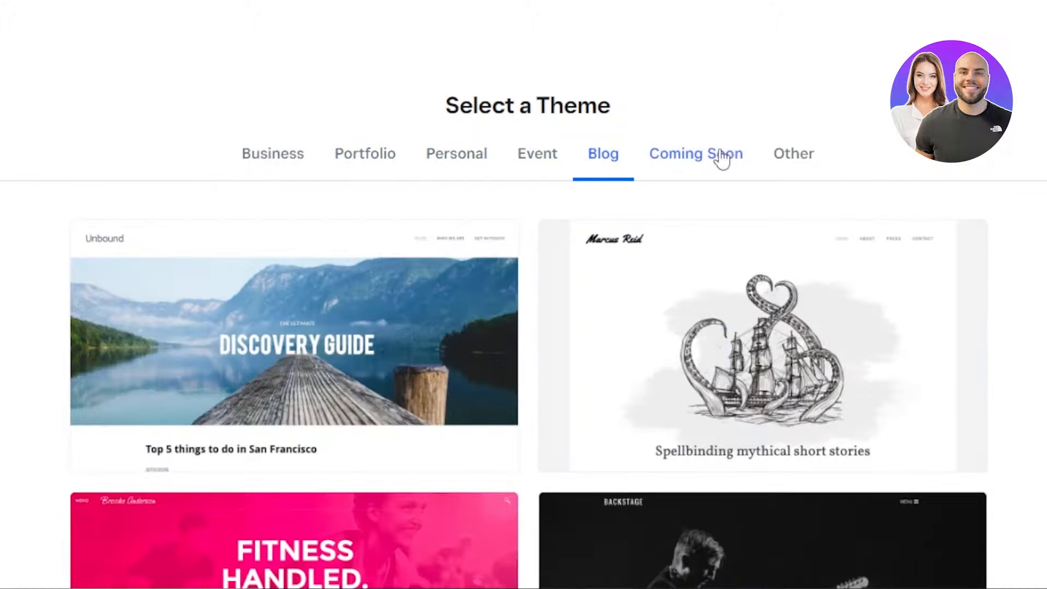
pyautogui.click(793, 154)
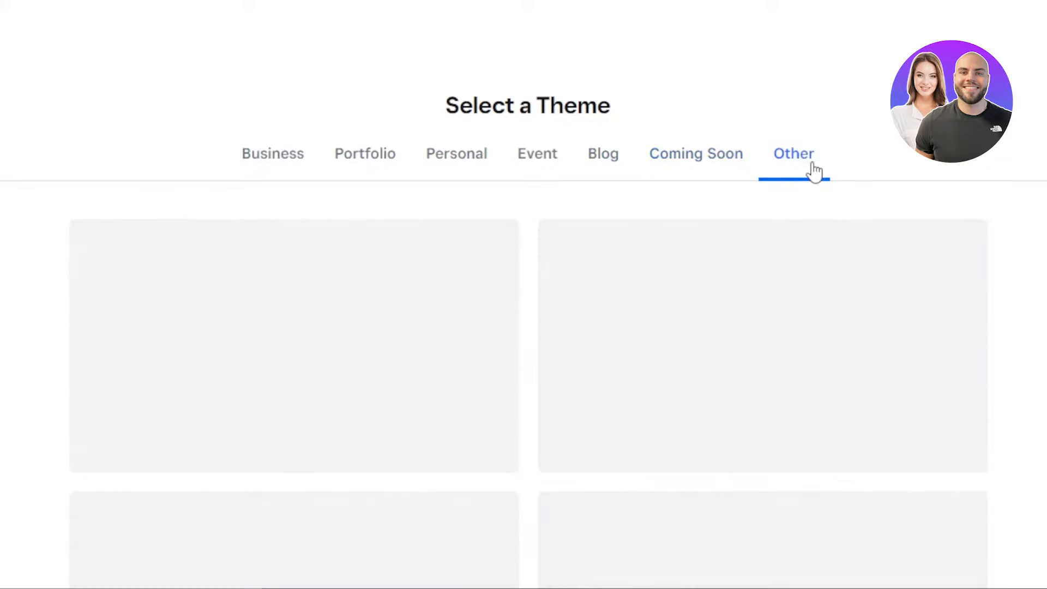
pyautogui.click(273, 154)
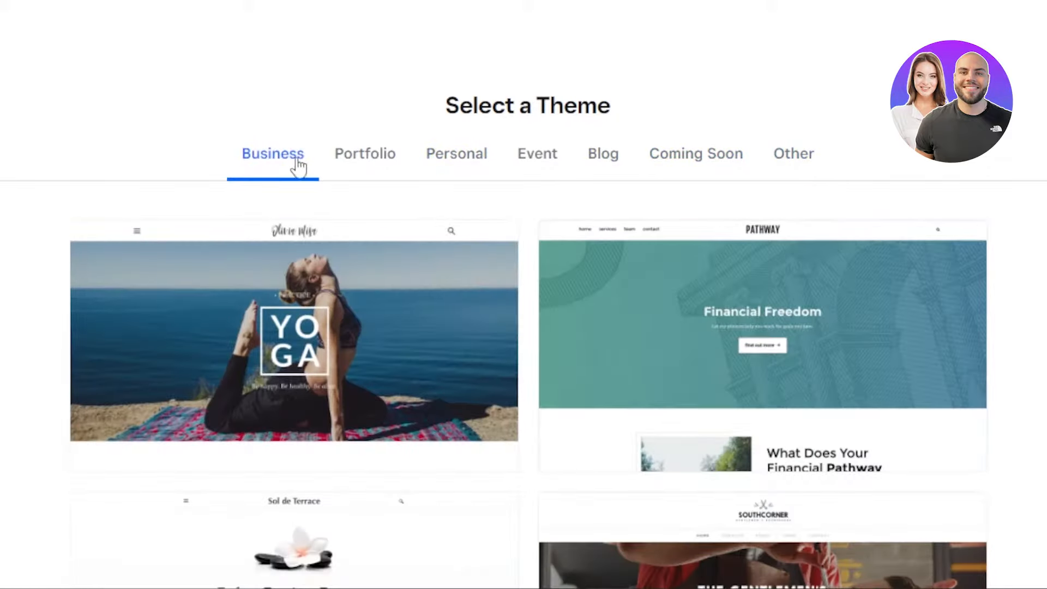
# Step: Scroll through the Business themes down to the Urbandine restaurant theme
pyautogui.scroll(-3)
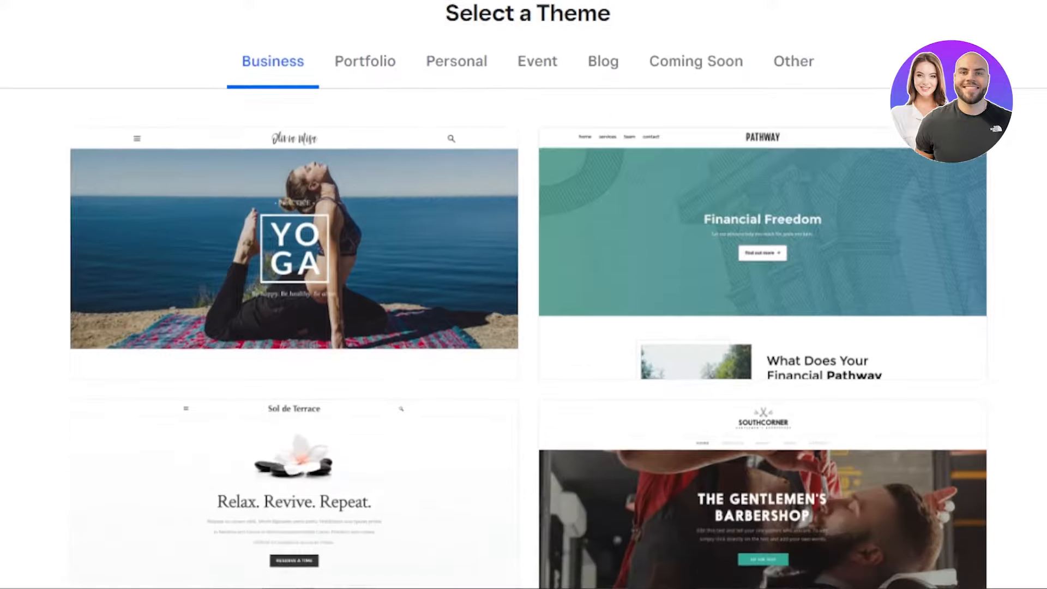
pyautogui.scroll(-3)
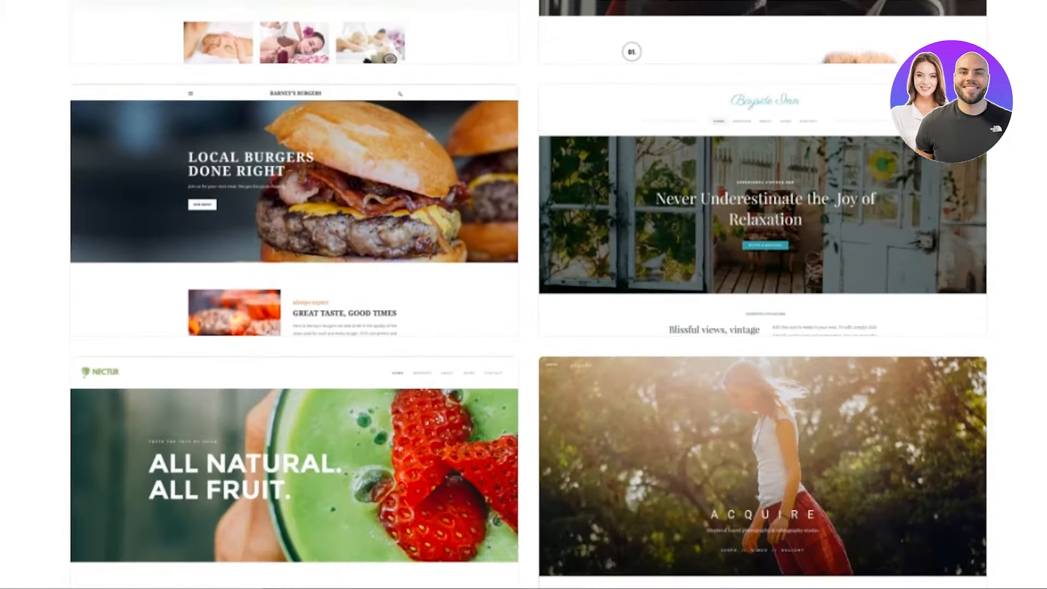
pyautogui.scroll(-3)
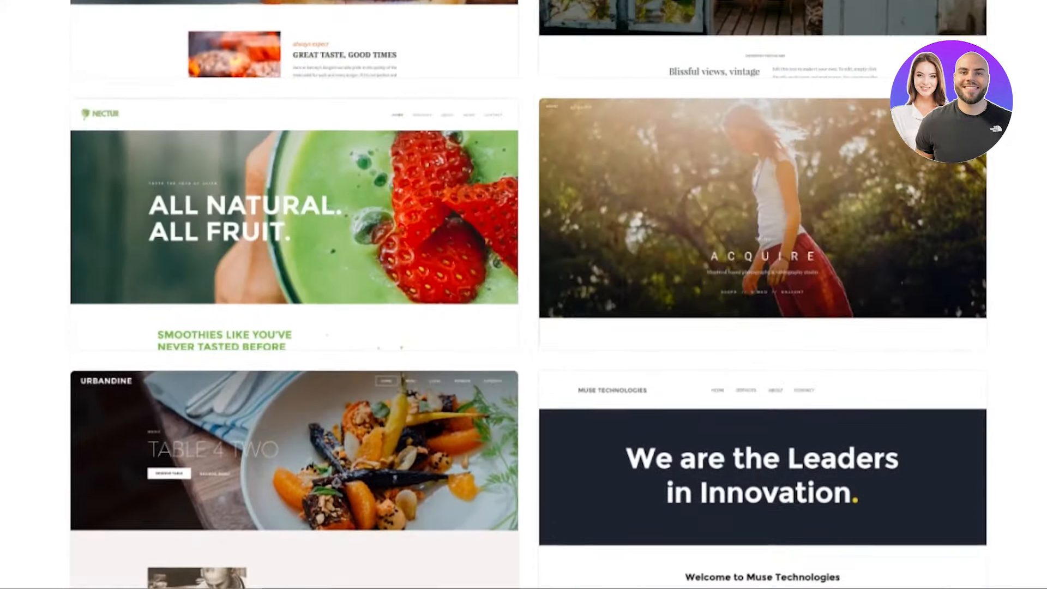
pyautogui.scroll(-3)
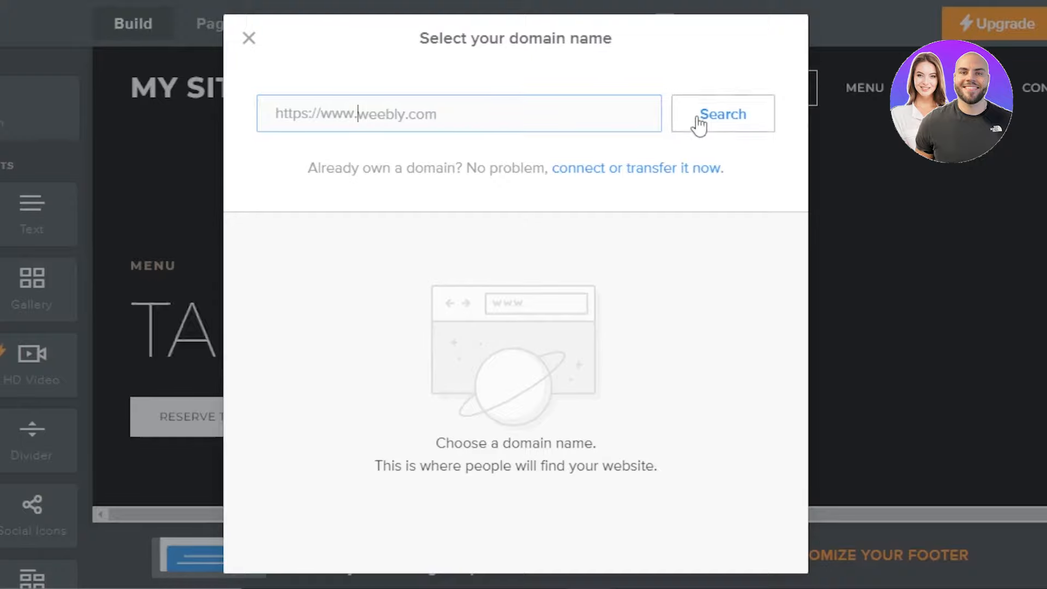
# Step: Search for domain availability in the Select your domain name dialog
pyautogui.click(249, 38)
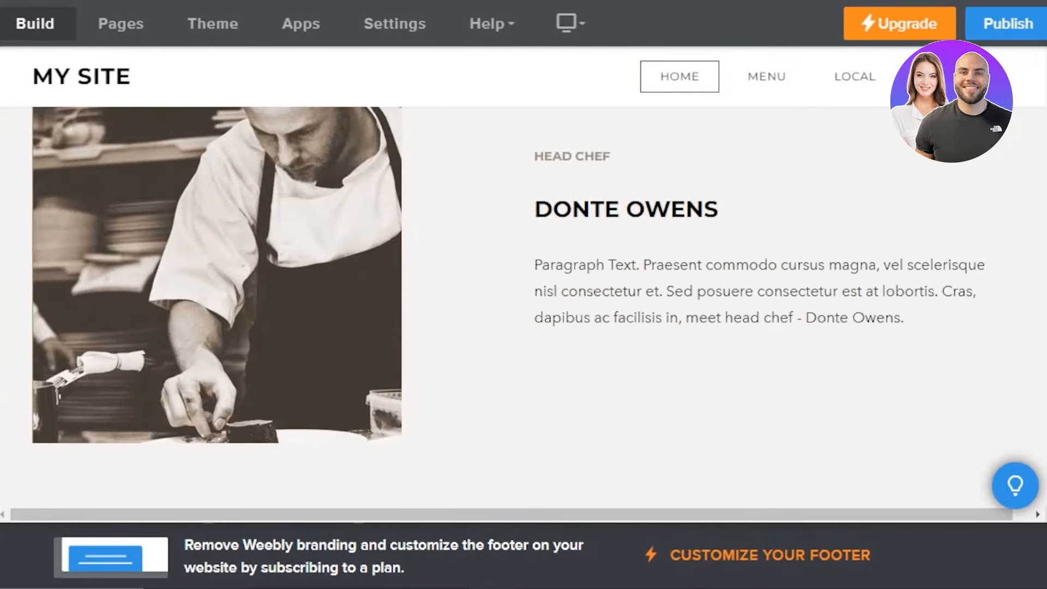
# Step: Switch to the Pages list after scrolling below the head chef section
pyautogui.scroll(-3)
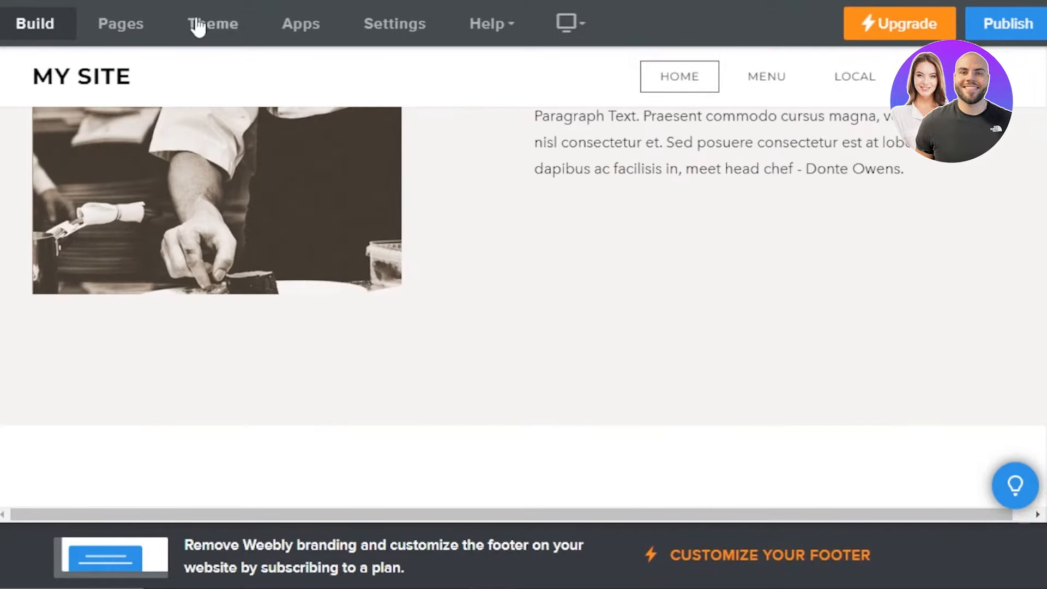
pyautogui.moveTo(120, 23)
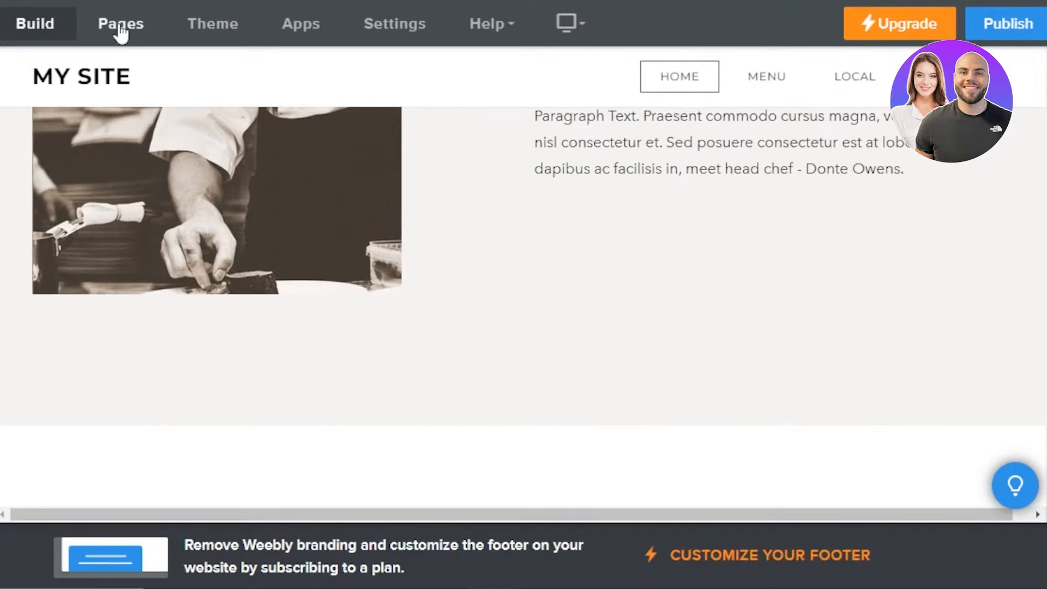
pyautogui.click(120, 23)
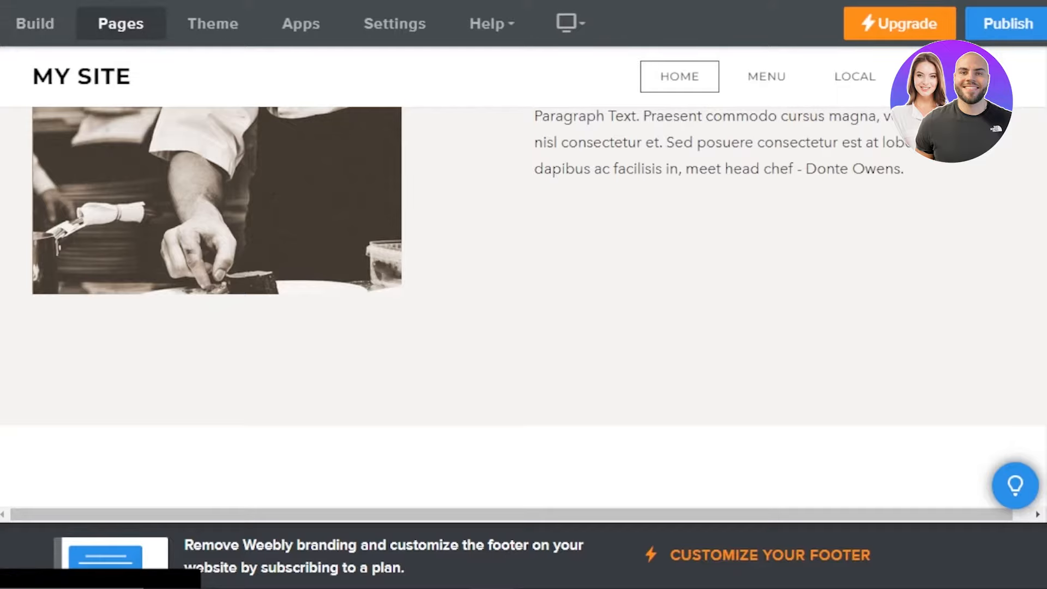
# Step: Cycle through Pages, Theme and the device preview choices, ending on the Build elements panel
pyautogui.click(120, 23)
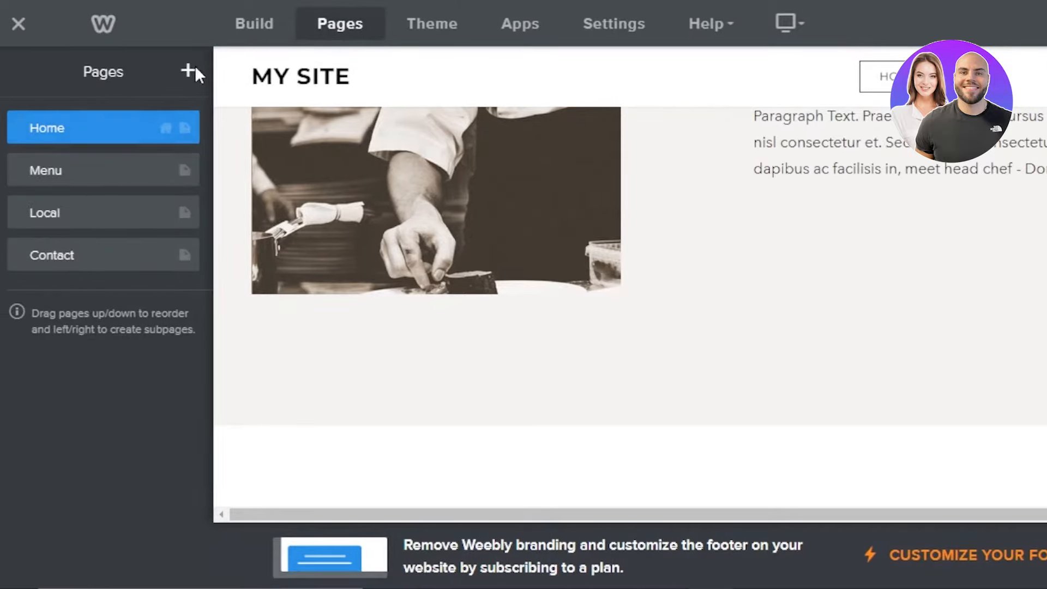
pyautogui.click(432, 23)
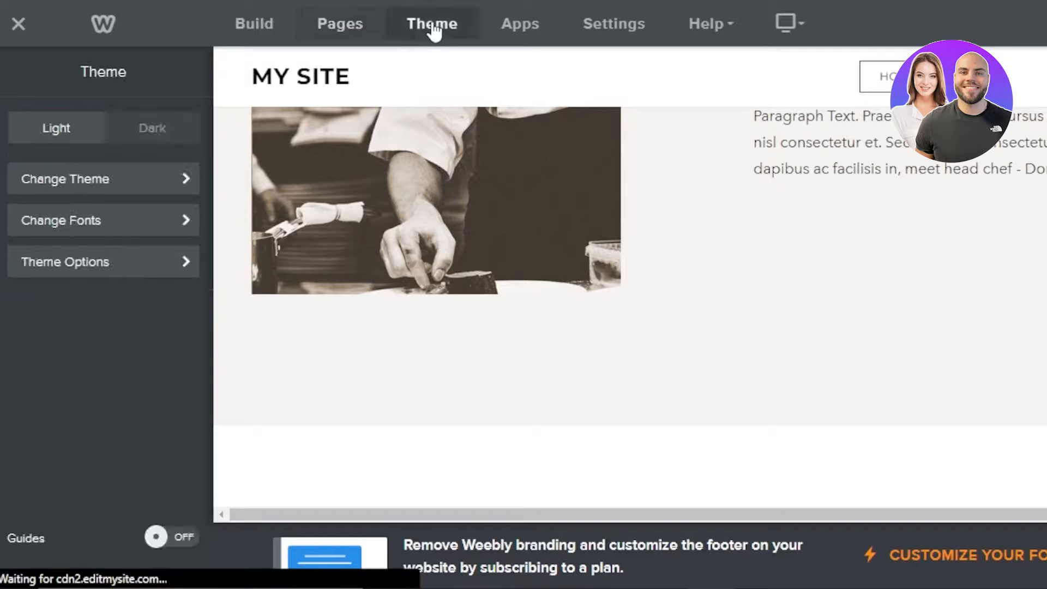
pyautogui.moveTo(613, 23)
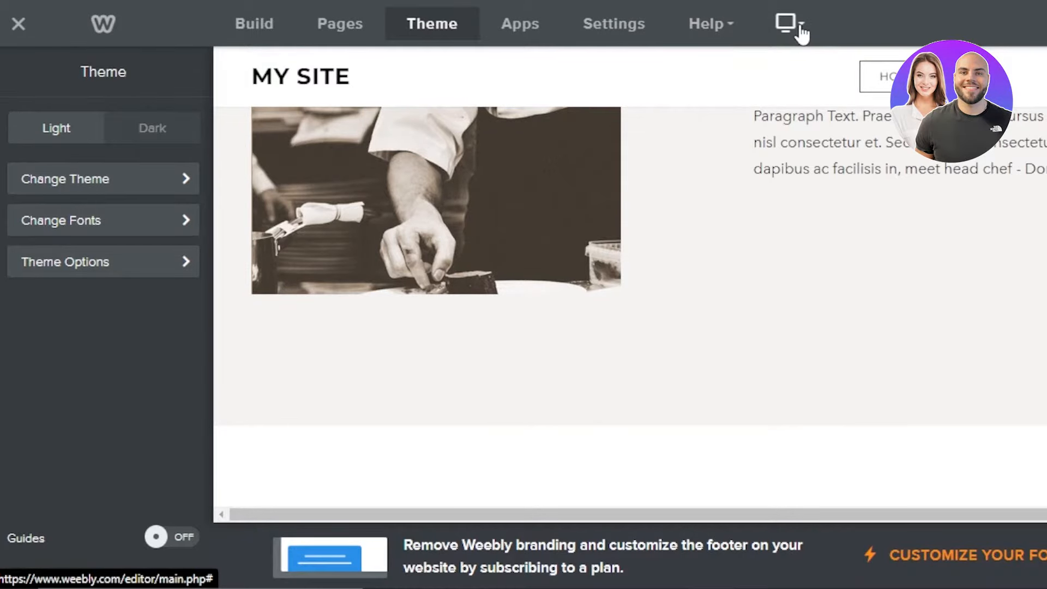
pyautogui.click(786, 23)
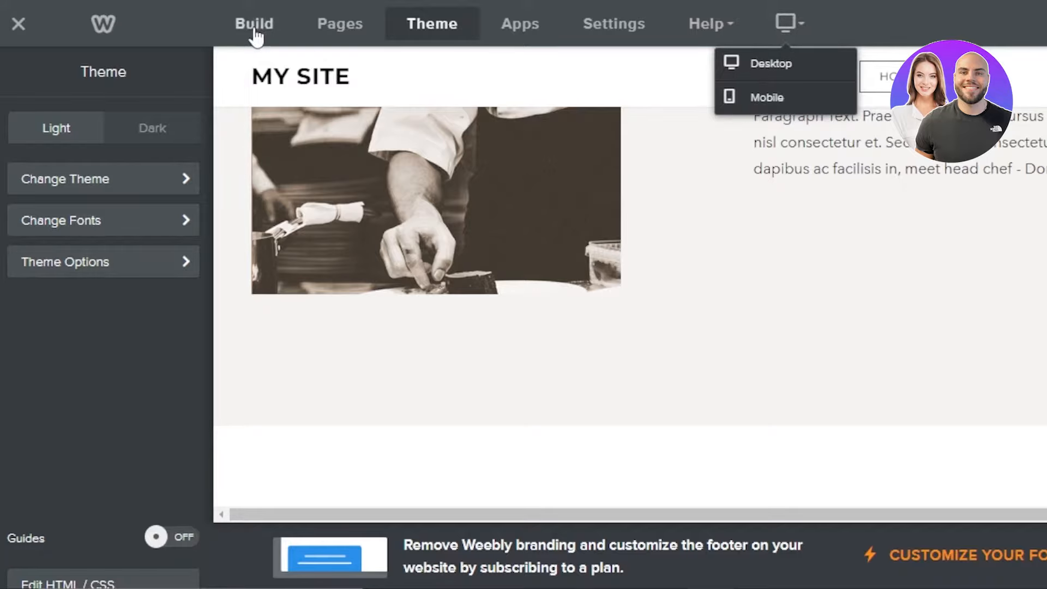
pyautogui.click(254, 23)
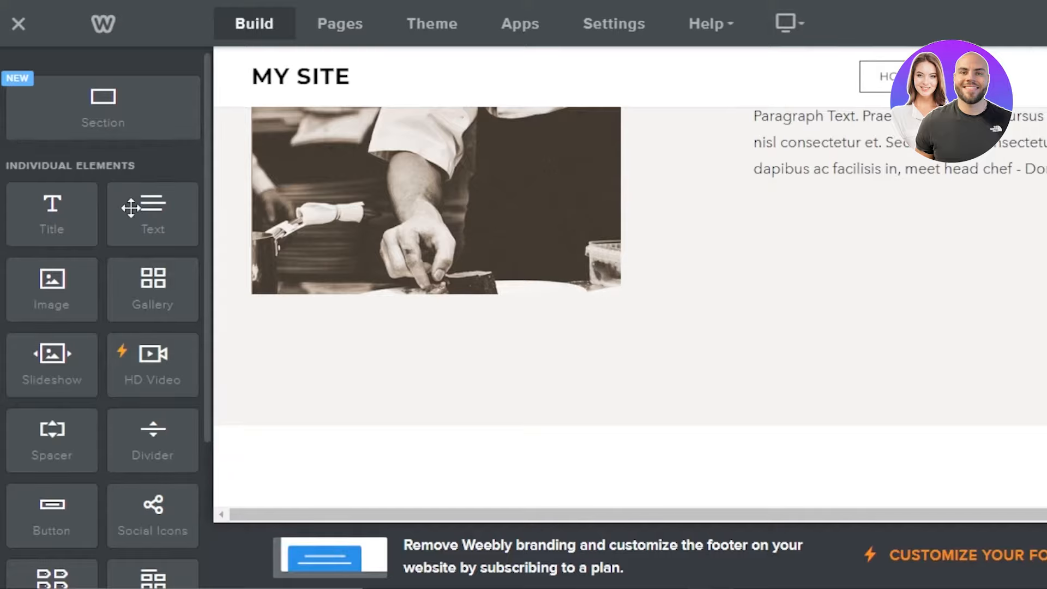
pyautogui.moveTo(209, 250)
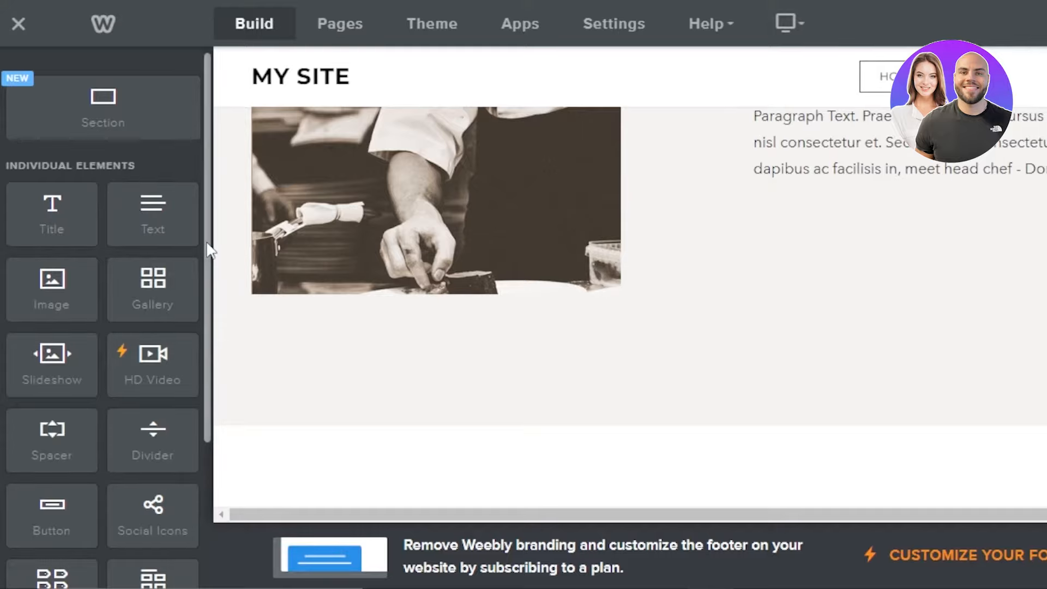
# Step: Show all available elements in the Build sidebar, then return to the Pages list
pyautogui.scroll(-3)
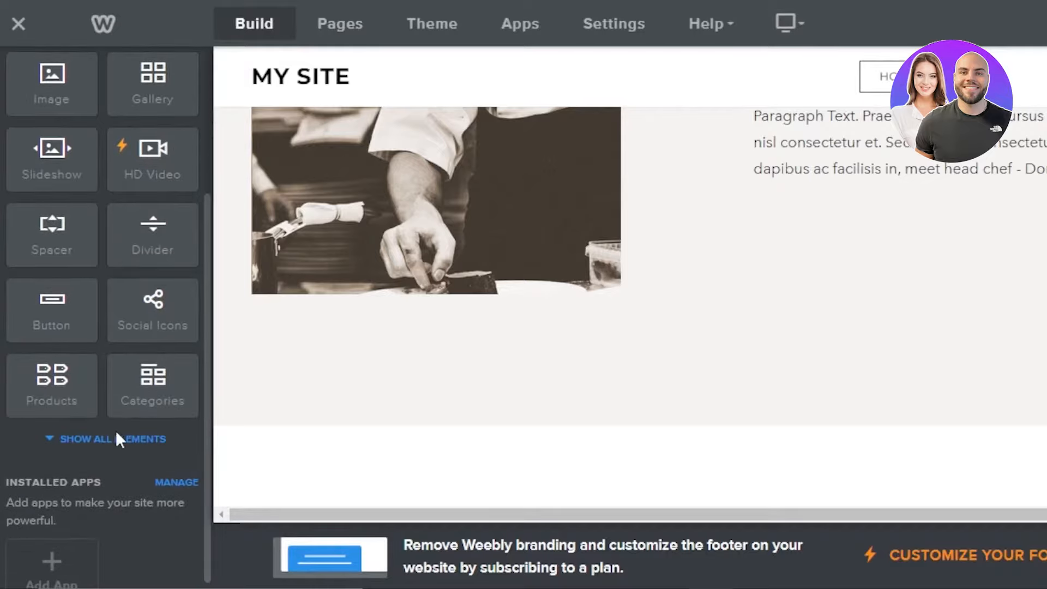
pyautogui.click(106, 438)
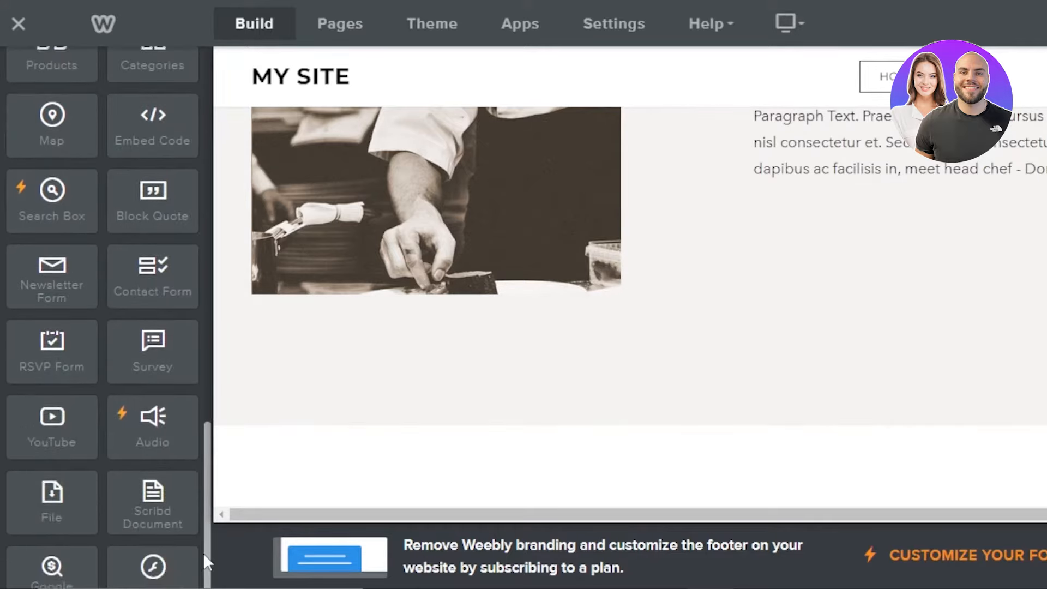
pyautogui.scroll(-3)
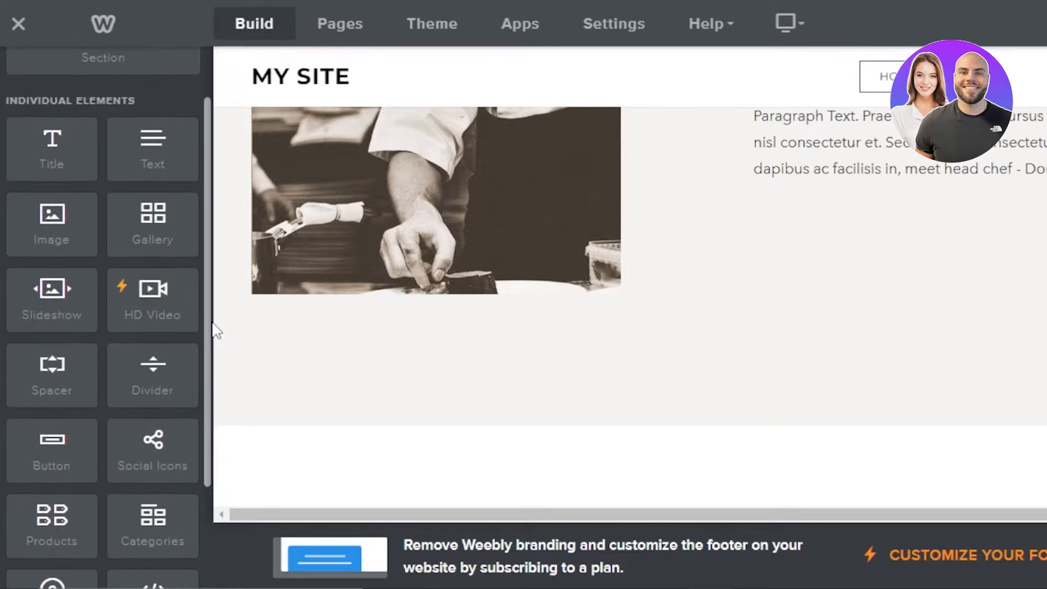
pyautogui.click(339, 22)
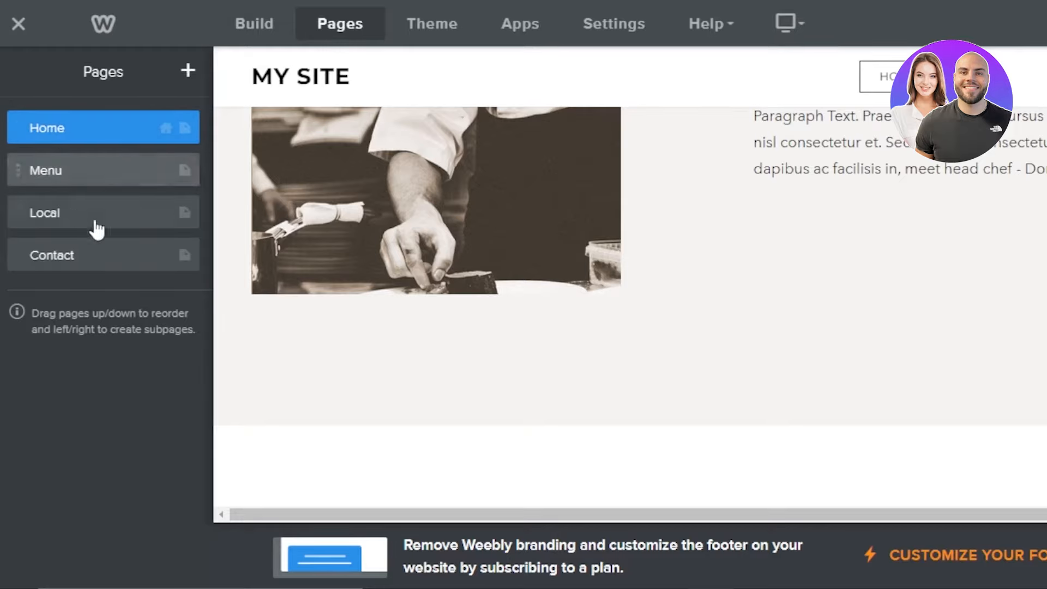
# Step: Create a new Standard Page named 'about us', checking its Header Type before finishing
pyautogui.click(299, 76)
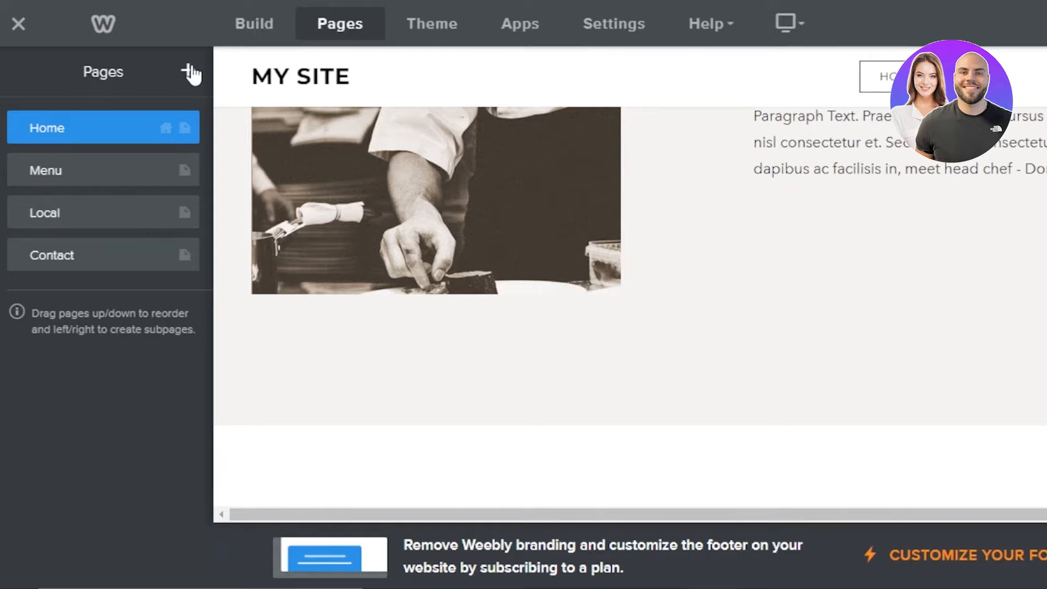
pyautogui.click(189, 72)
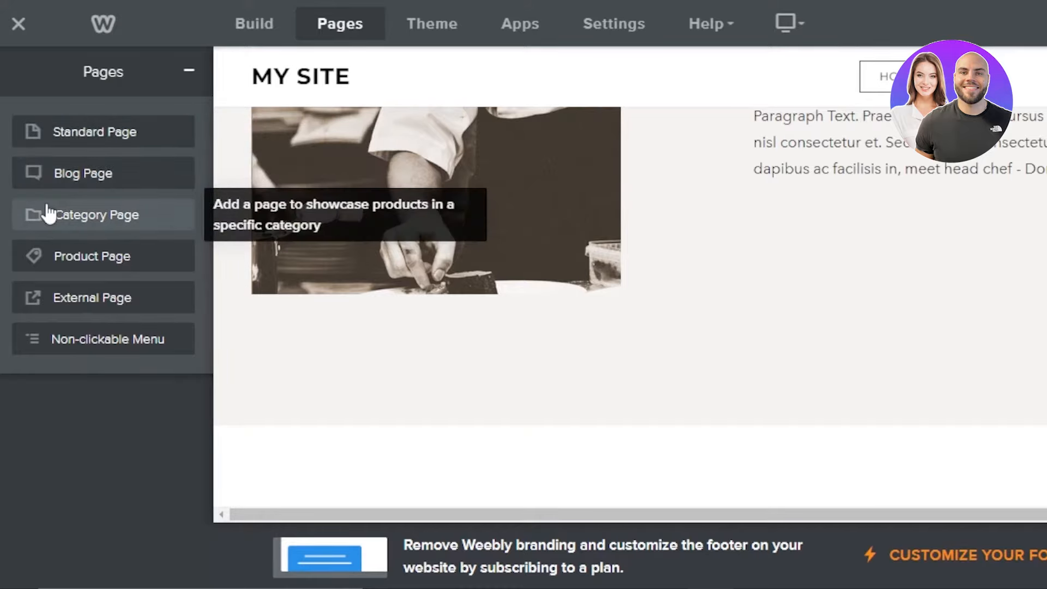
pyautogui.moveTo(73, 296)
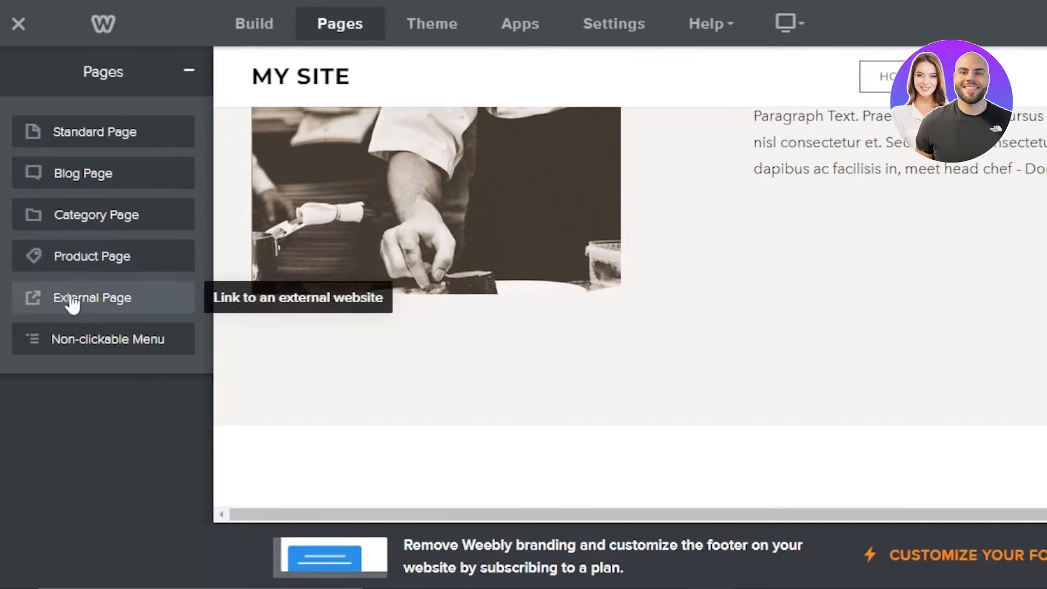
pyautogui.click(96, 132)
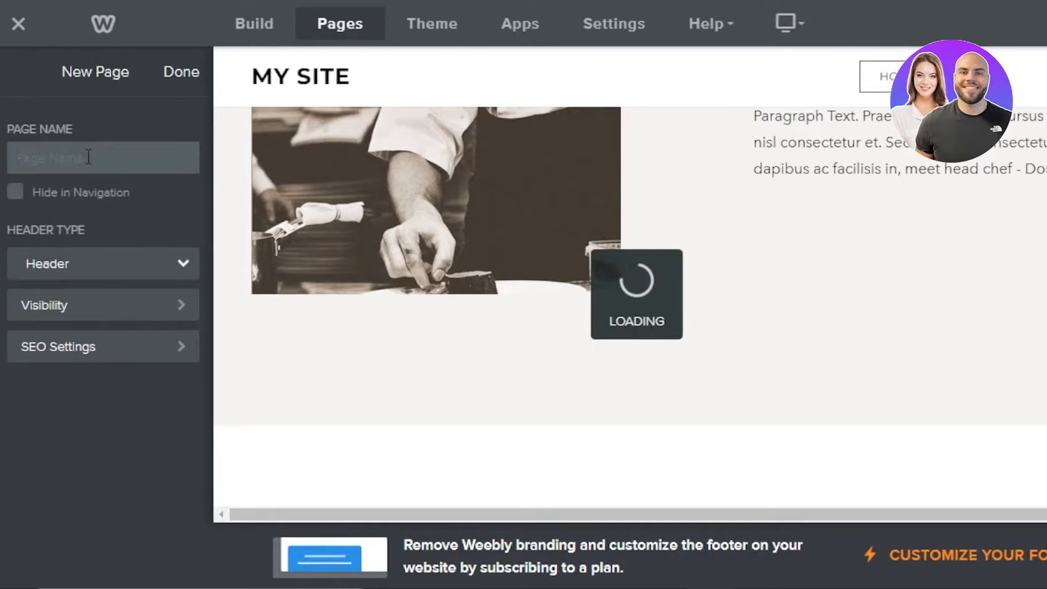
pyautogui.write('about us')
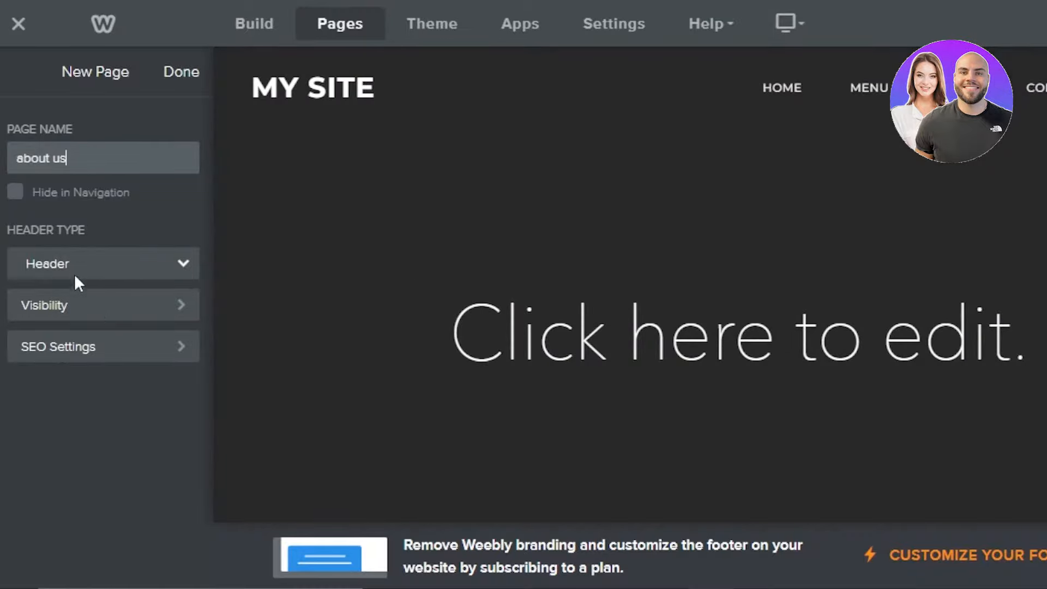
pyautogui.click(102, 263)
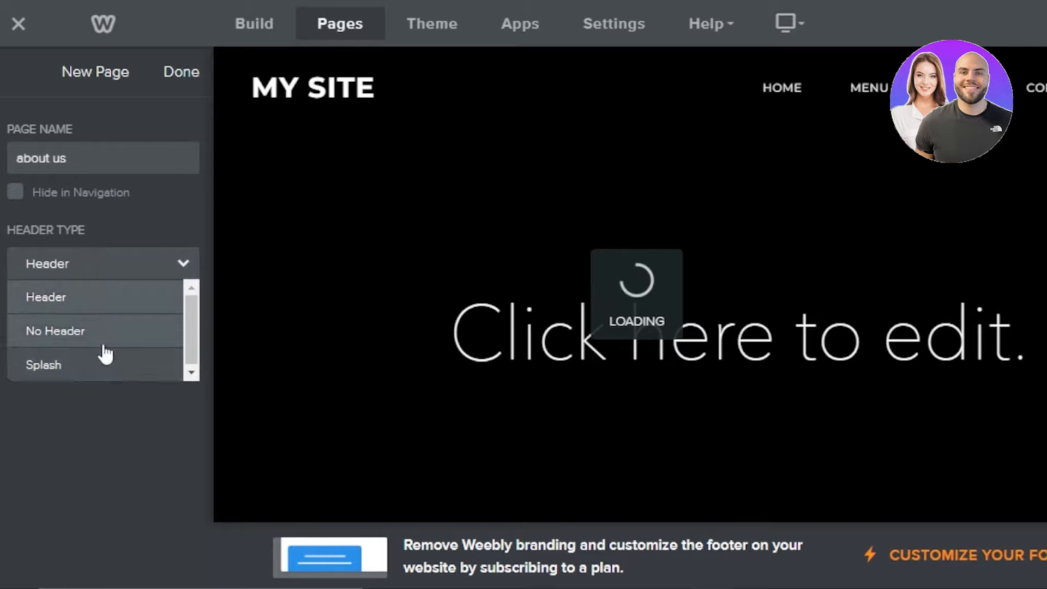
pyautogui.moveTo(61, 390)
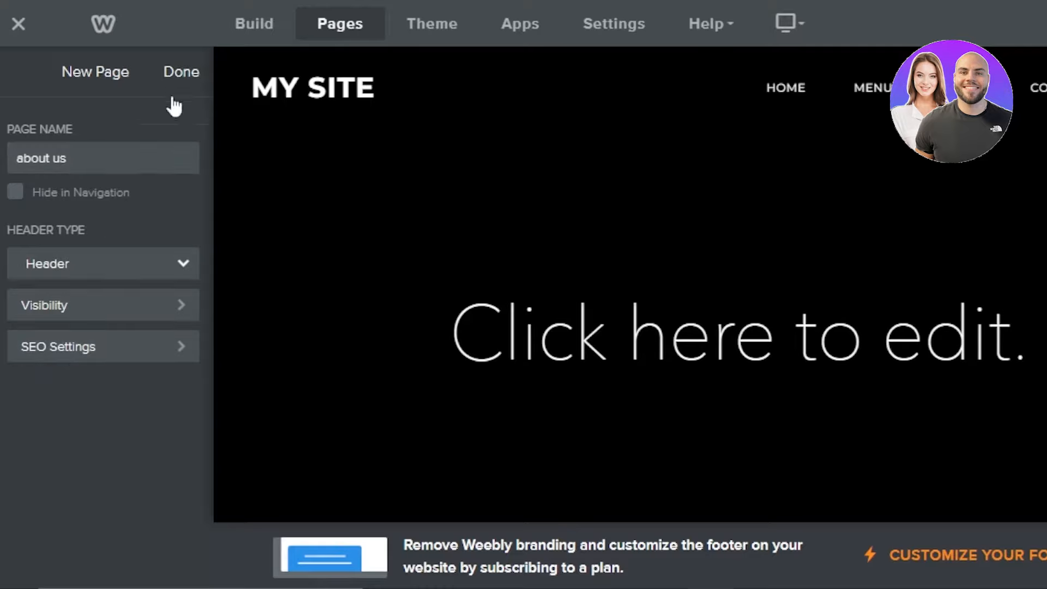
pyautogui.click(181, 71)
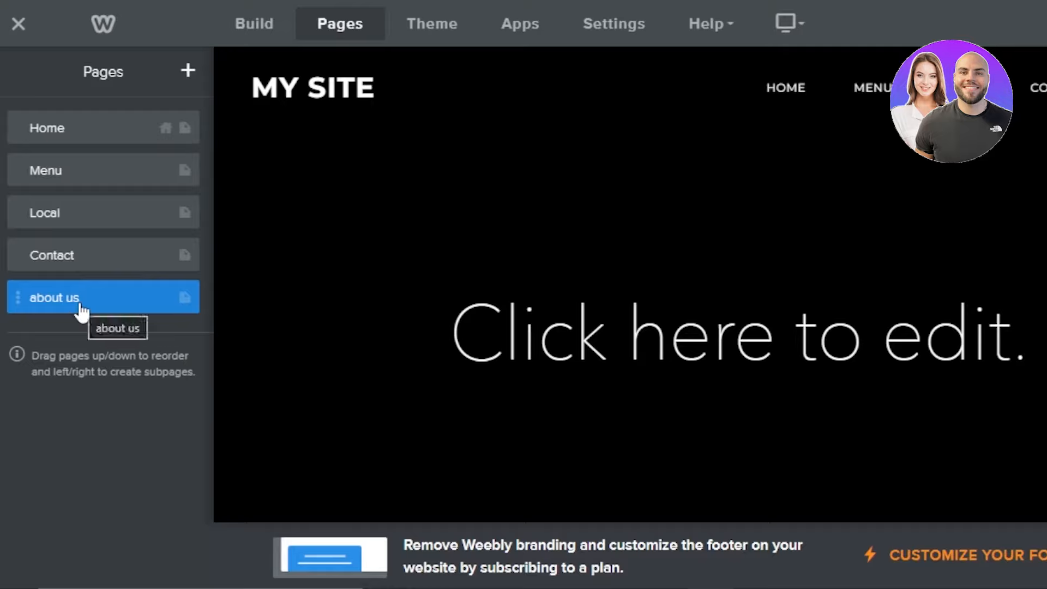
pyautogui.click(53, 296)
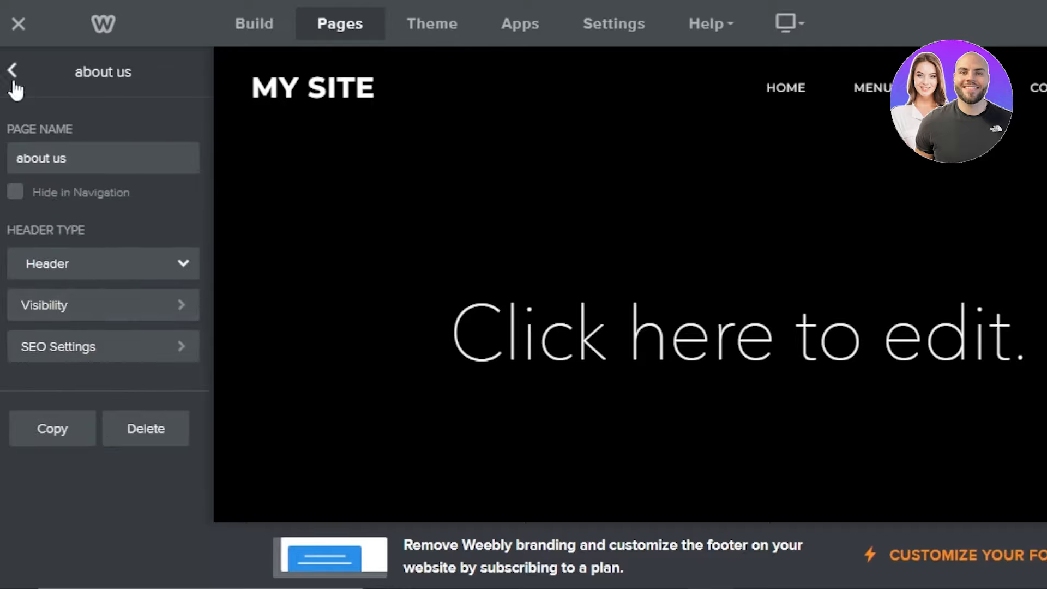
pyautogui.click(12, 72)
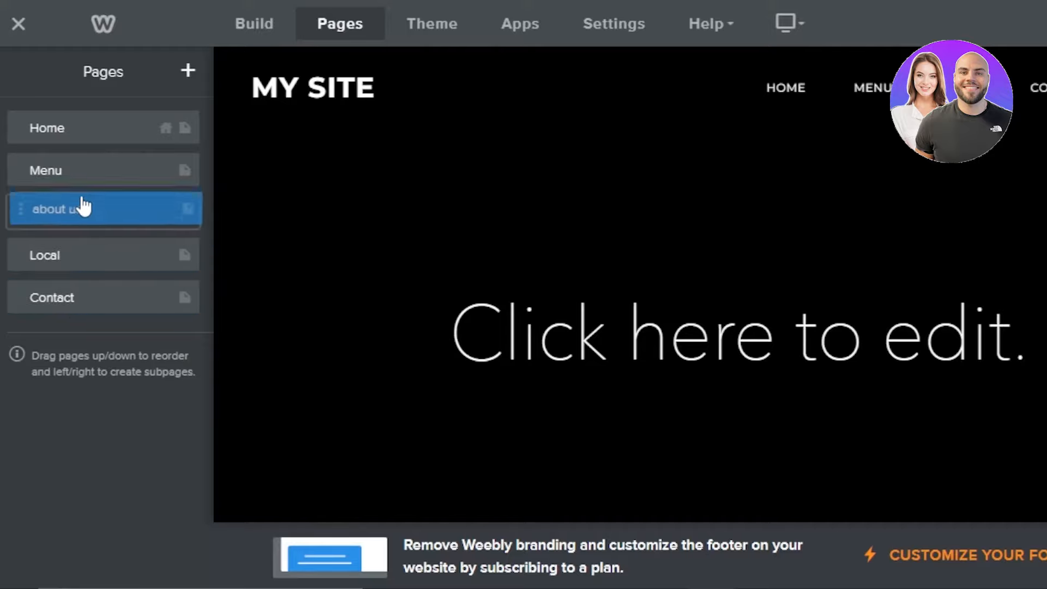
pyautogui.moveTo(80, 208); pyautogui.dragTo(79, 312)
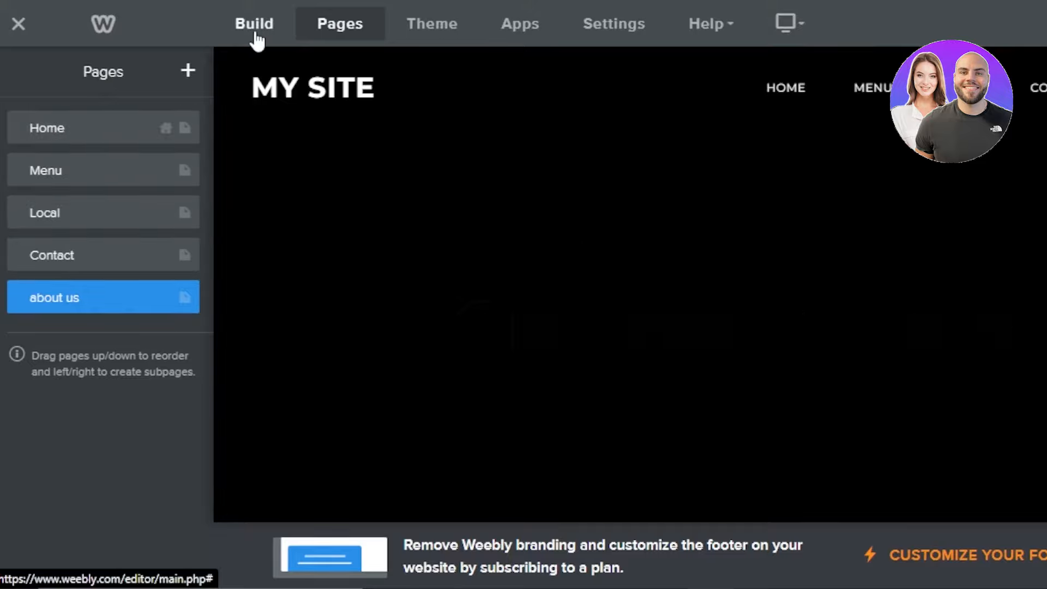
pyautogui.click(254, 23)
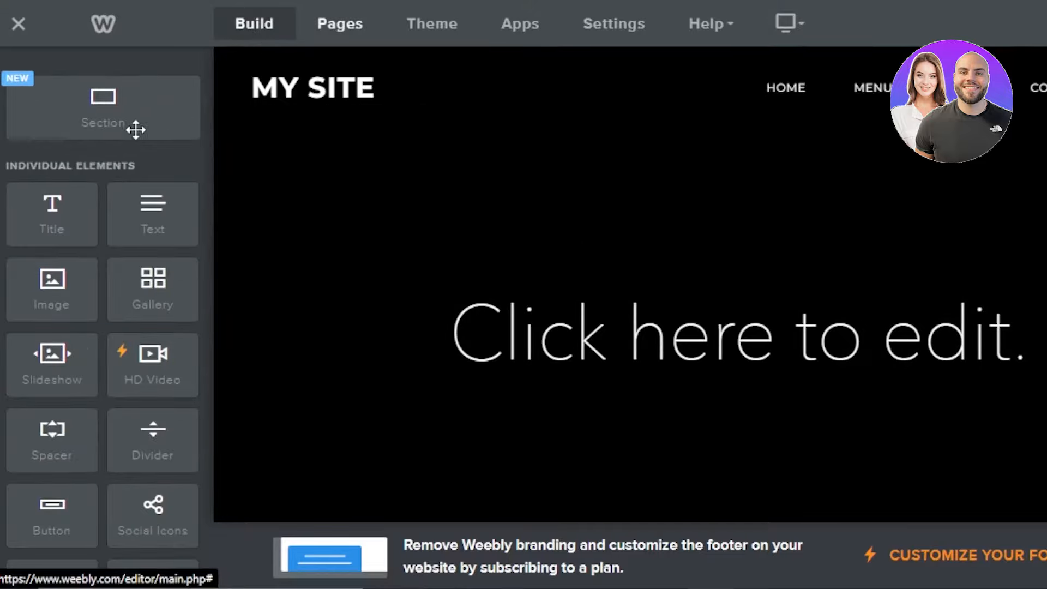
pyautogui.click(339, 23)
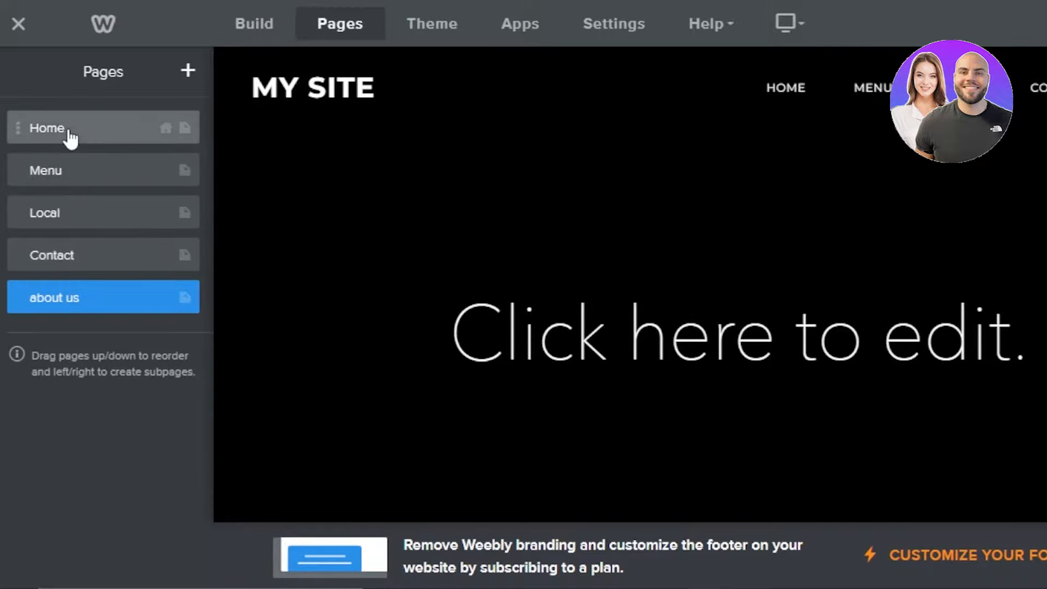
# Step: Return to the Home page in Build view and bring up the site title options
pyautogui.click(254, 23)
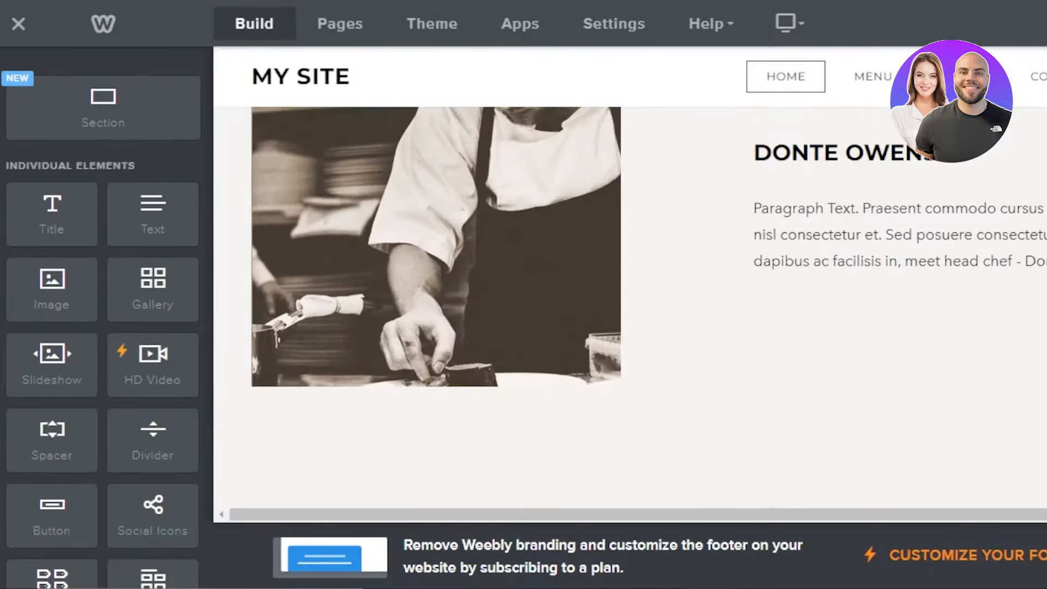
pyautogui.scroll(-3)
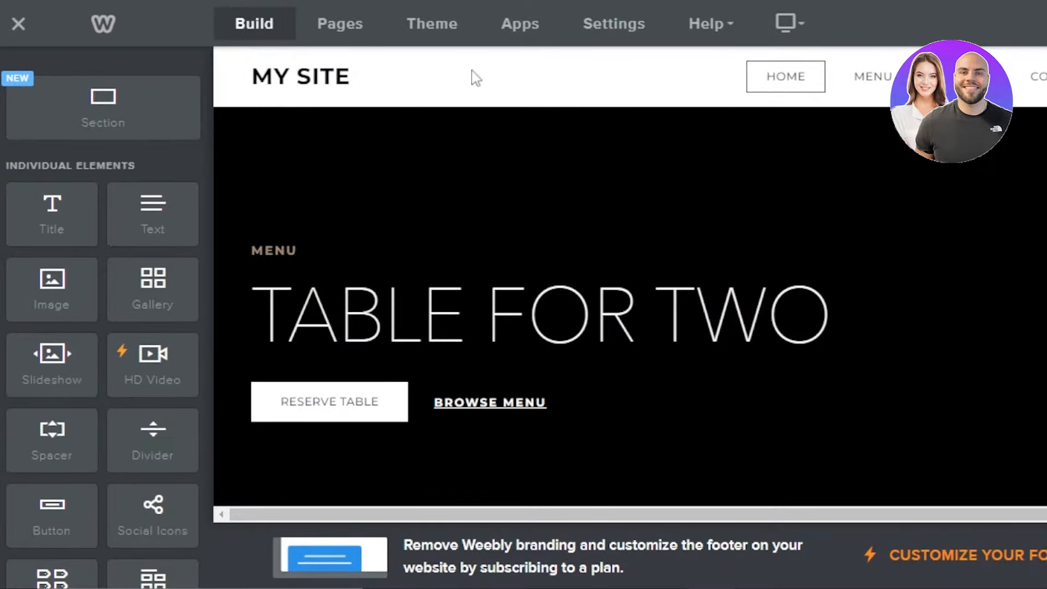
pyautogui.click(300, 76)
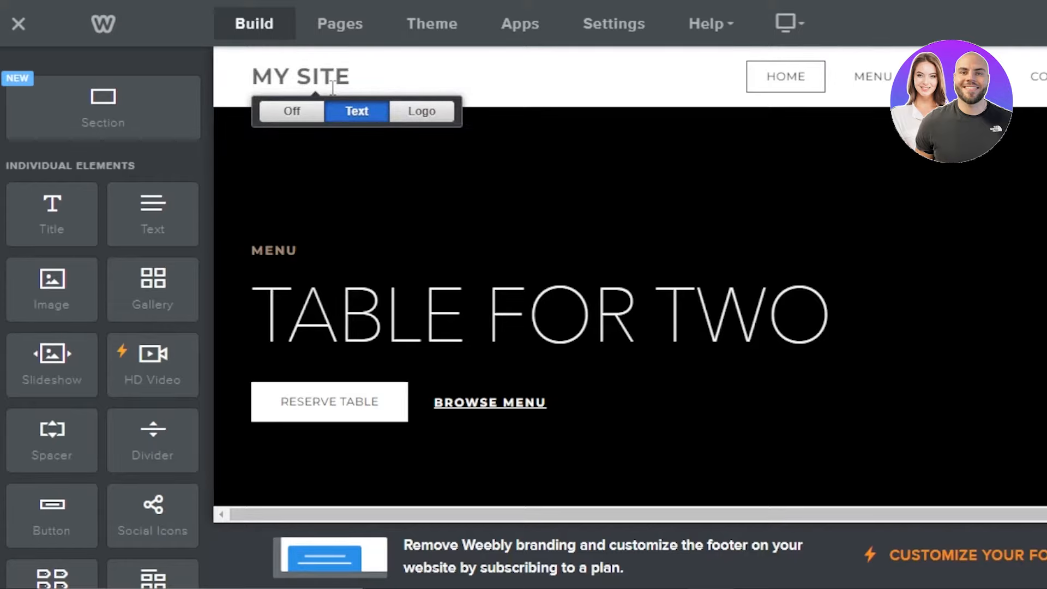
pyautogui.moveTo(370, 120)
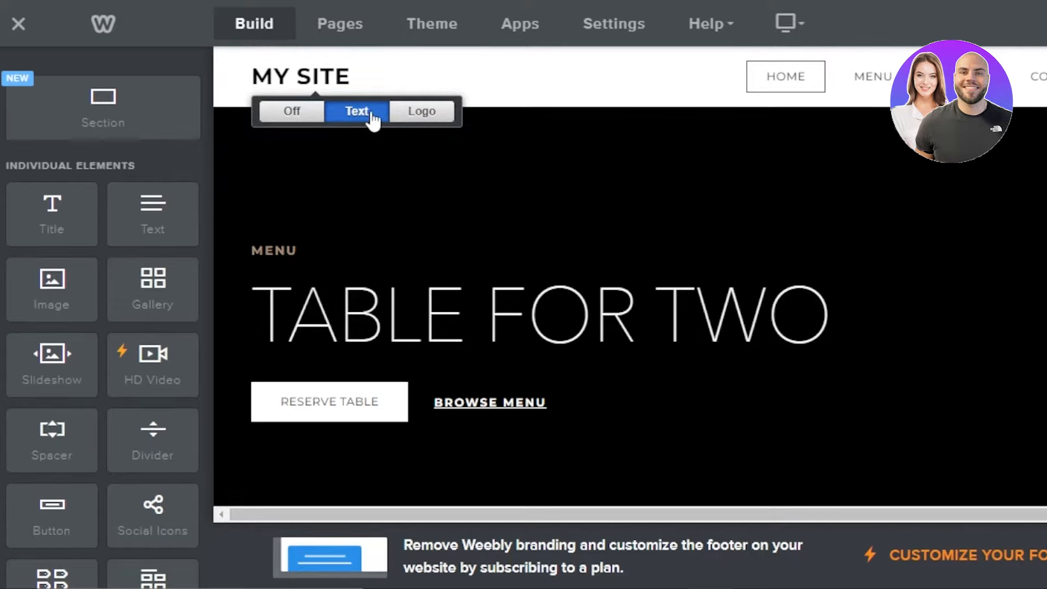
pyautogui.moveTo(440, 111)
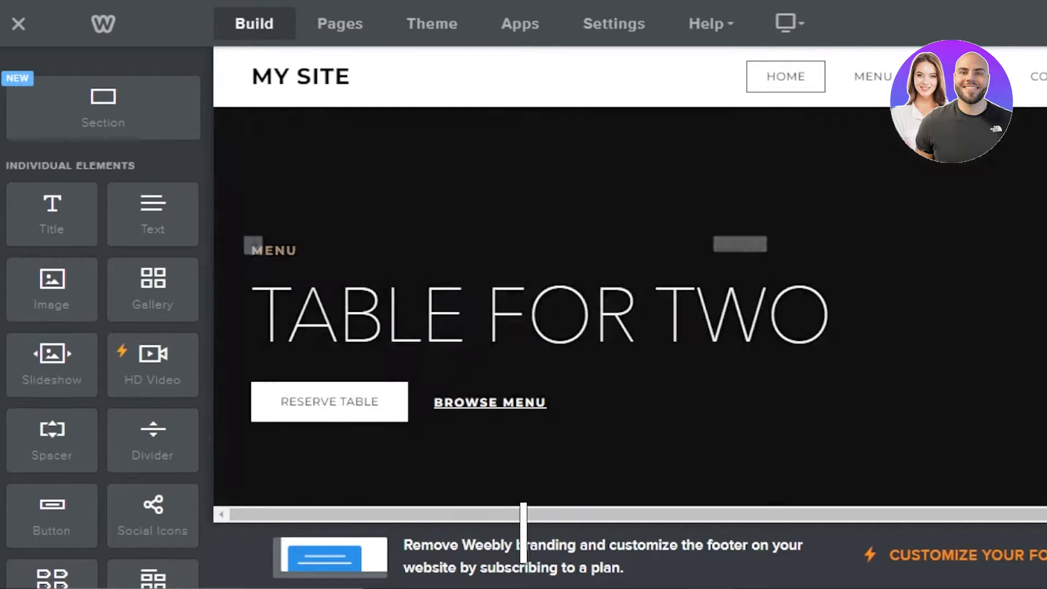
# Step: Replace the hero headline TABLE FOR TWO with FOODIES CORNER
pyautogui.click(538, 314)
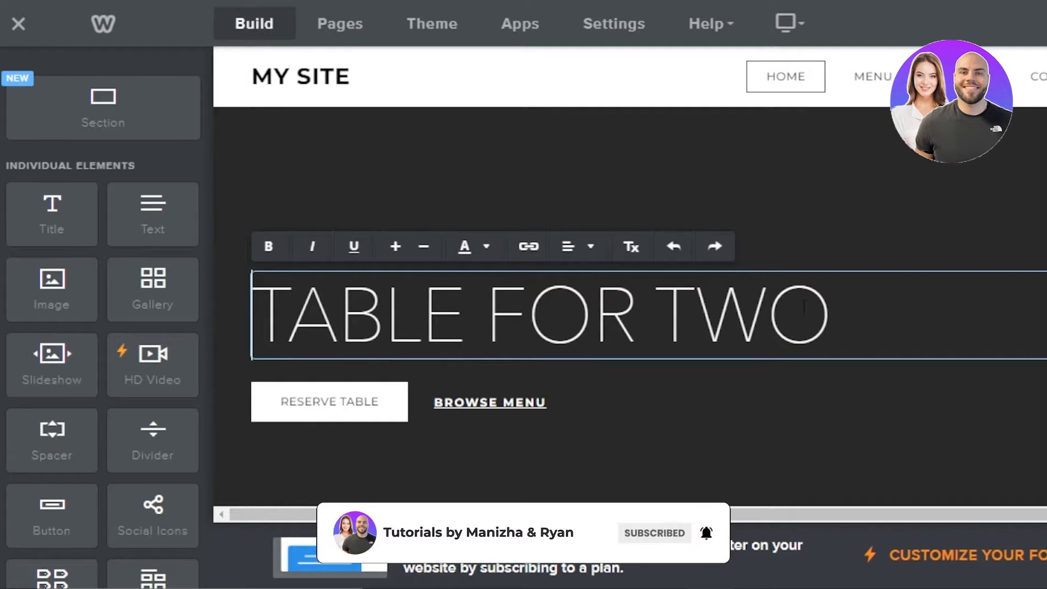
pyautogui.write('FOODIES CORNER')
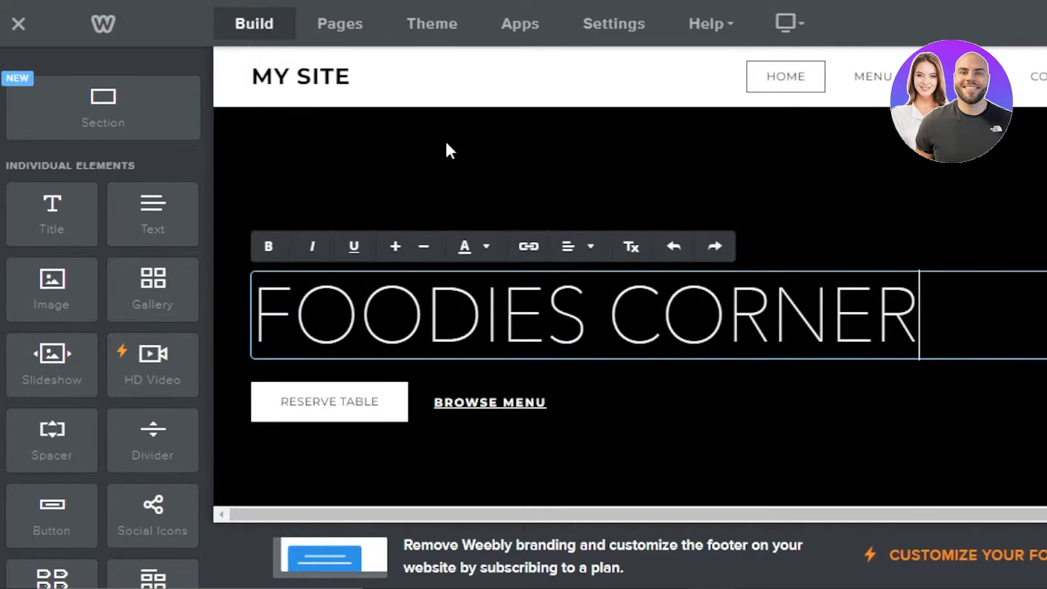
pyautogui.click(490, 402)
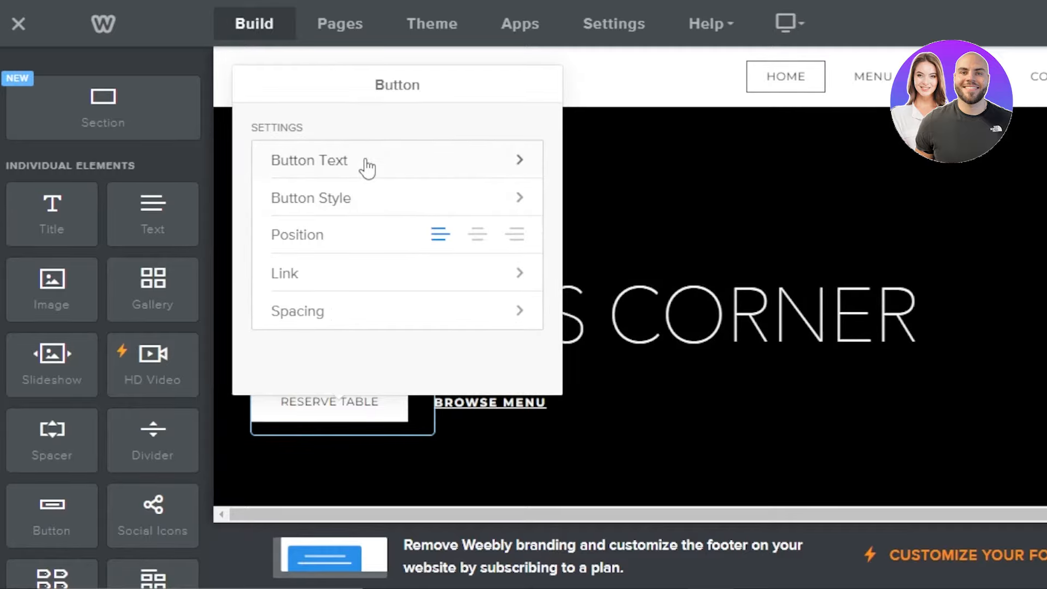
pyautogui.moveTo(340, 301)
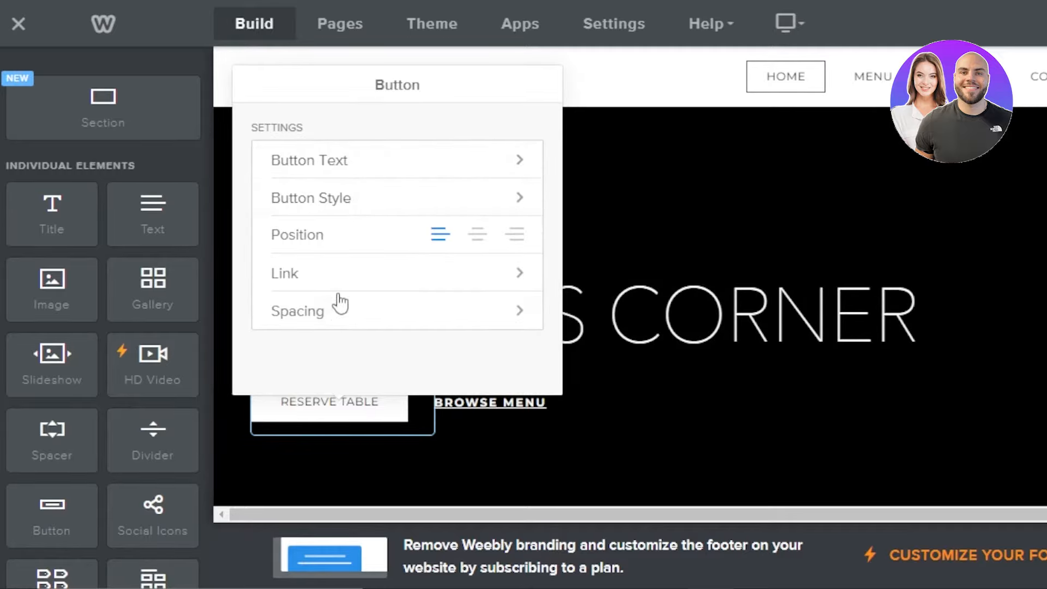
# Step: Remove the BROWSE MENU link, leaving only the RESERVE TABLE button under the headline
pyautogui.click(489, 402)
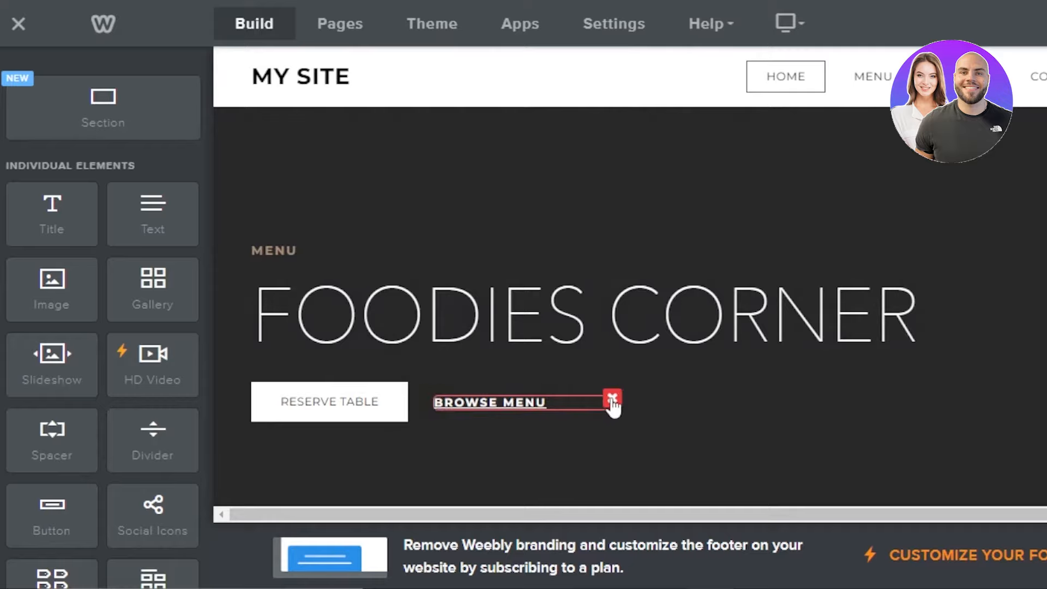
pyautogui.click(611, 401)
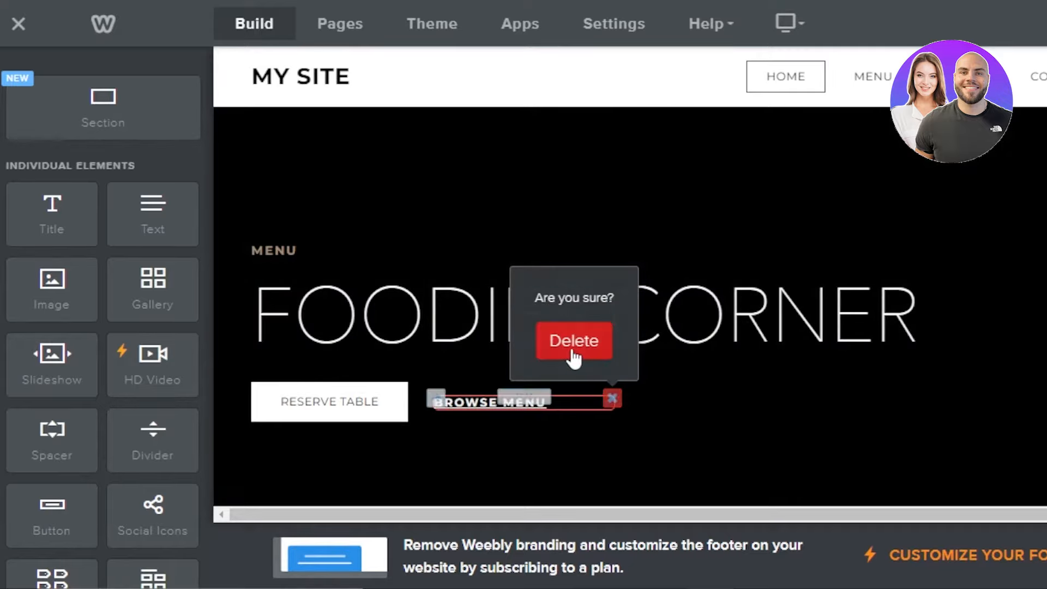
pyautogui.click(573, 340)
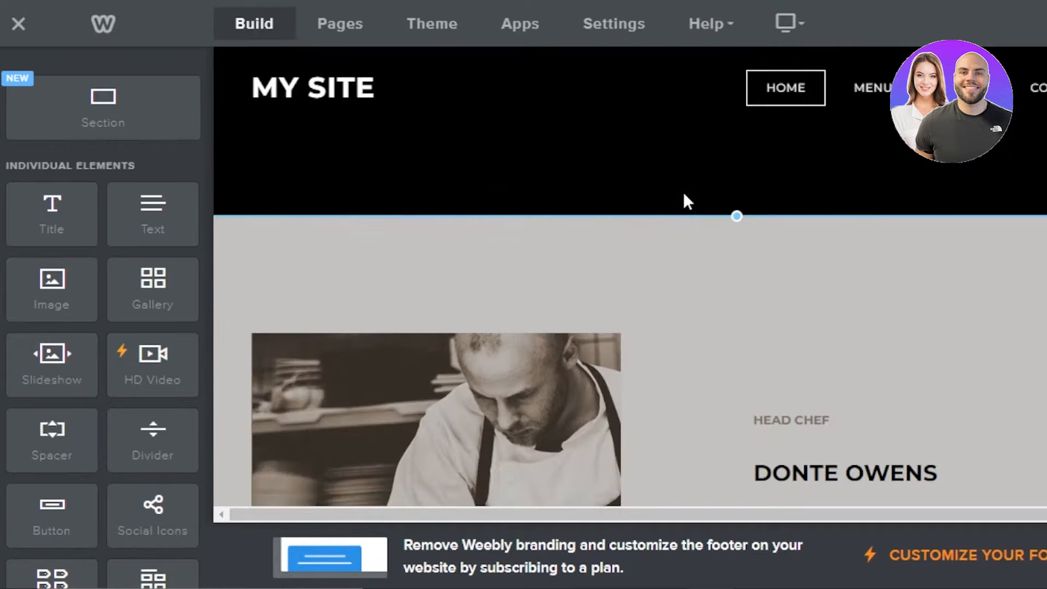
pyautogui.moveTo(737, 216); pyautogui.dragTo(737, 171)
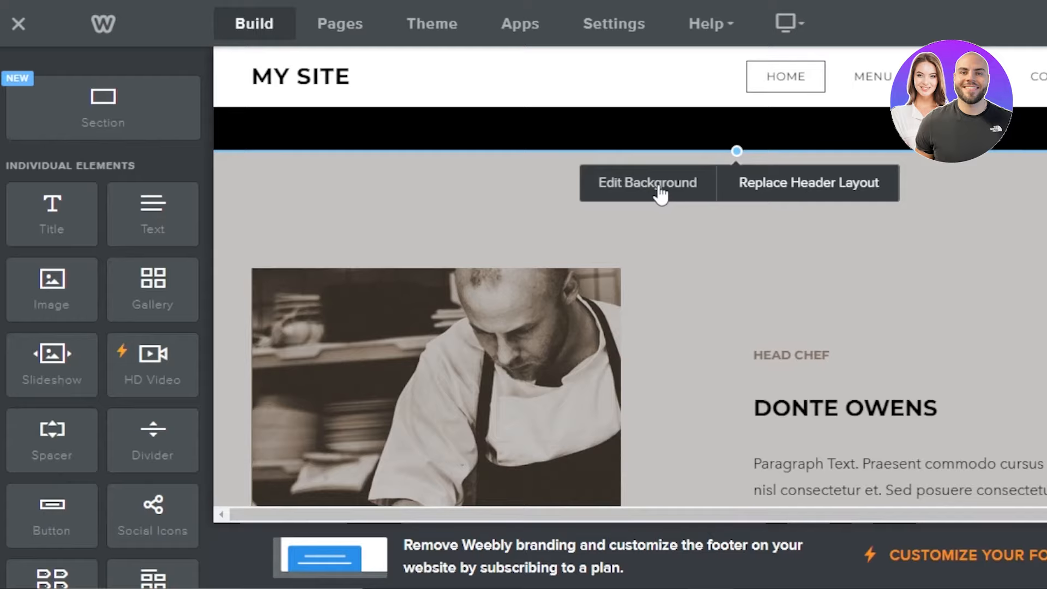
pyautogui.click(646, 182)
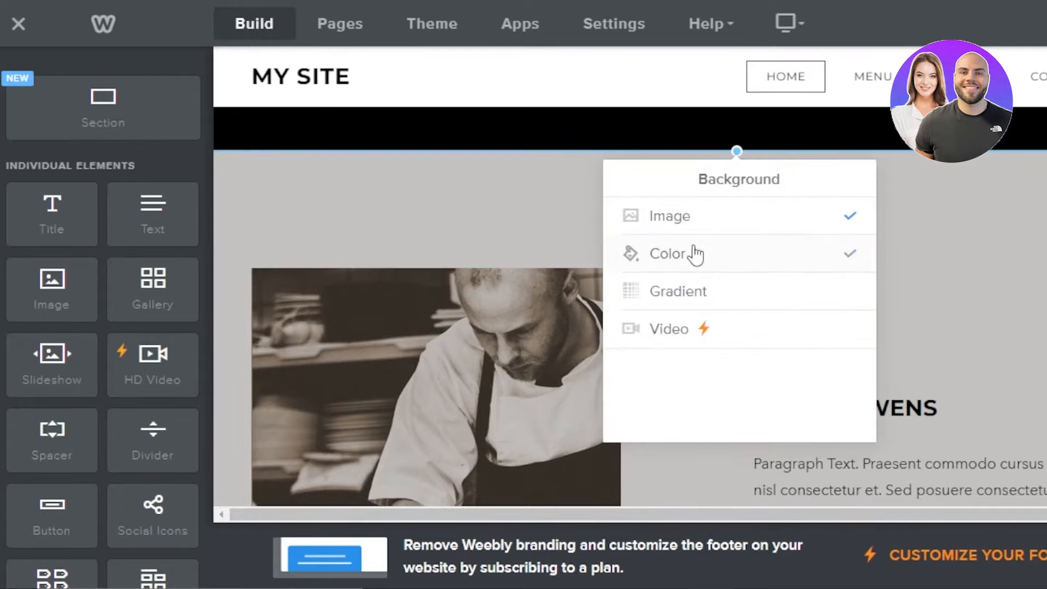
pyautogui.click(669, 216)
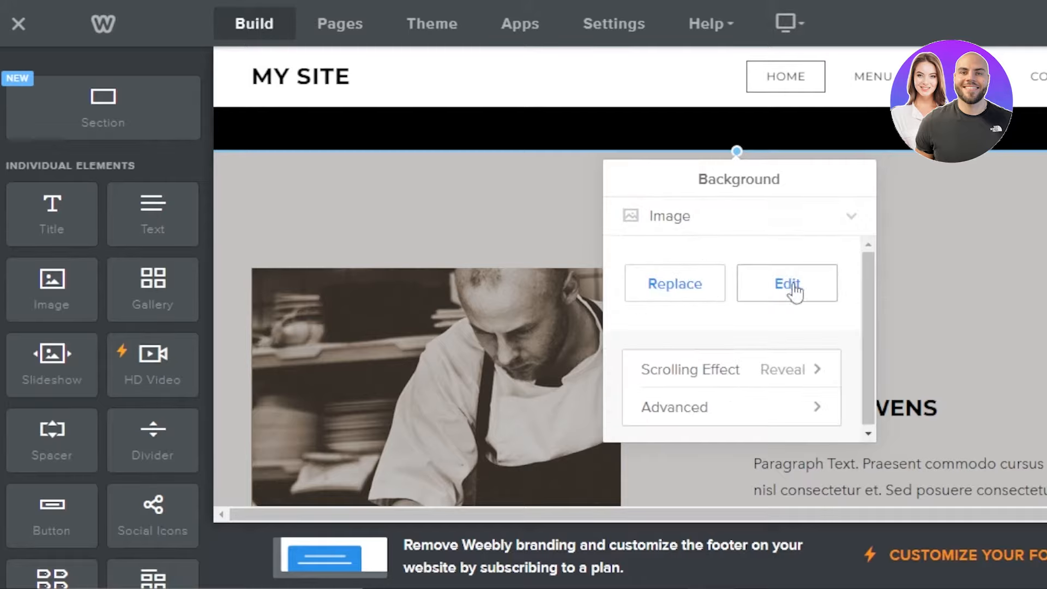
pyautogui.moveTo(686, 381)
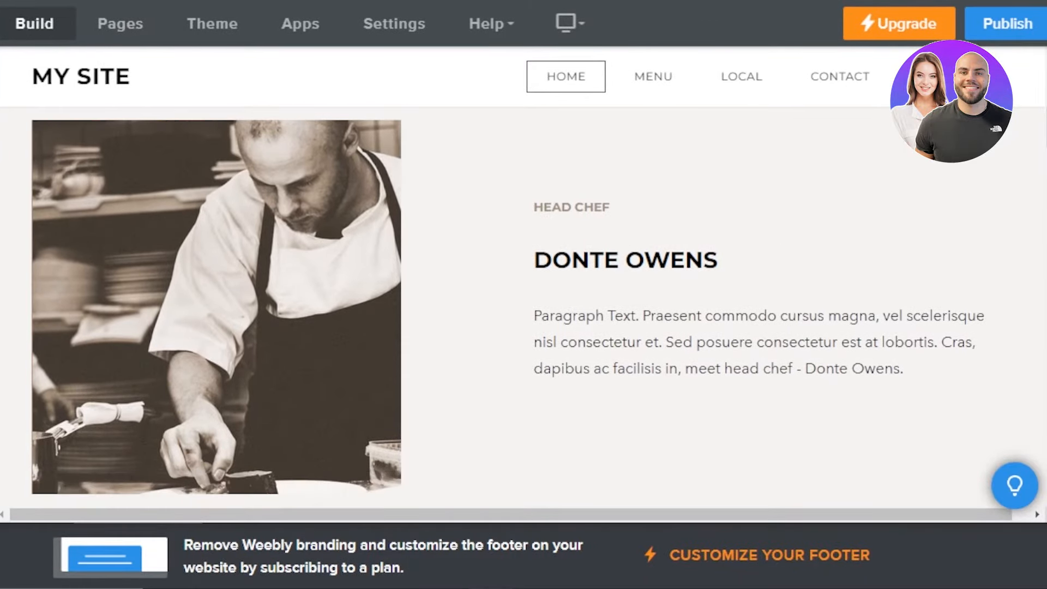
# Step: Add an empty image block beside the head chef photo, reviewing the Image URL option without uploading
pyautogui.click(35, 22)
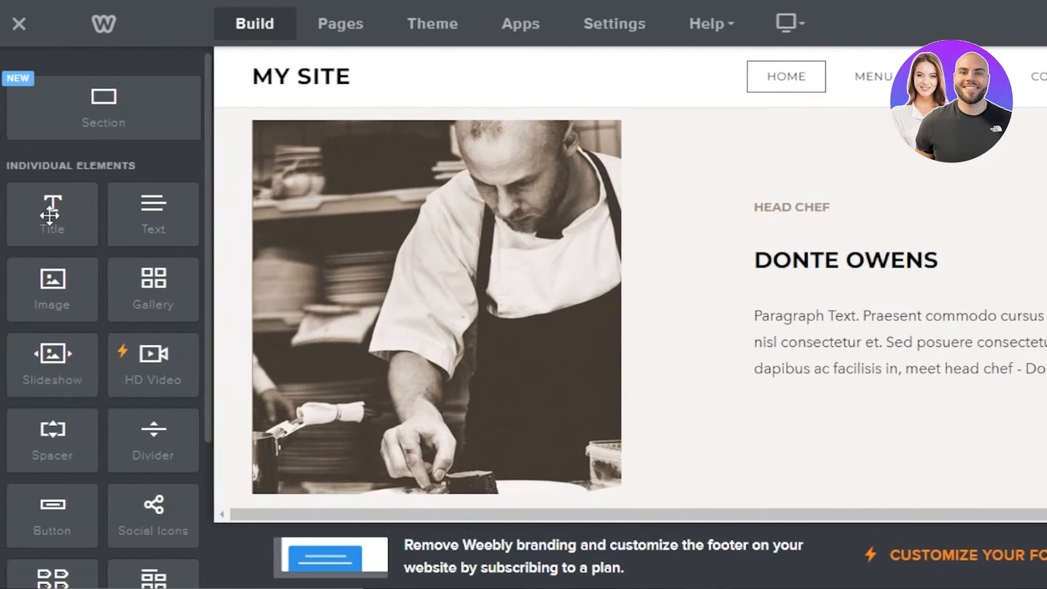
pyautogui.moveTo(53, 214); pyautogui.dragTo(774, 185)
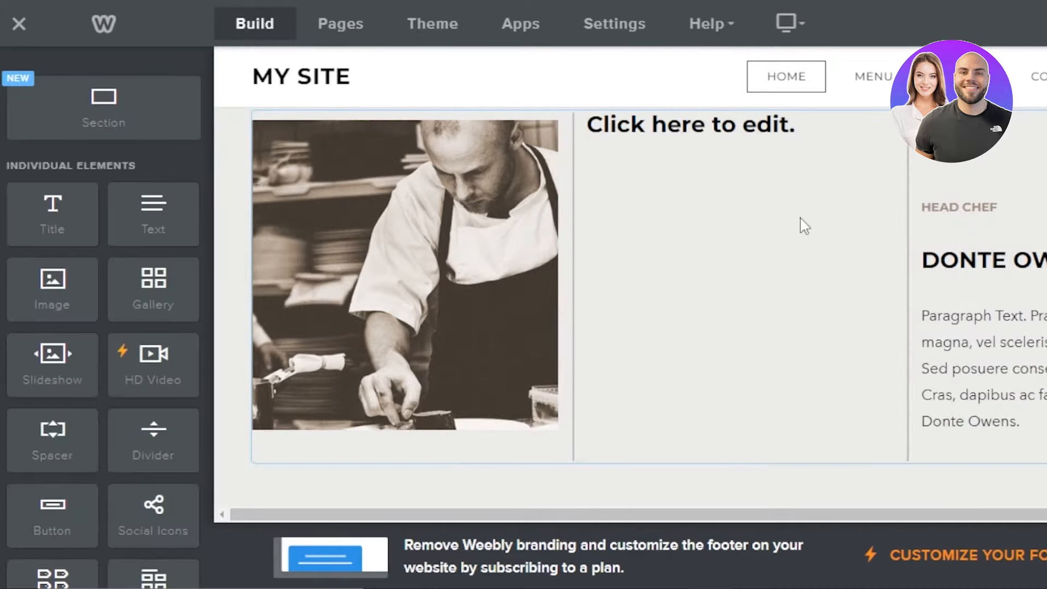
pyautogui.click(688, 124)
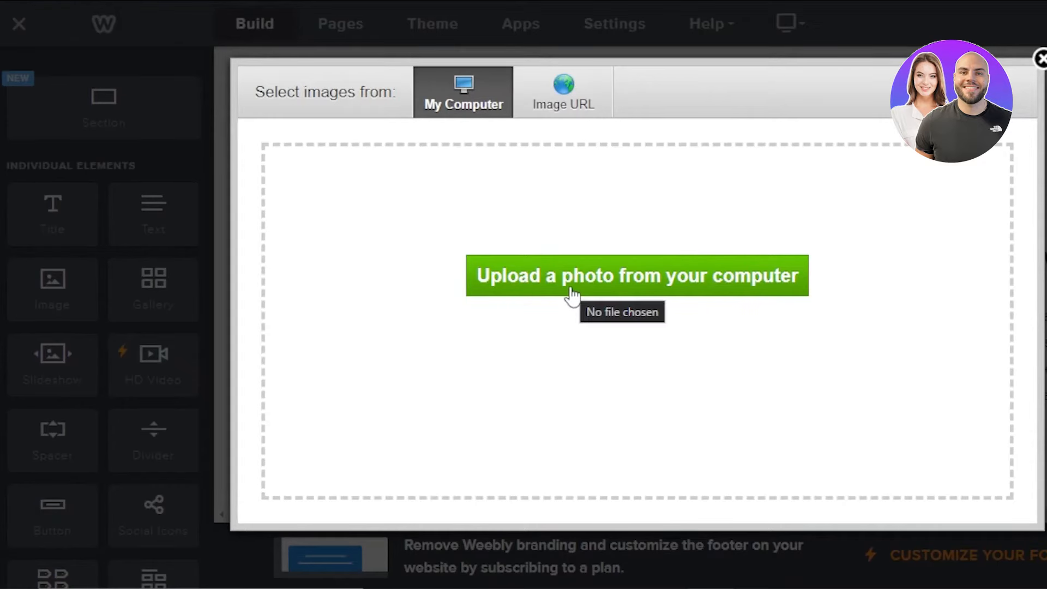
pyautogui.click(563, 92)
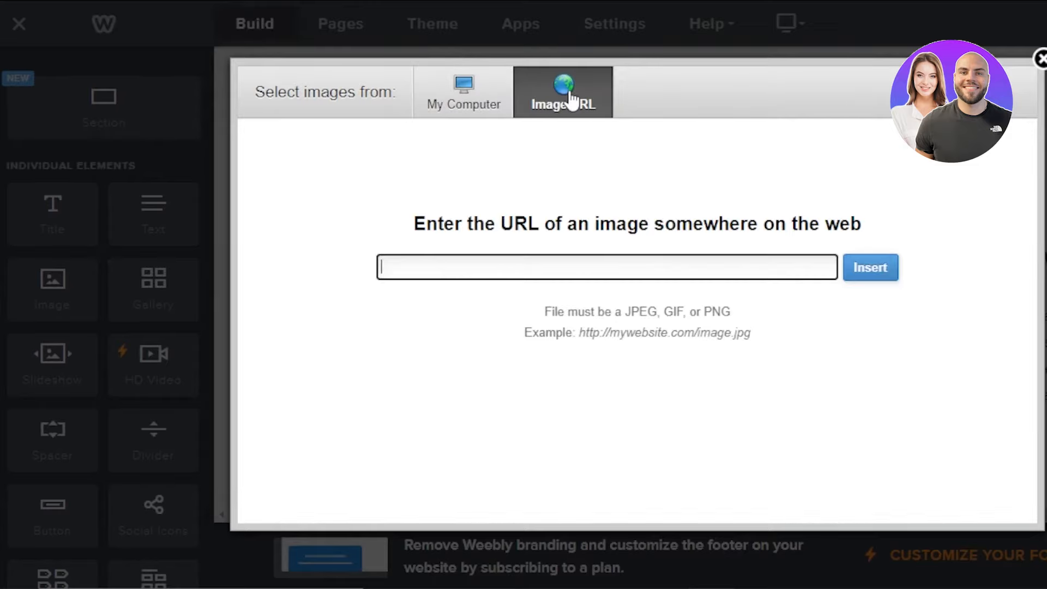
pyautogui.click(1039, 59)
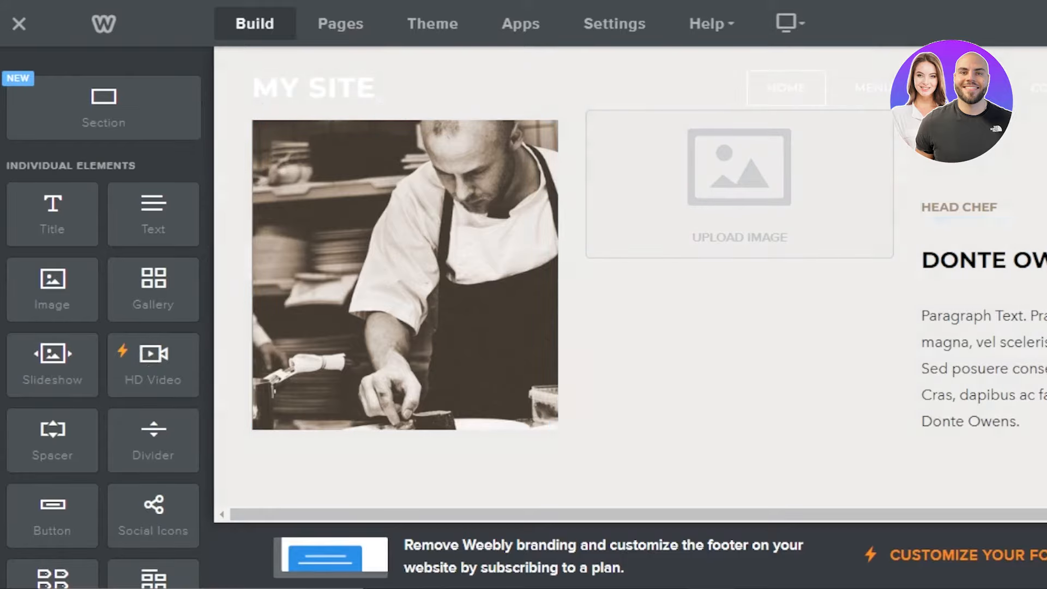
# Step: Begin dragging a button element onto the page below the chef section
pyautogui.scroll(-3)
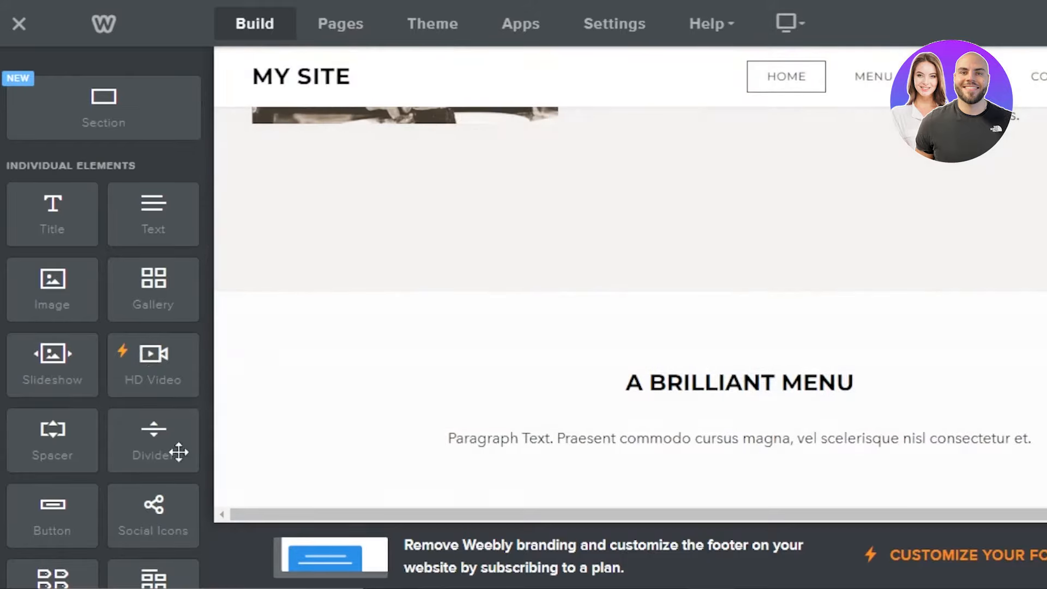
pyautogui.moveTo(153, 441); pyautogui.dragTo(551, 233)
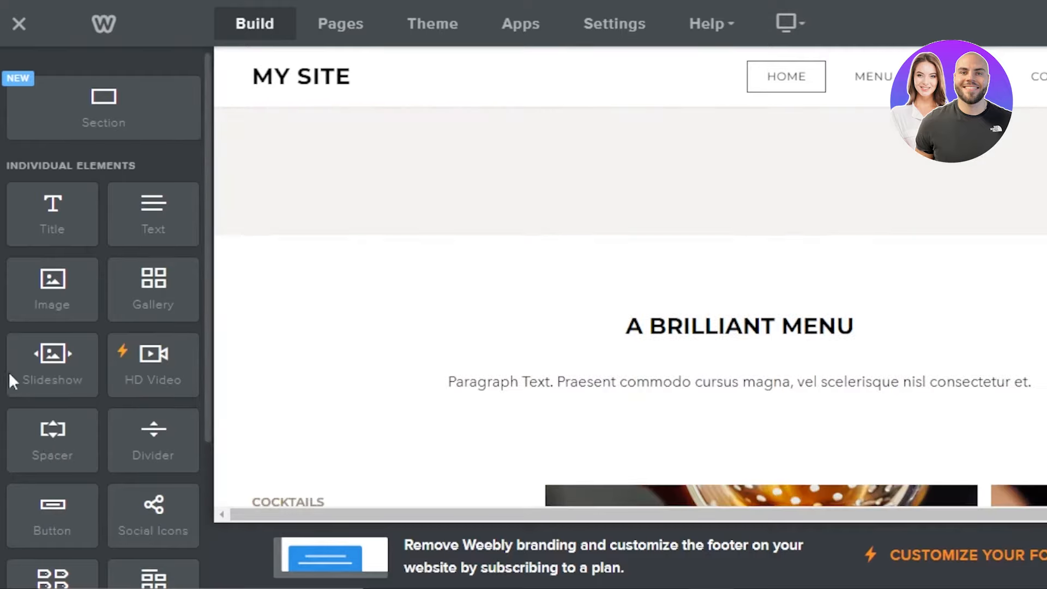
pyautogui.moveTo(210, 415)
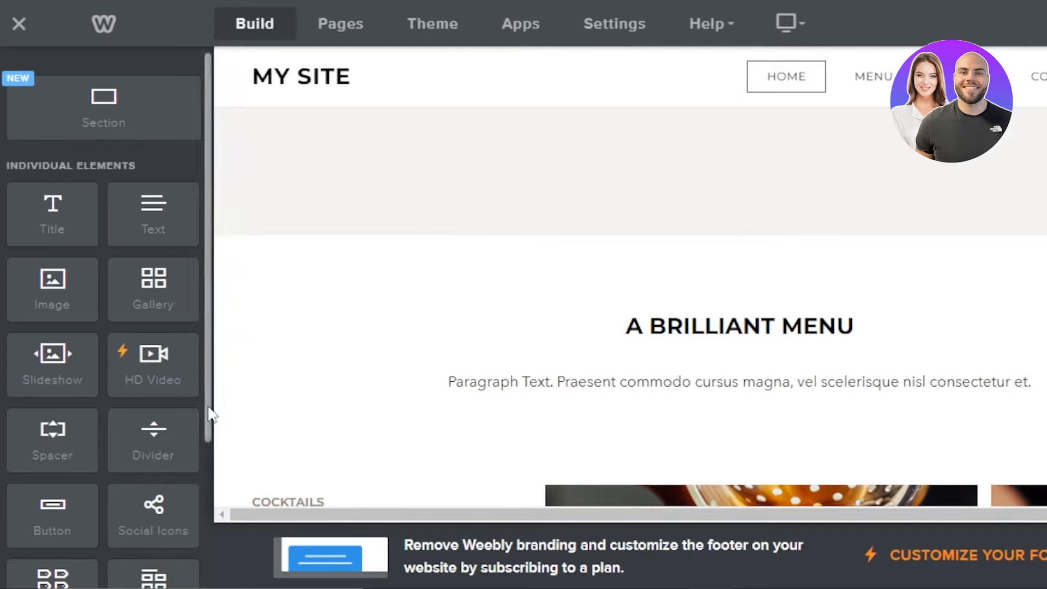
pyautogui.scroll(-3)
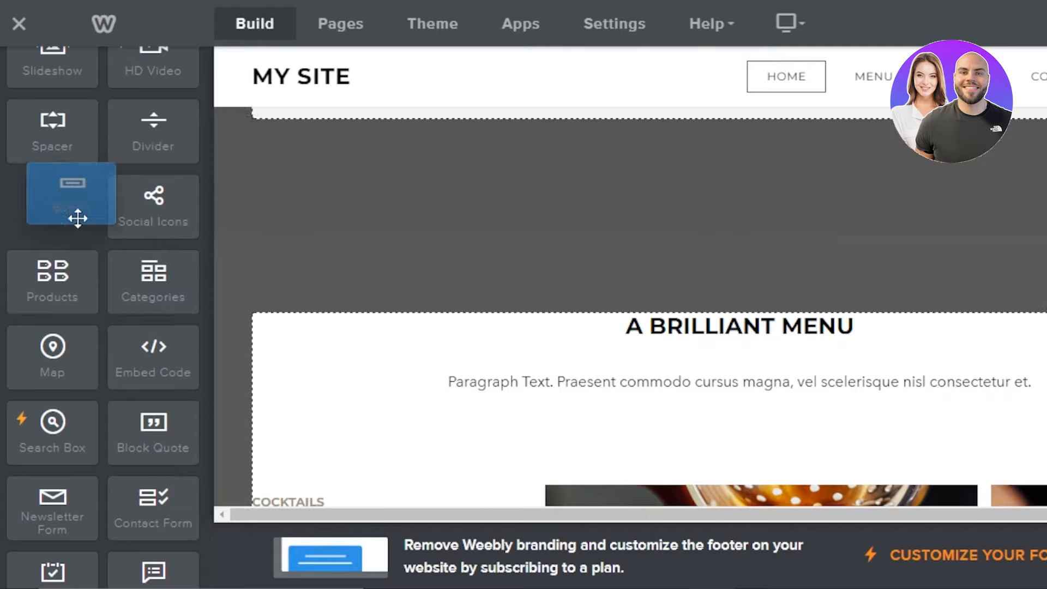
# Step: Add a CLICK HERE button above A BRILLIANT MENU, styled solid black and centered
pyautogui.moveTo(70, 194); pyautogui.dragTo(738, 311)
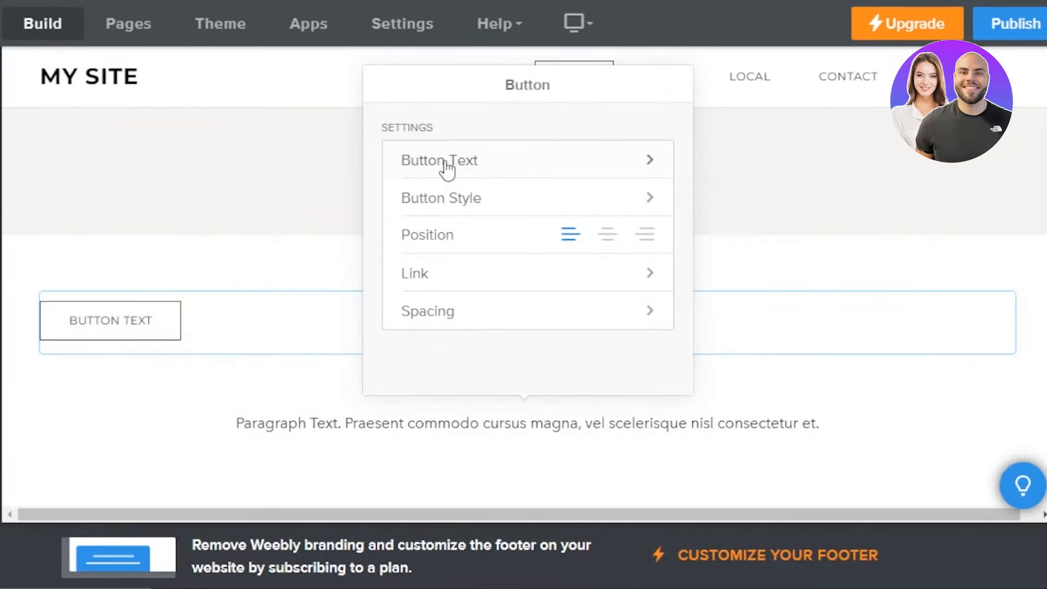
pyautogui.click(439, 161)
pyautogui.write('CLICK HERE')
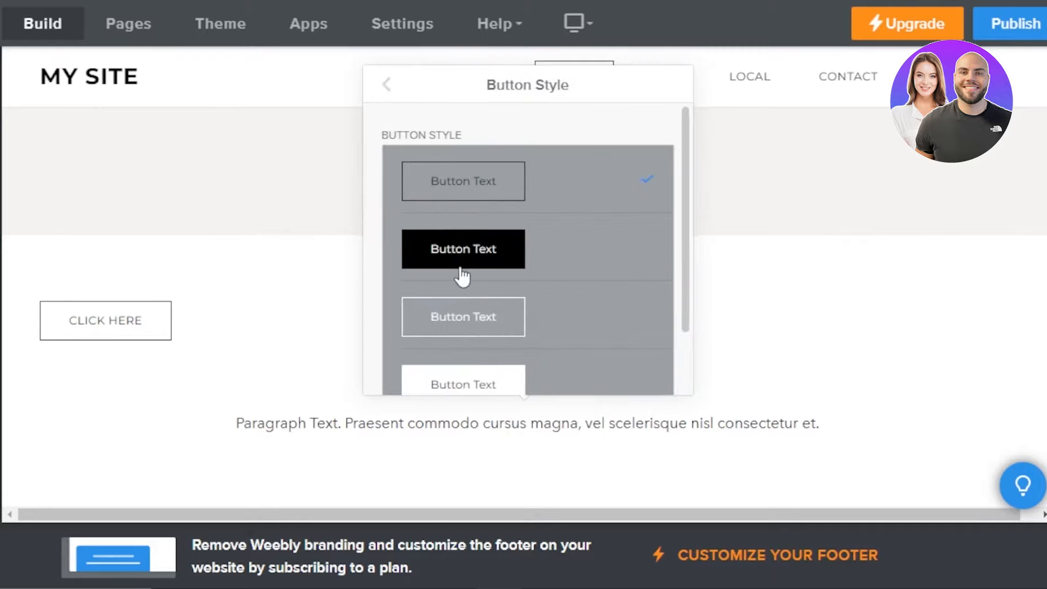
pyautogui.click(462, 248)
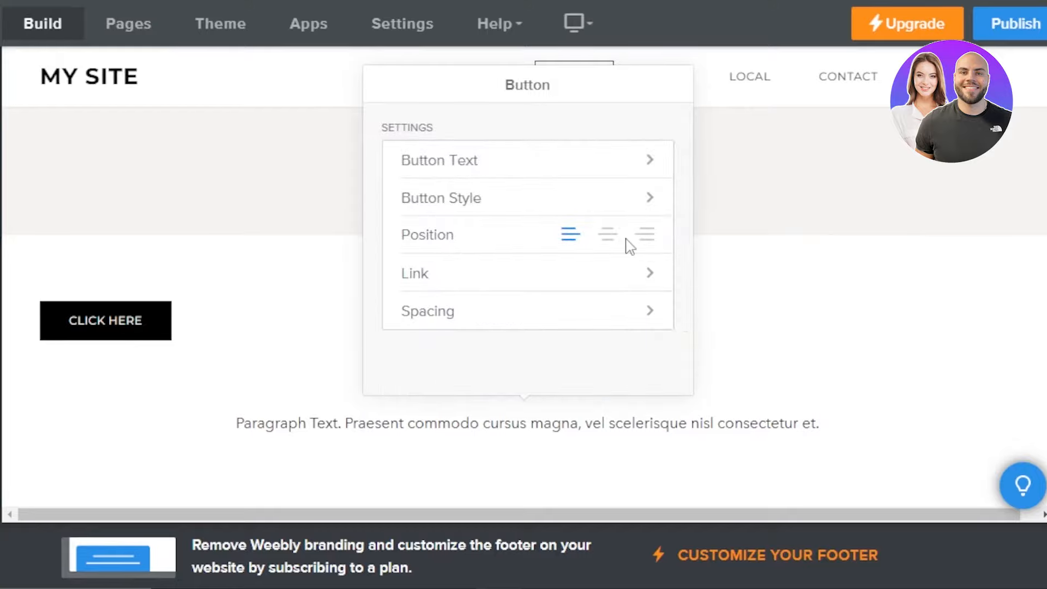
pyautogui.click(607, 234)
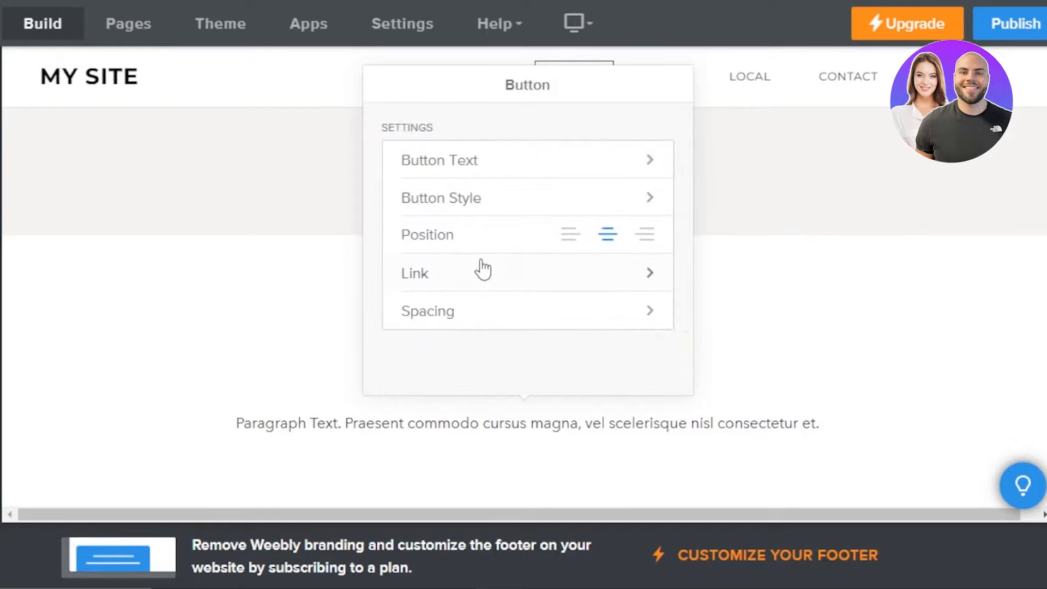
# Step: Set the button's link to a Website URL rather than a page or blog post, then close its settings
pyautogui.click(414, 272)
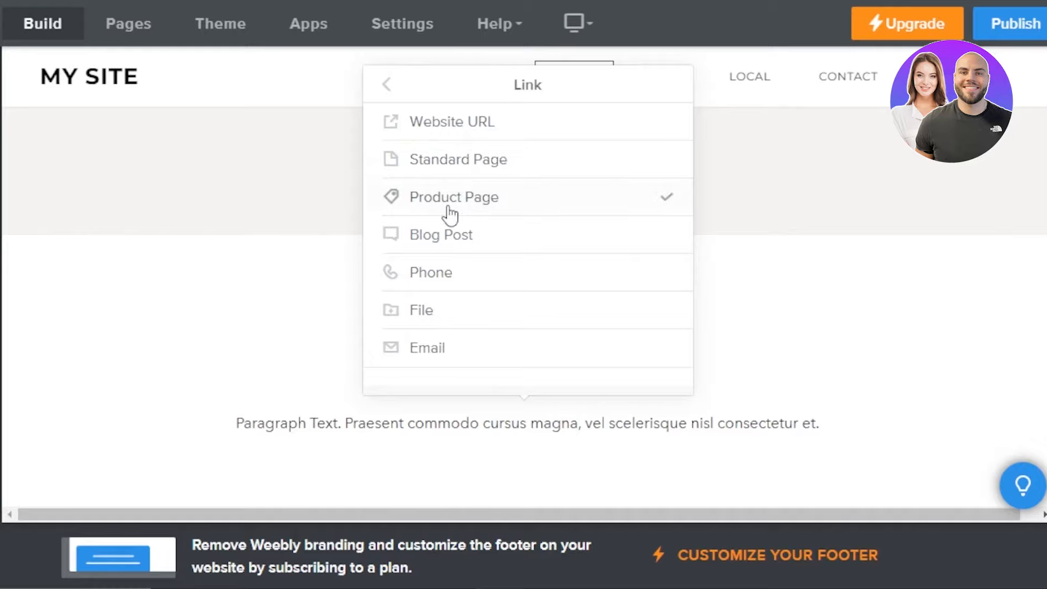
pyautogui.click(458, 160)
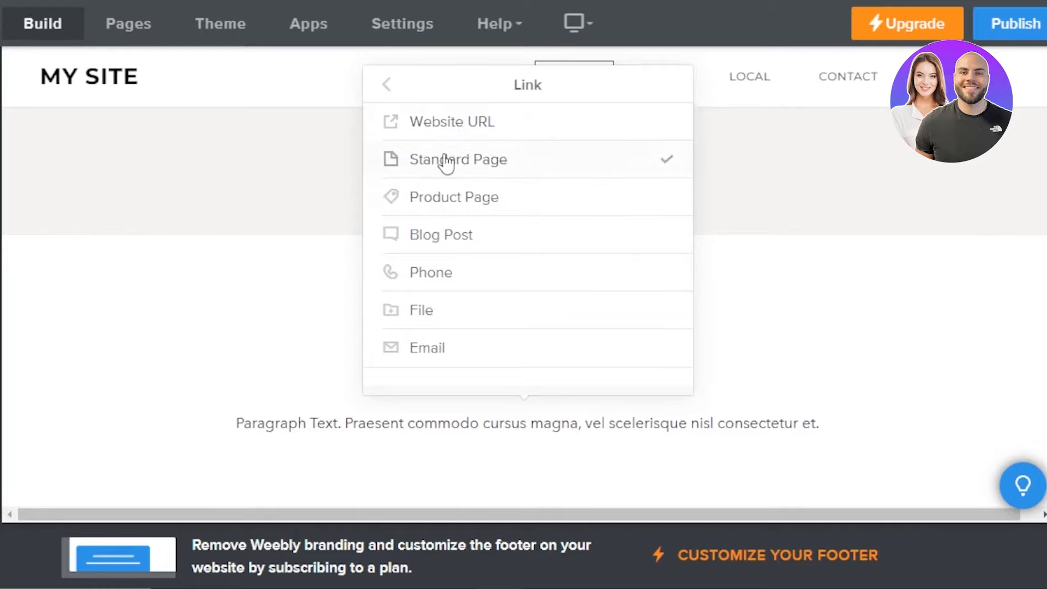
pyautogui.click(441, 235)
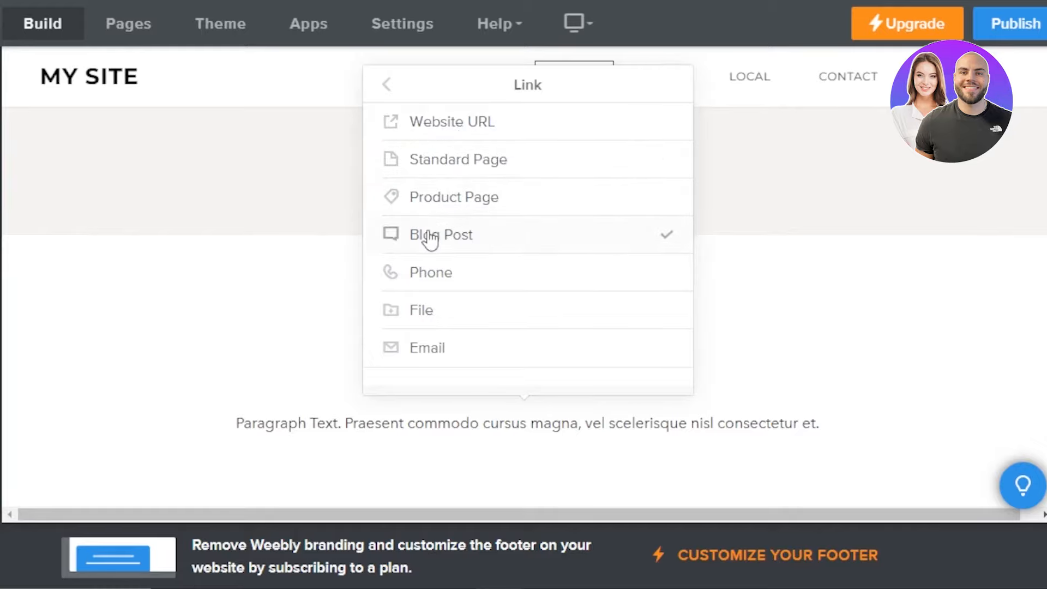
pyautogui.click(451, 121)
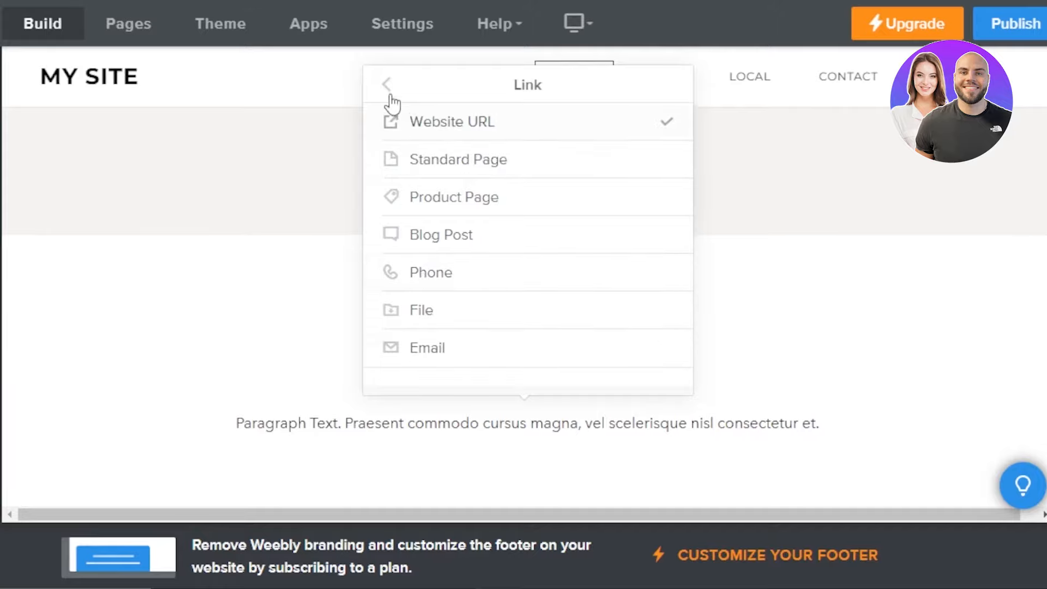
pyautogui.click(386, 84)
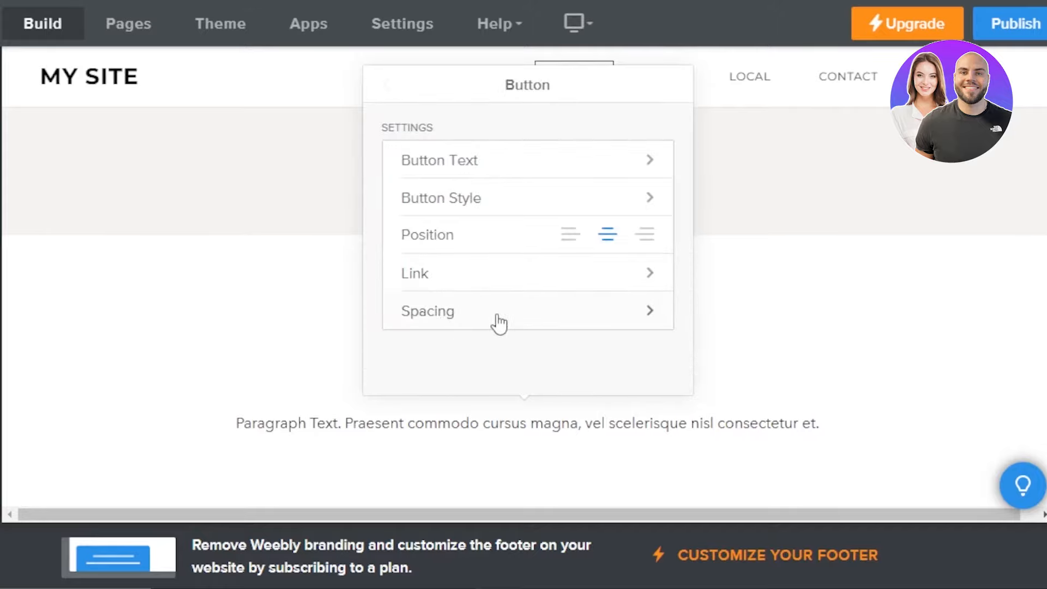
pyautogui.click(428, 311)
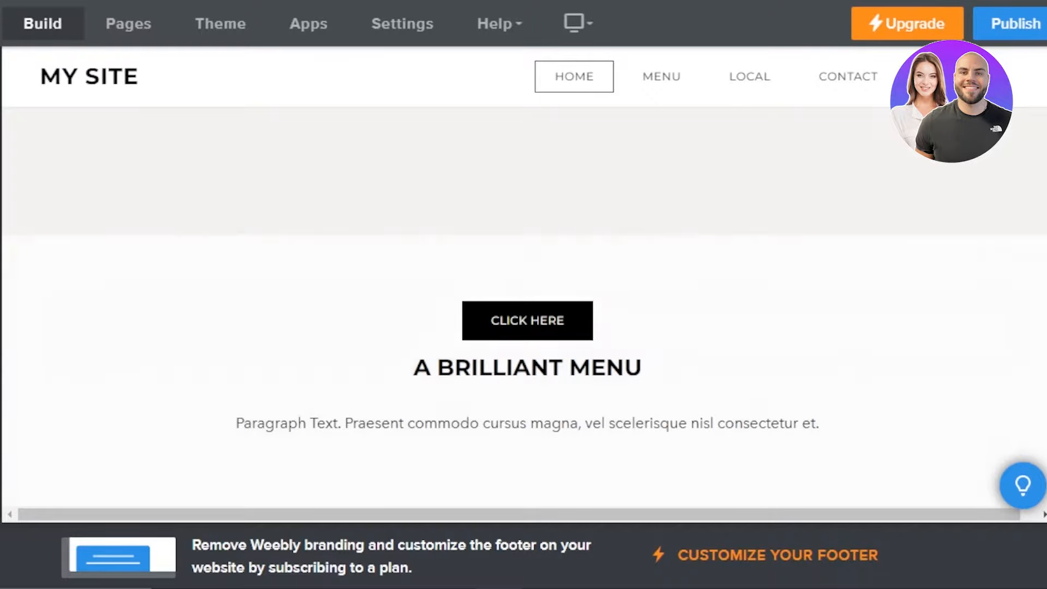
# Step: Place an empty Custom HTML embed block above the CLICK HERE button
pyautogui.scroll(-3)
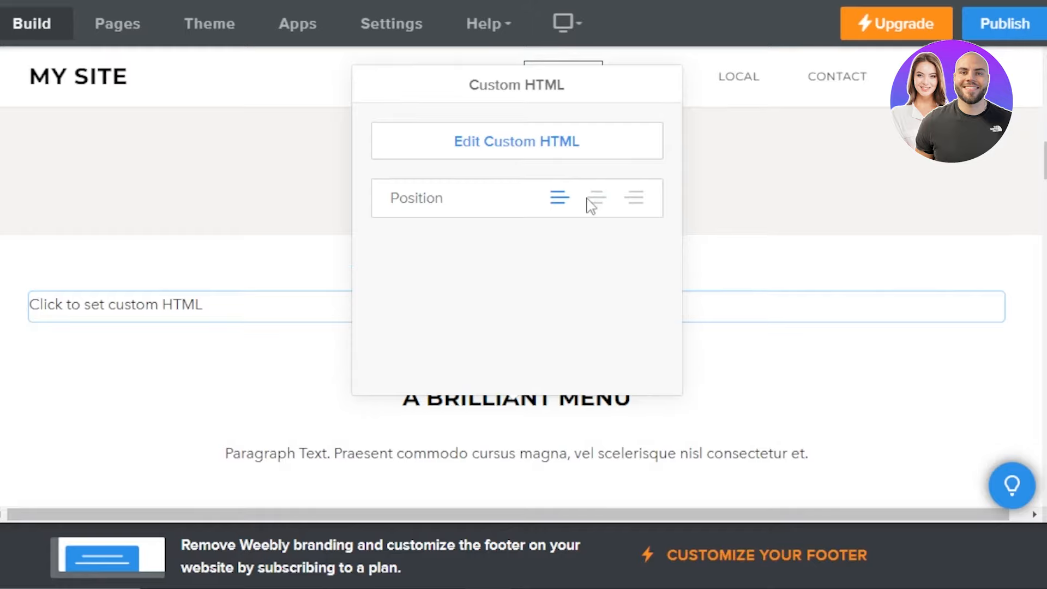
pyautogui.click(596, 198)
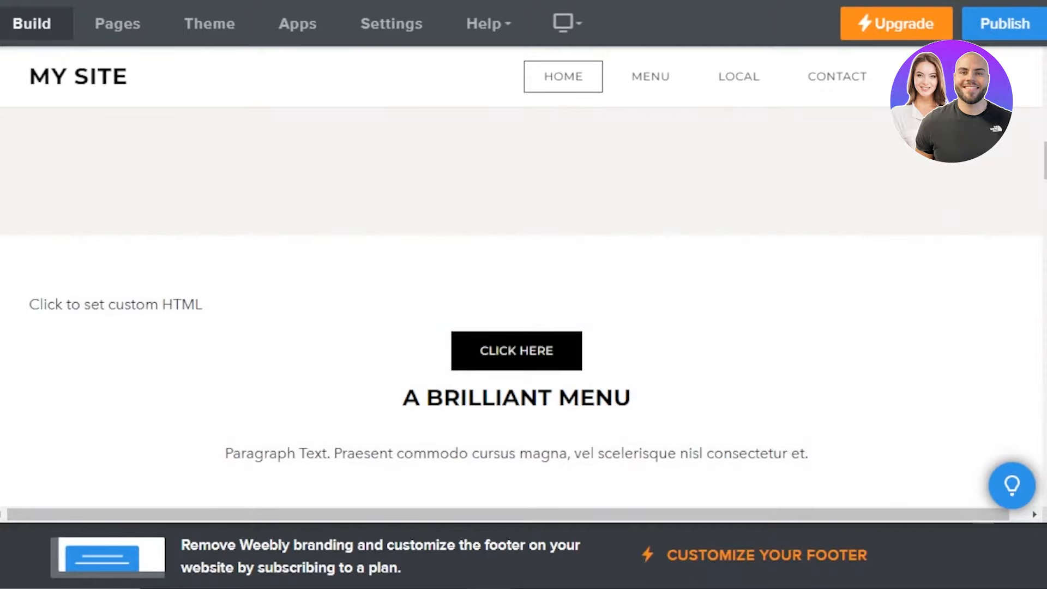
pyautogui.scroll(-3)
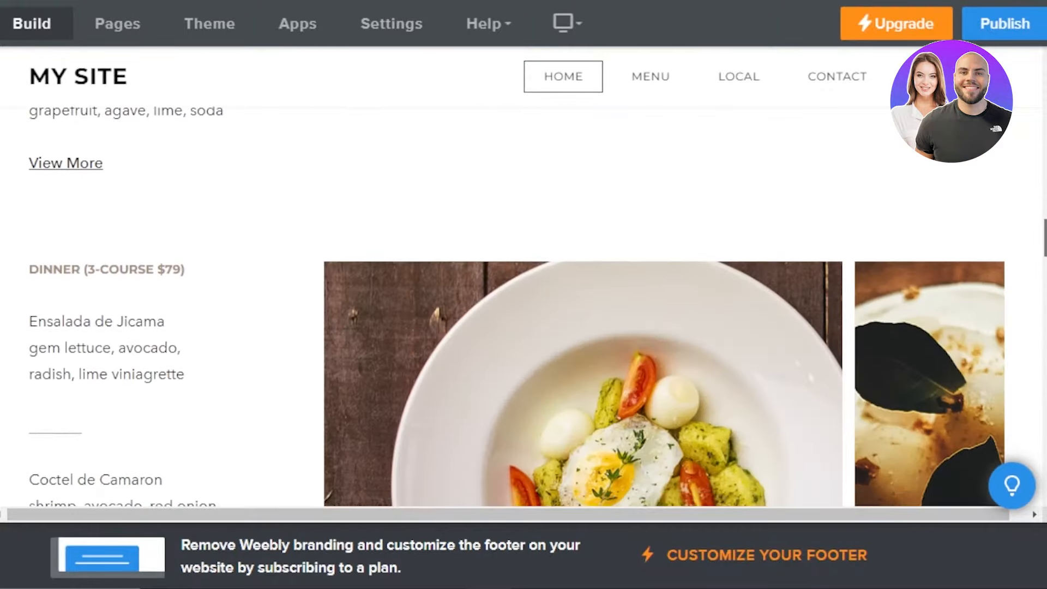
pyautogui.scroll(-3)
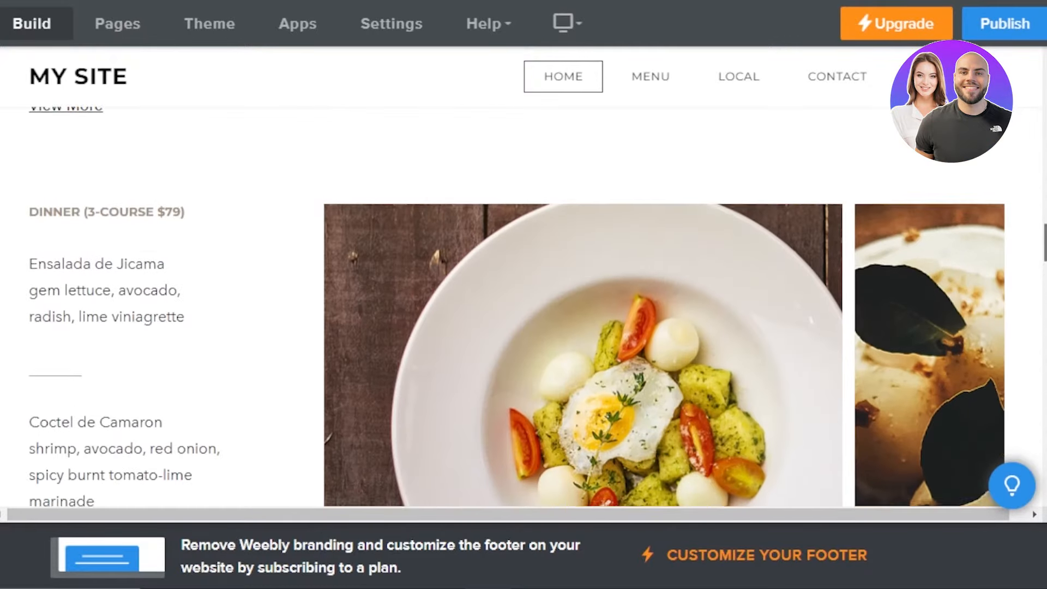
pyautogui.scroll(-3)
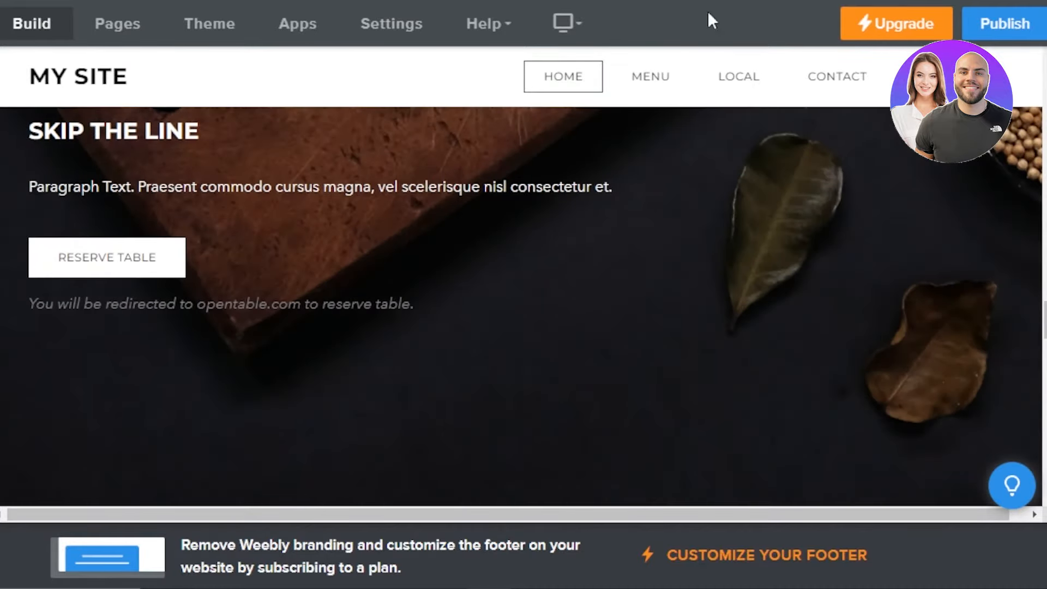
# Step: Switch the editor to the MENU page from the site navigation
pyautogui.click(648, 77)
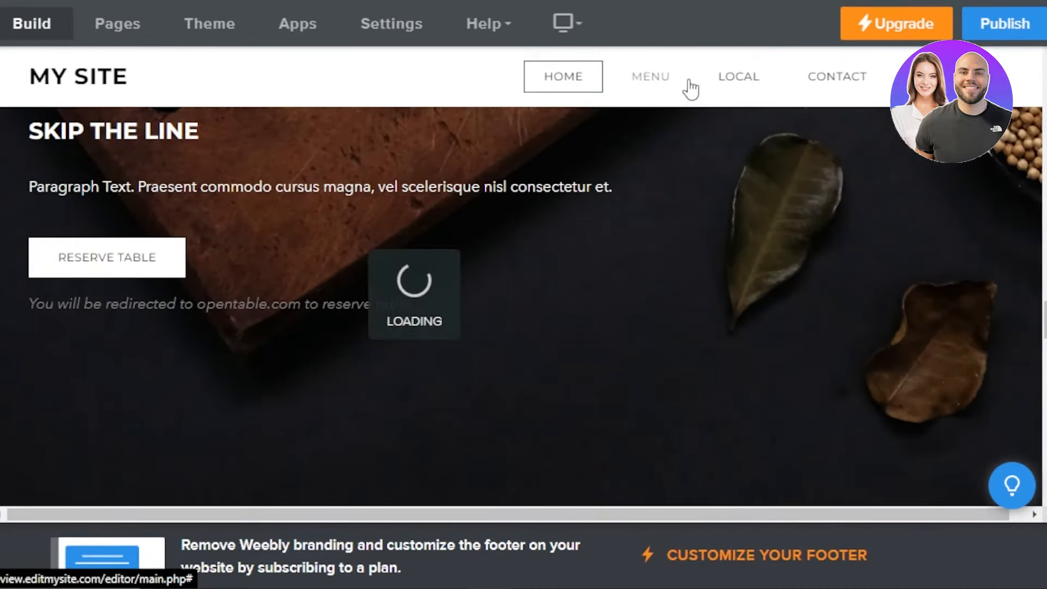
pyautogui.click(648, 76)
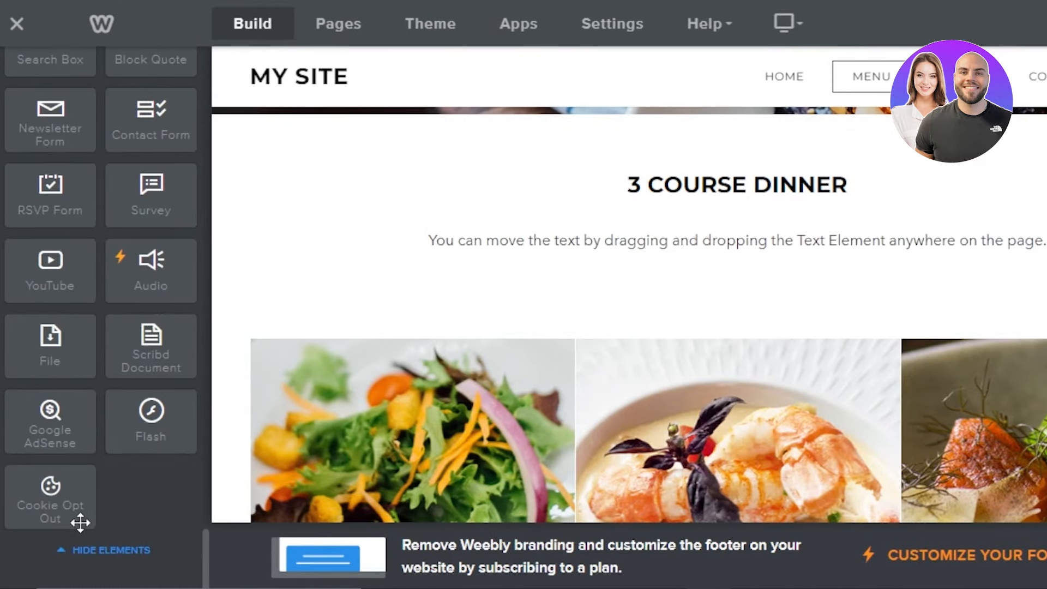
pyautogui.moveTo(41, 363)
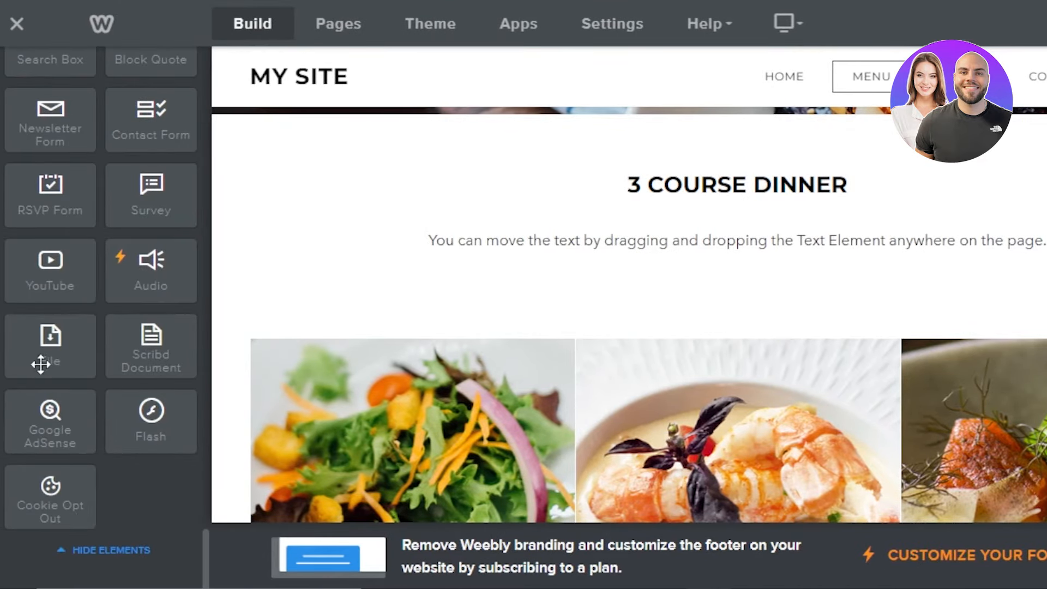
pyautogui.moveTo(160, 176)
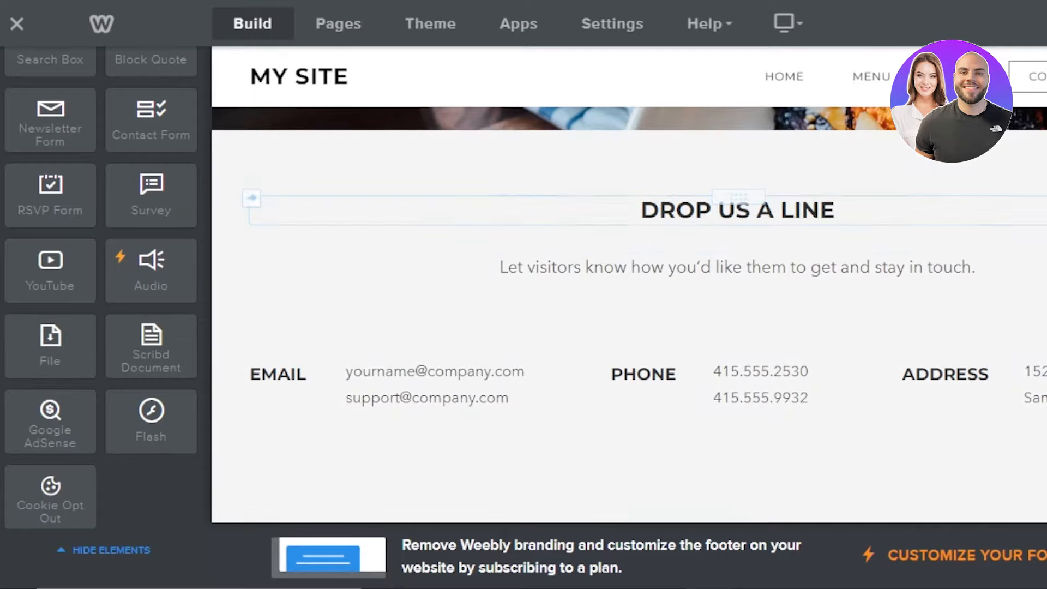
pyautogui.moveTo(227, 296)
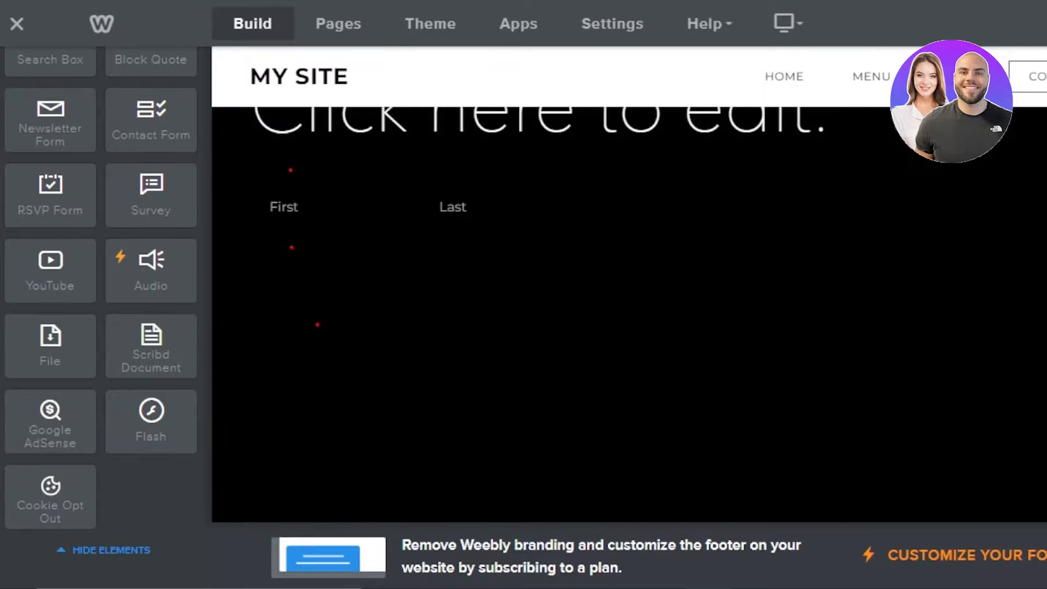
# Step: Scroll through the home page down to its empty content block
pyautogui.scroll(-3)
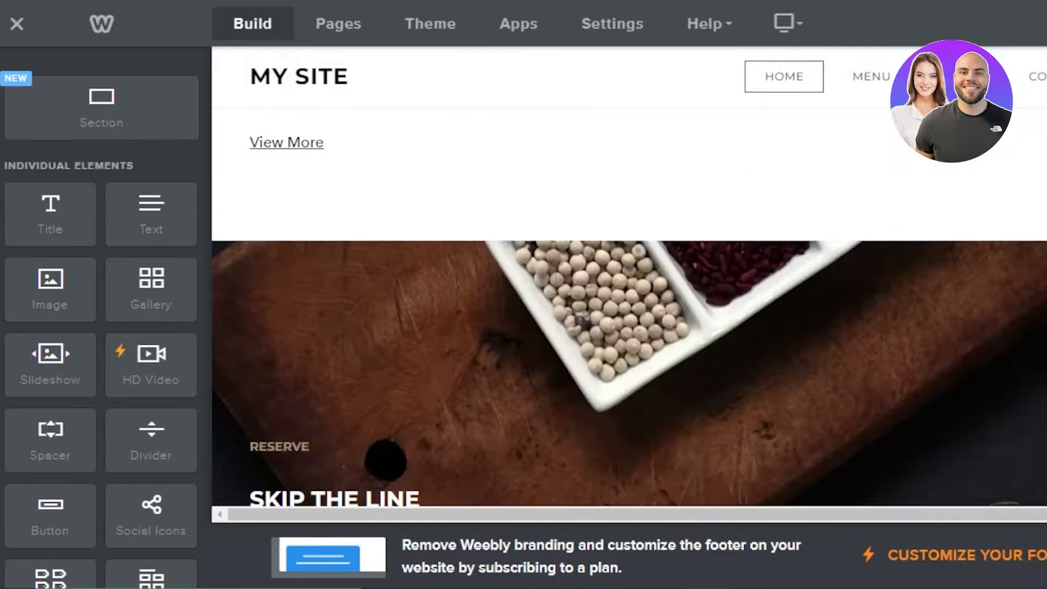
pyautogui.scroll(-3)
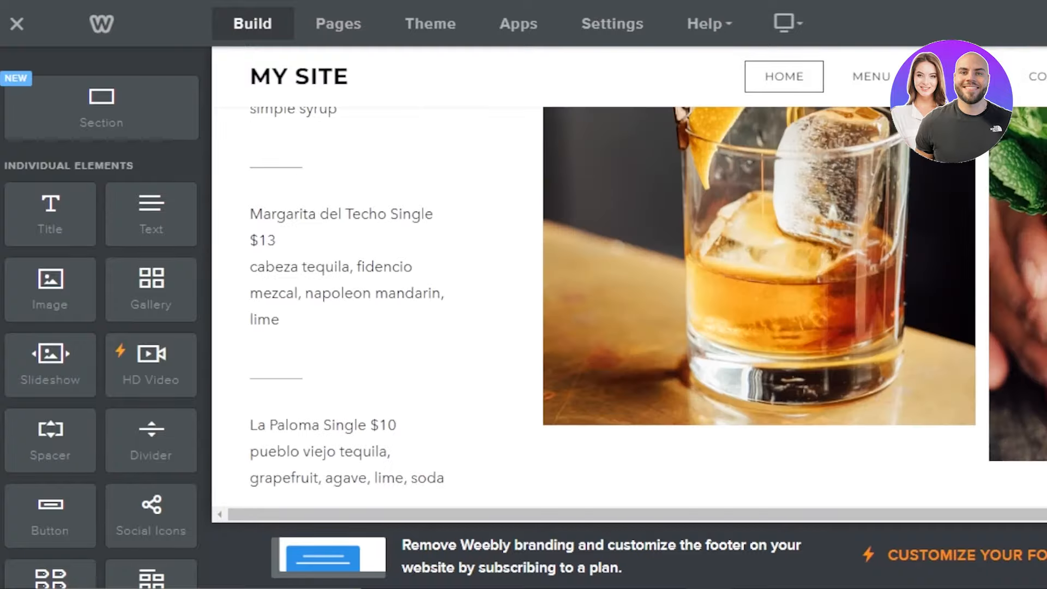
pyautogui.scroll(-3)
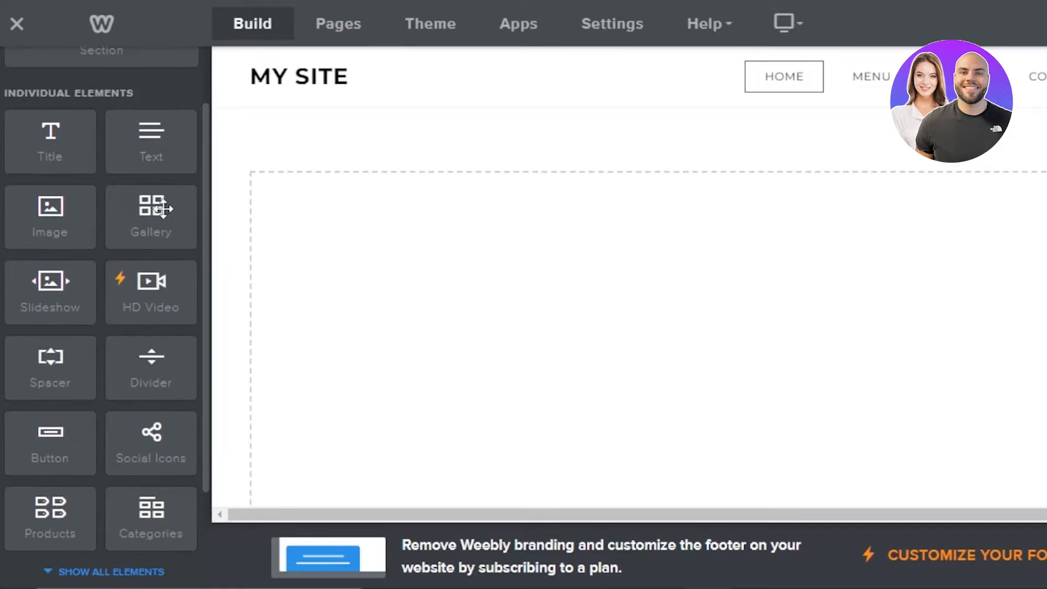
pyautogui.moveTo(140, 302)
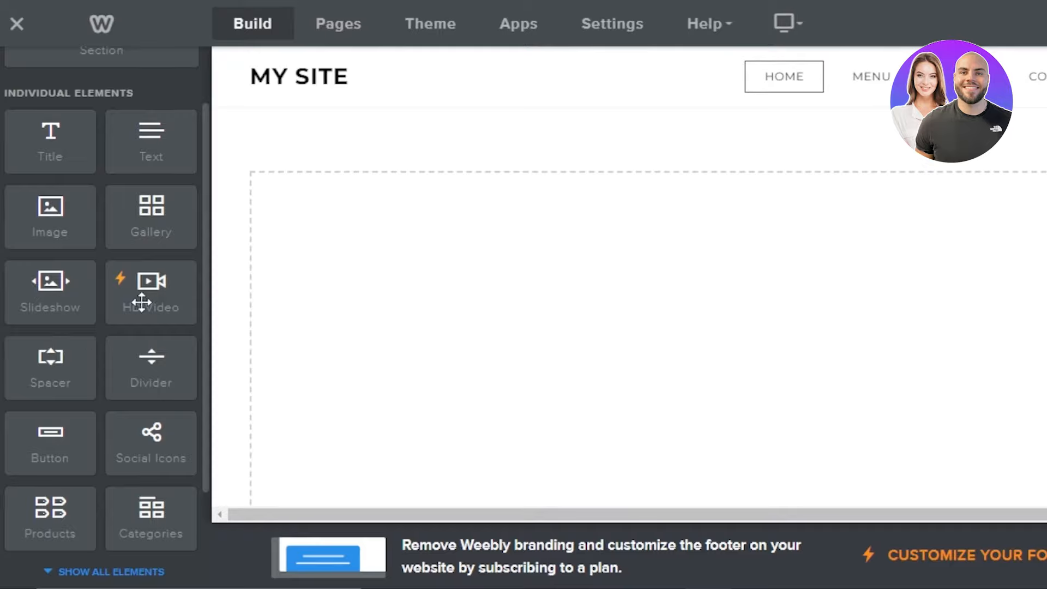
pyautogui.moveTo(527, 111)
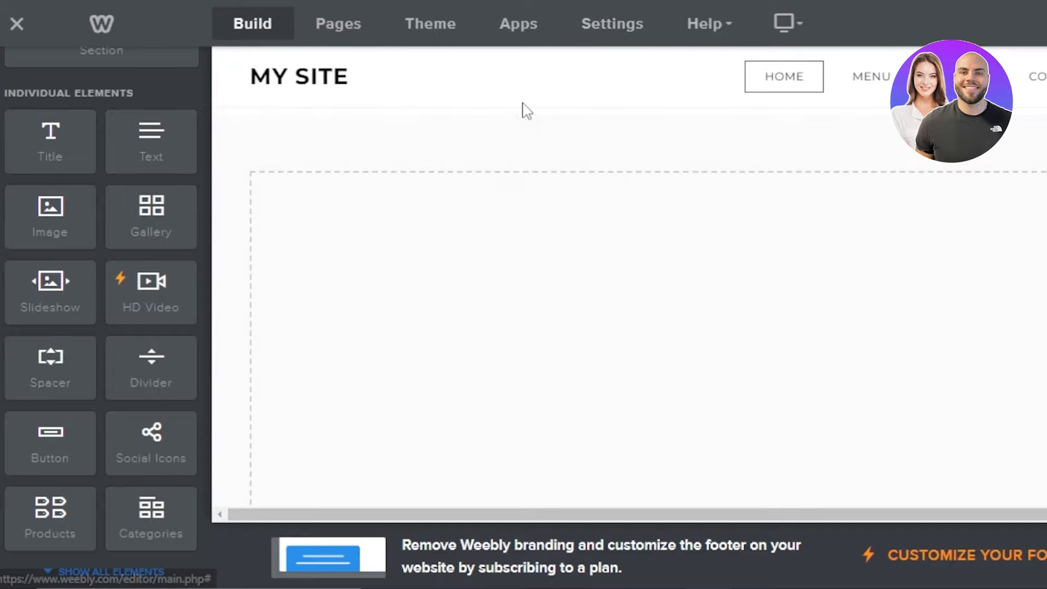
# Step: Preview the FOODIES CORNER home page in the Mobile device layout
pyautogui.click(784, 22)
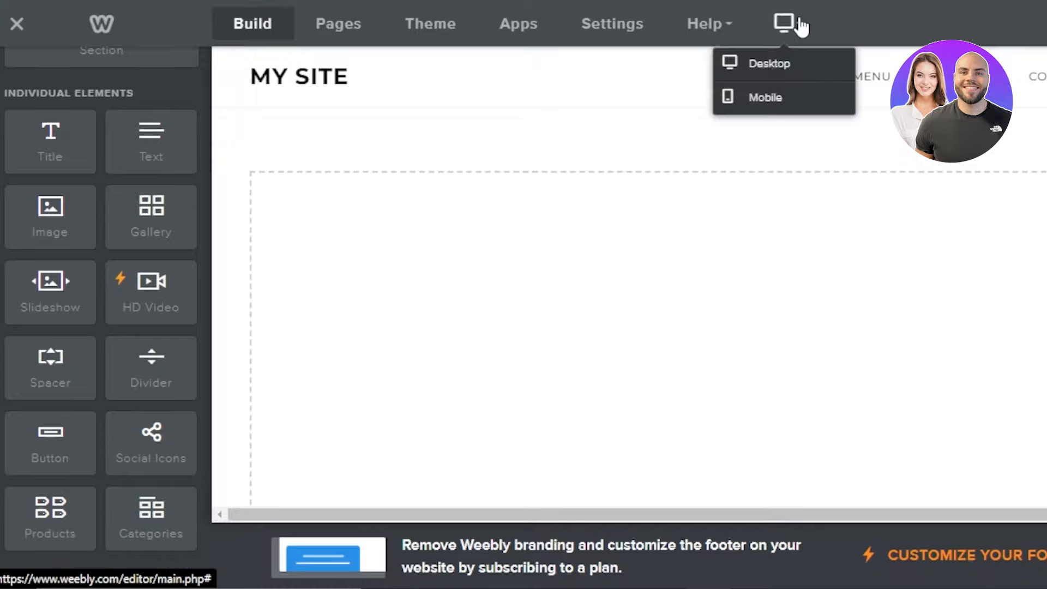
pyautogui.click(764, 97)
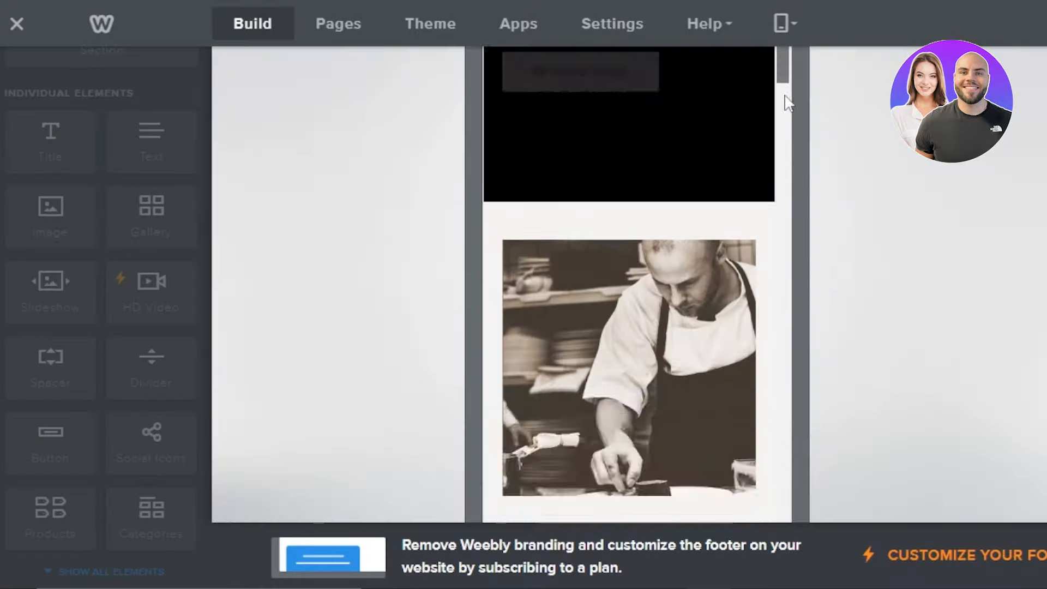
pyautogui.scroll(3)
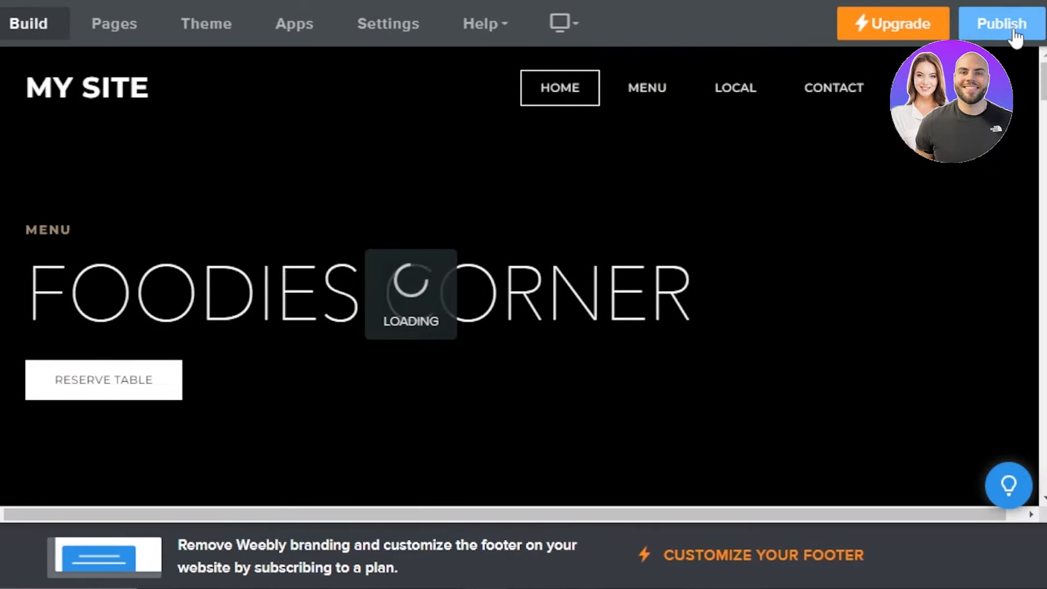
pyautogui.click(1000, 22)
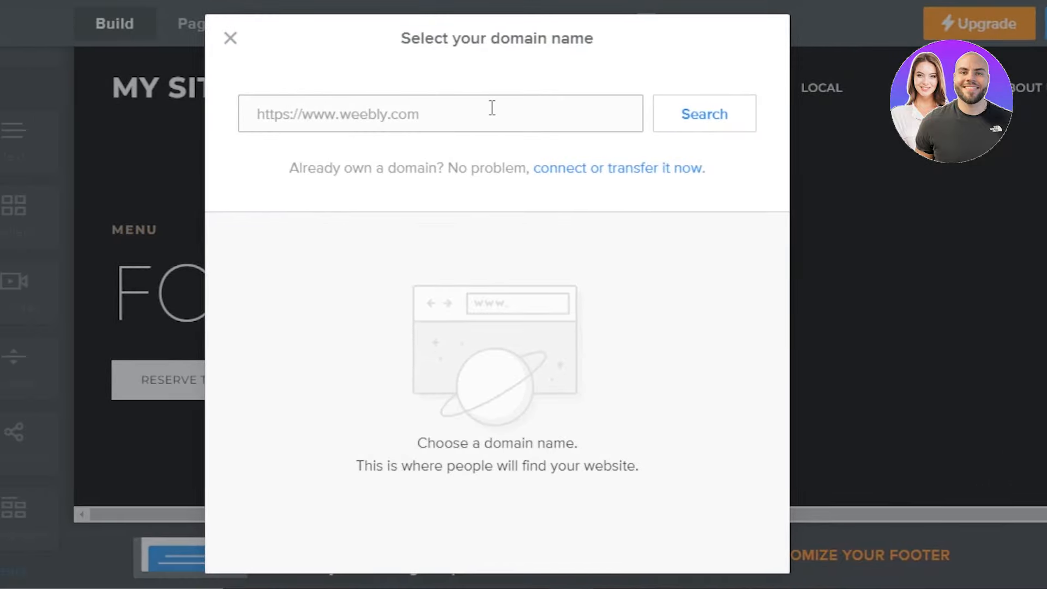
pyautogui.click(439, 113)
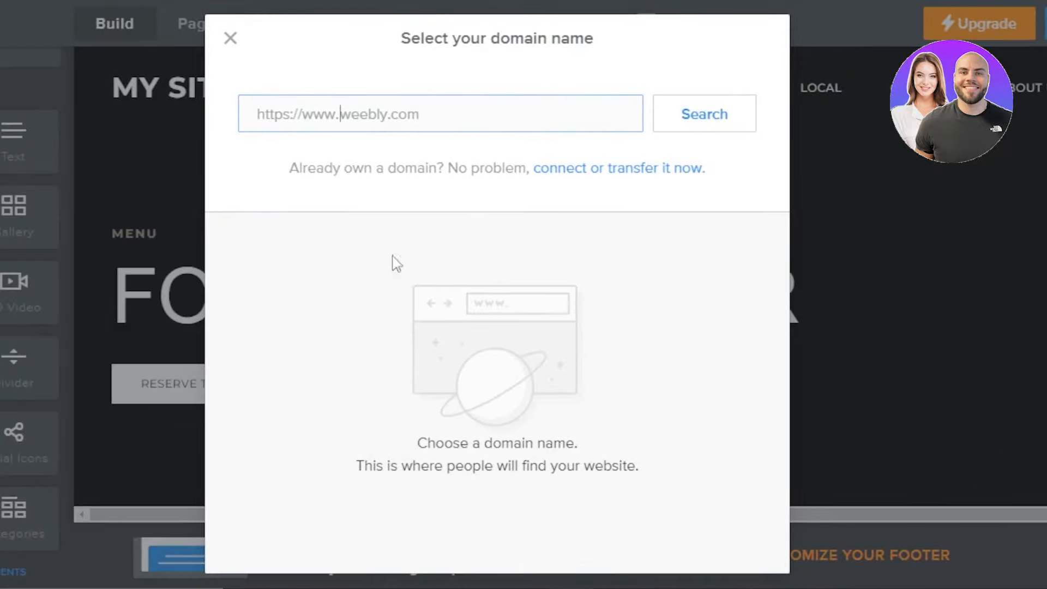
pyautogui.click(230, 38)
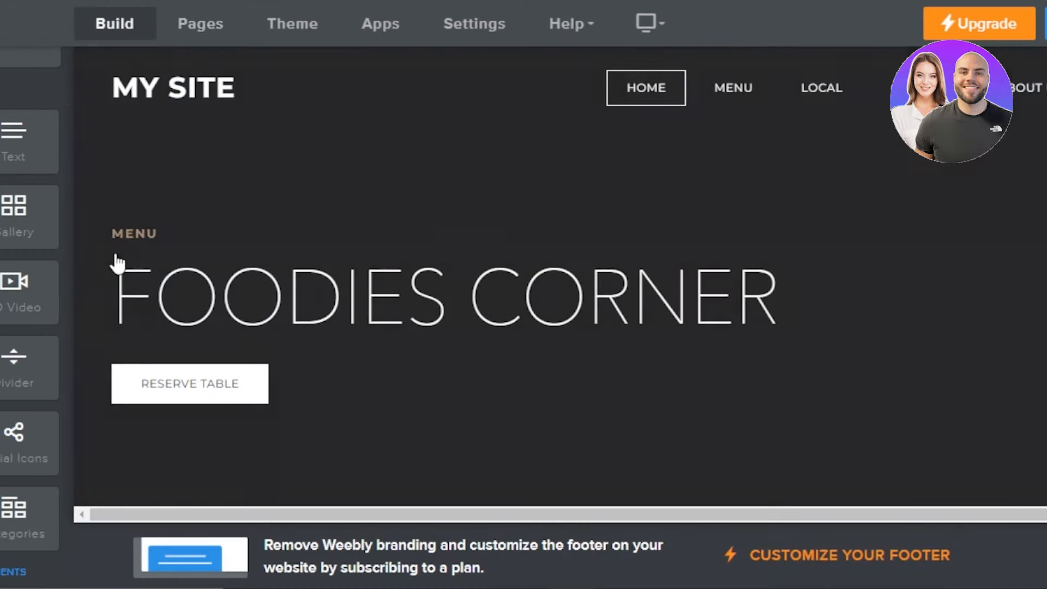
pyautogui.scroll(-3)
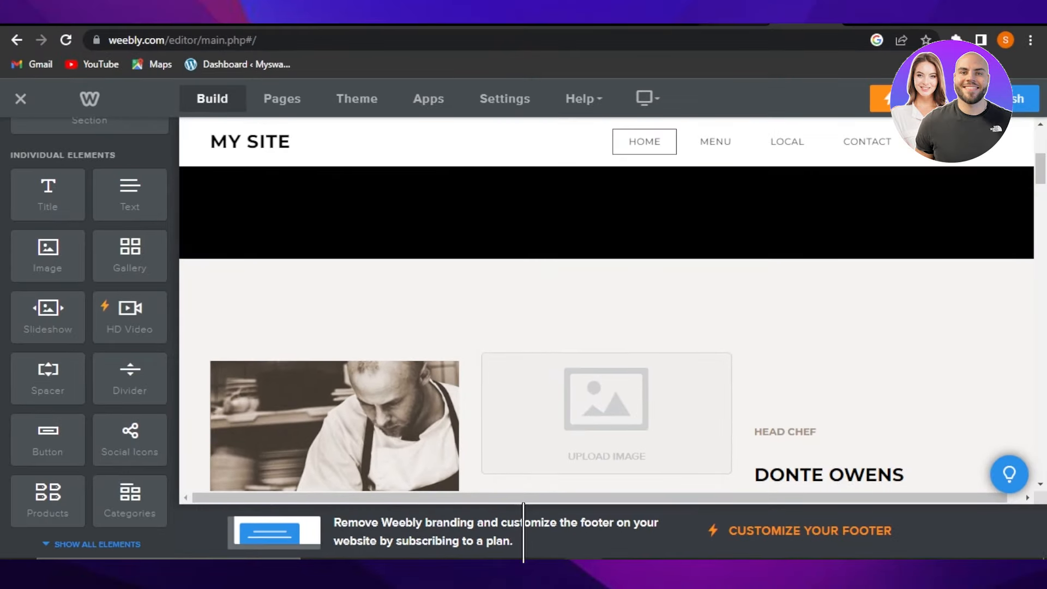
pyautogui.scroll(-3)
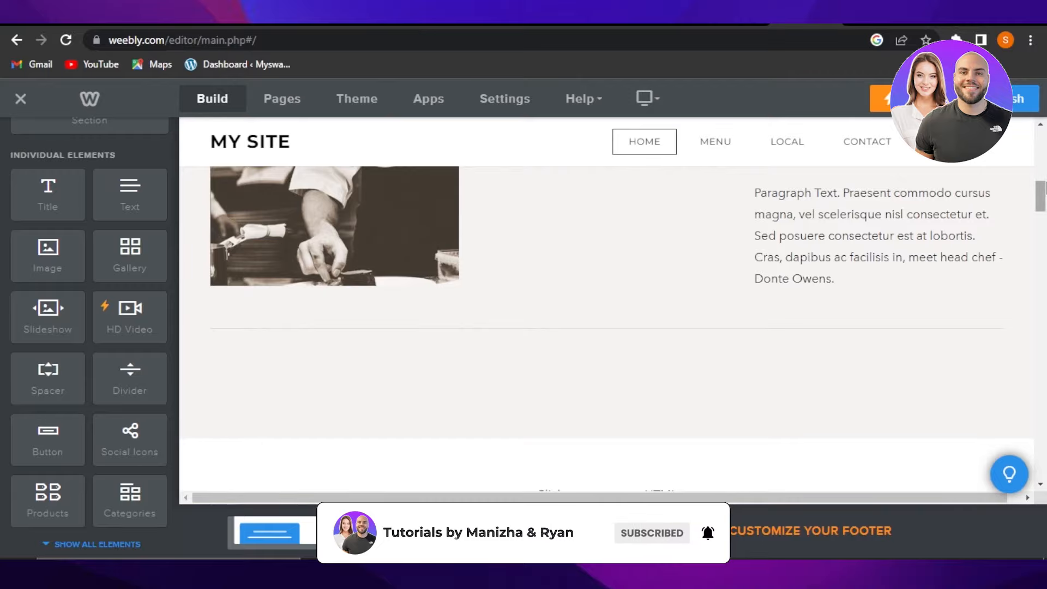